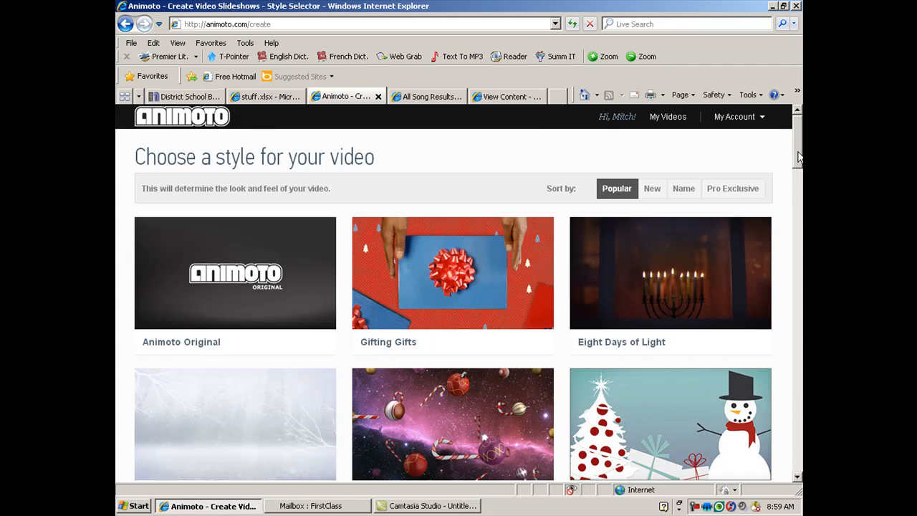
# Step: Scroll through the styles and create a new video with the Fireworks style
pyautogui.scroll(-3)
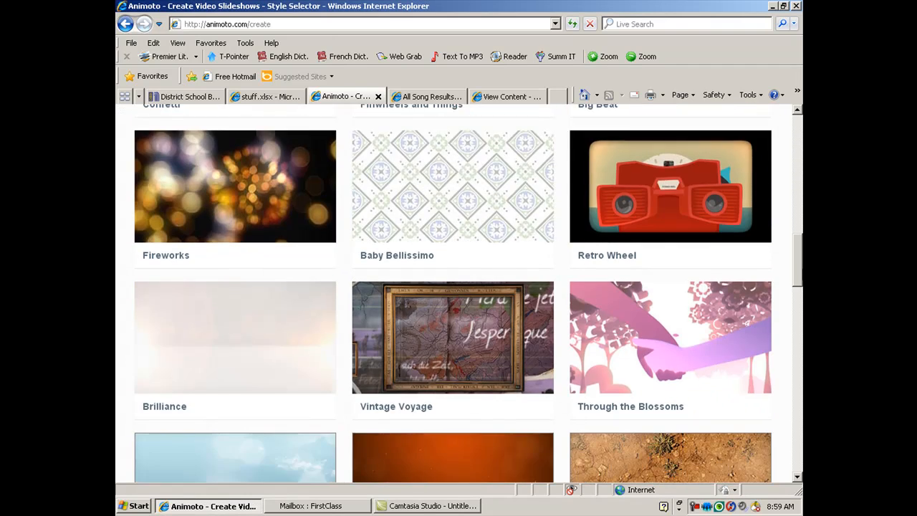
pyautogui.scroll(-3)
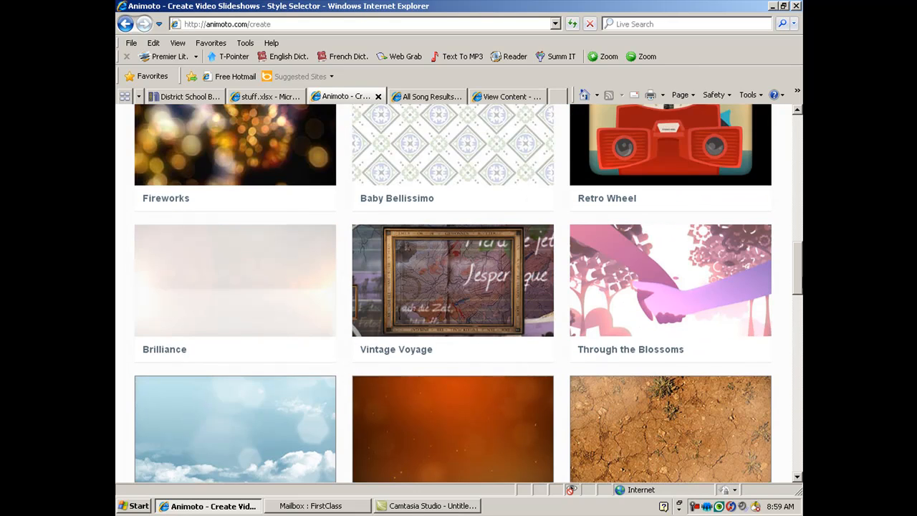
pyautogui.scroll(-3)
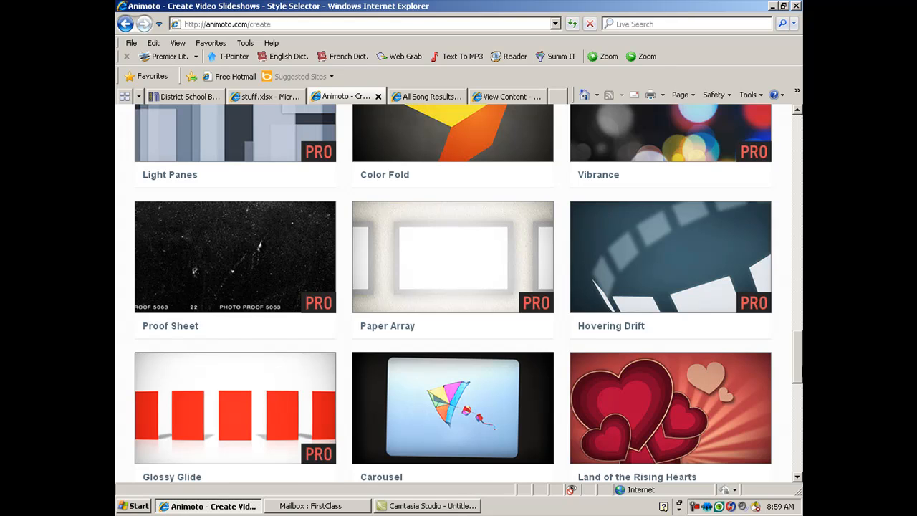
pyautogui.moveTo(301, 262)
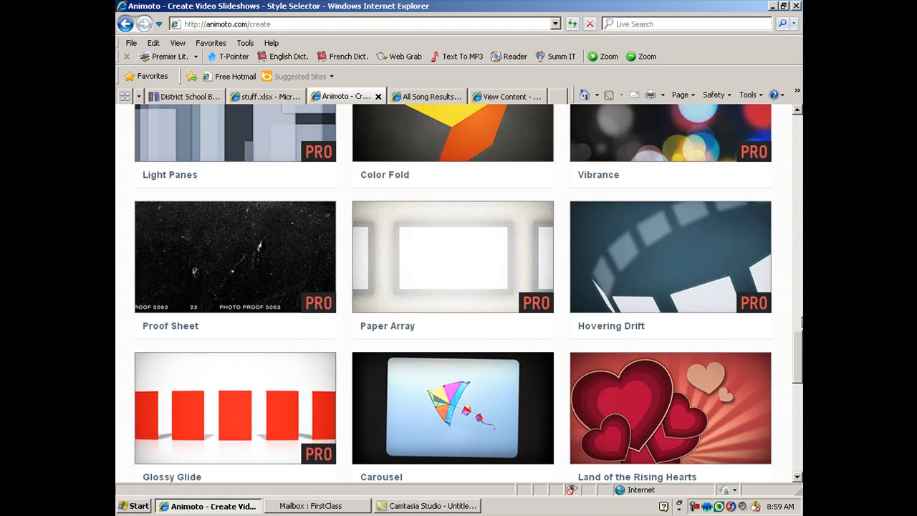
pyautogui.scroll(-3)
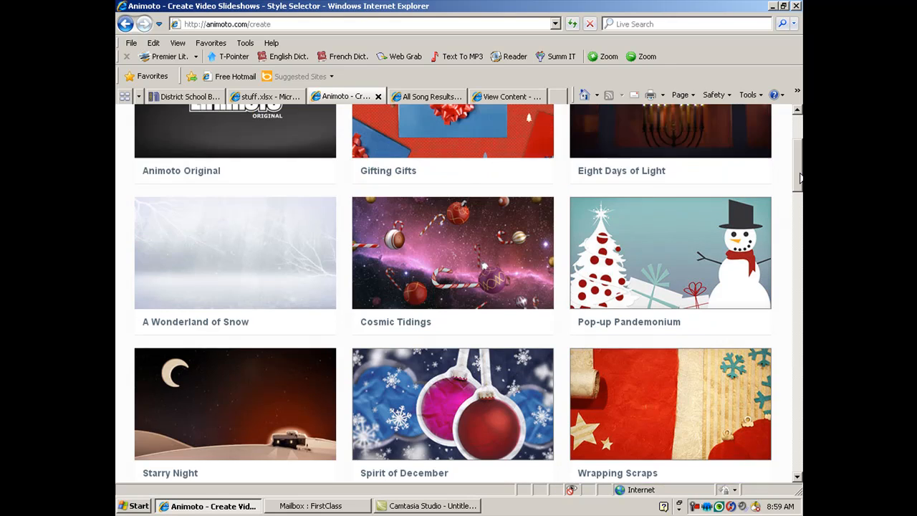
pyautogui.scroll(-3)
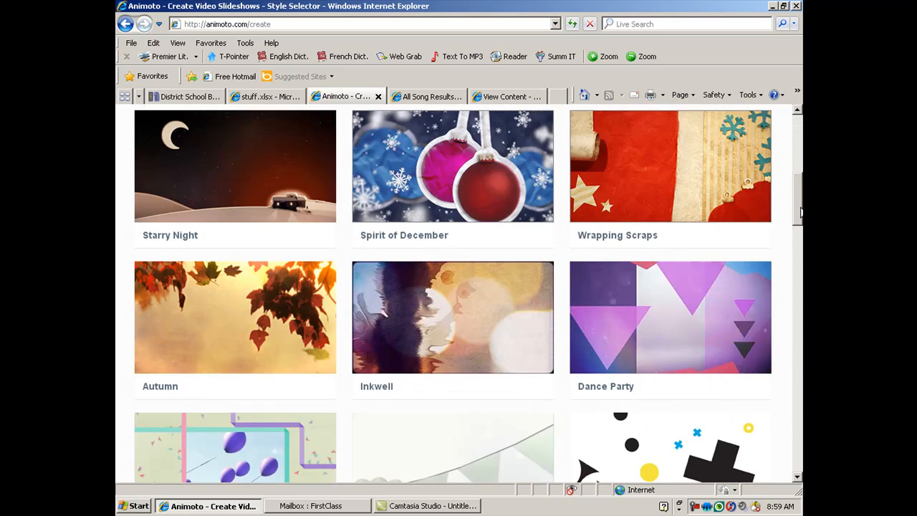
pyautogui.scroll(-3)
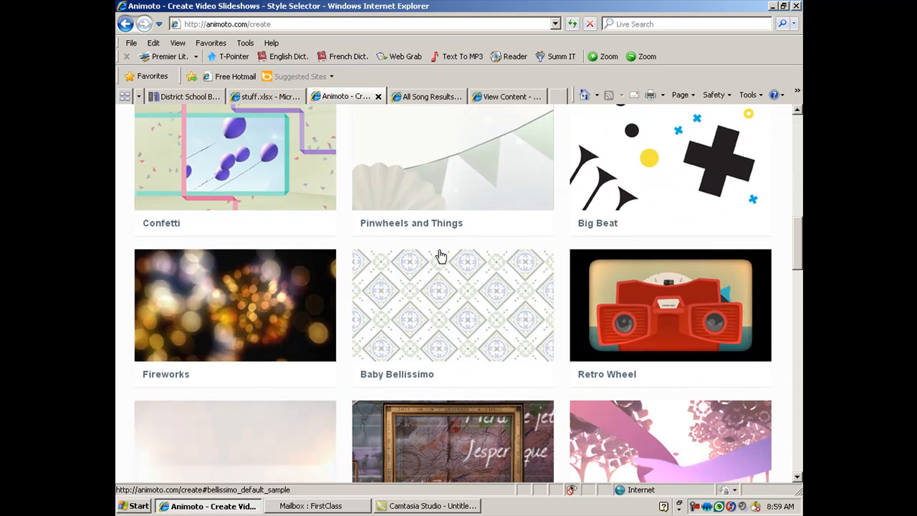
pyautogui.click(235, 304)
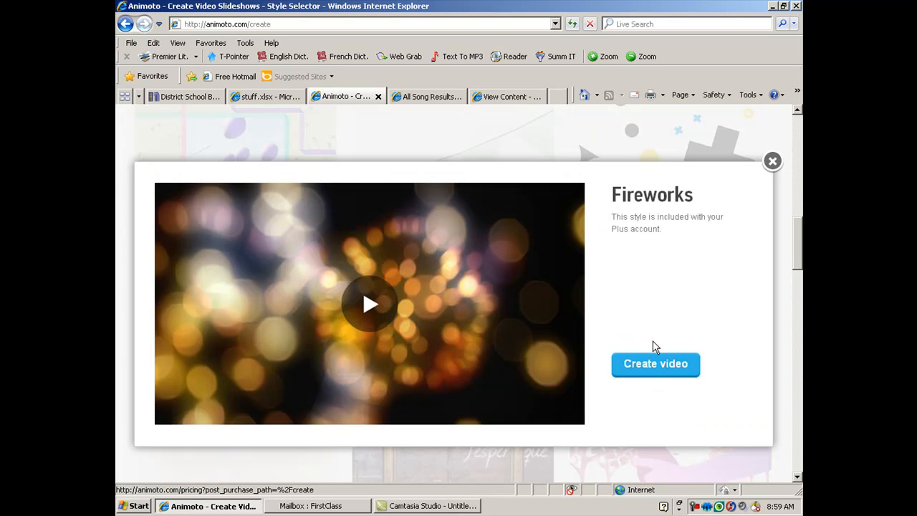
pyautogui.click(655, 364)
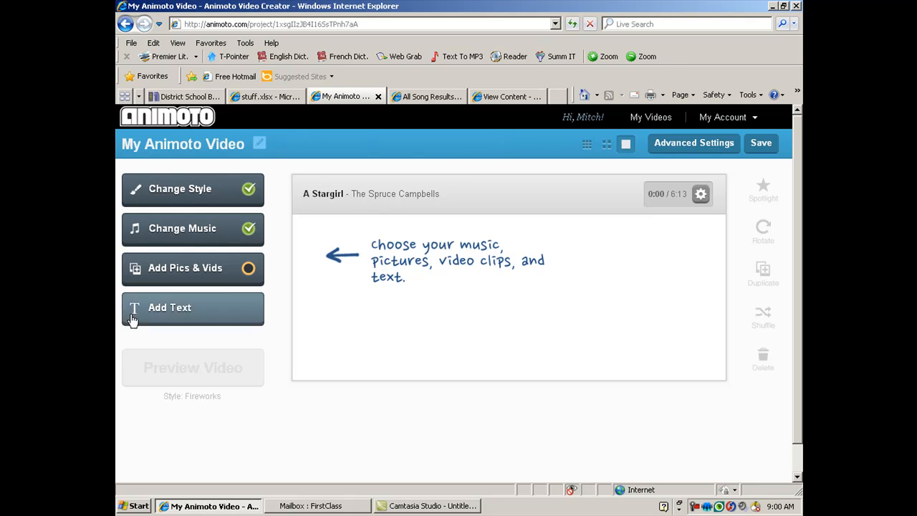
pyautogui.moveTo(161, 318)
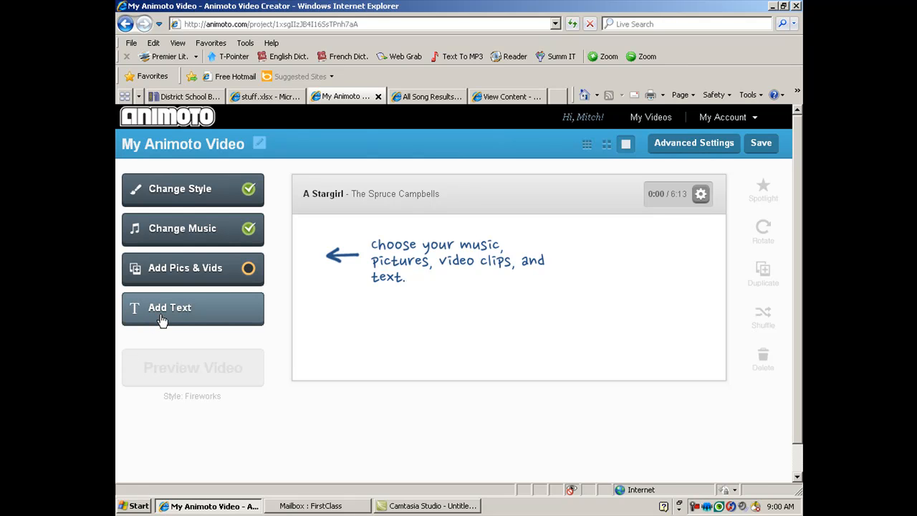
pyautogui.moveTo(246, 189)
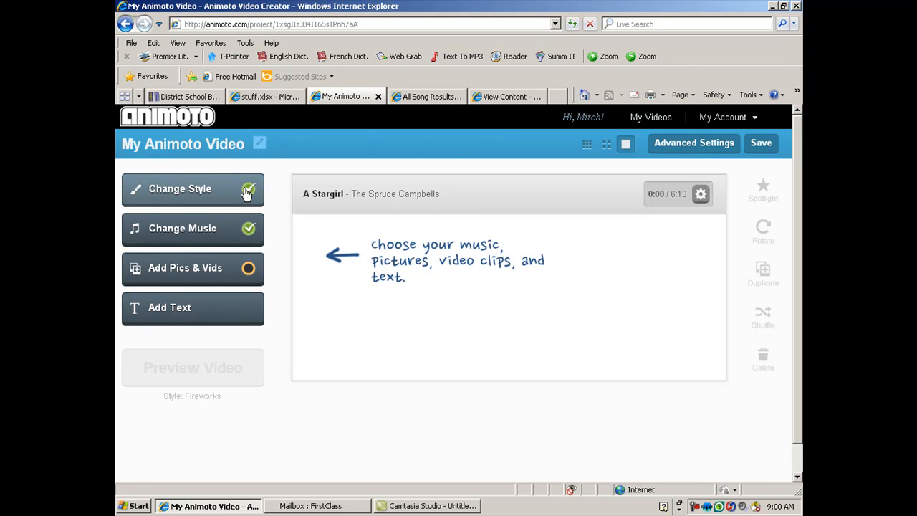
pyautogui.moveTo(242, 237)
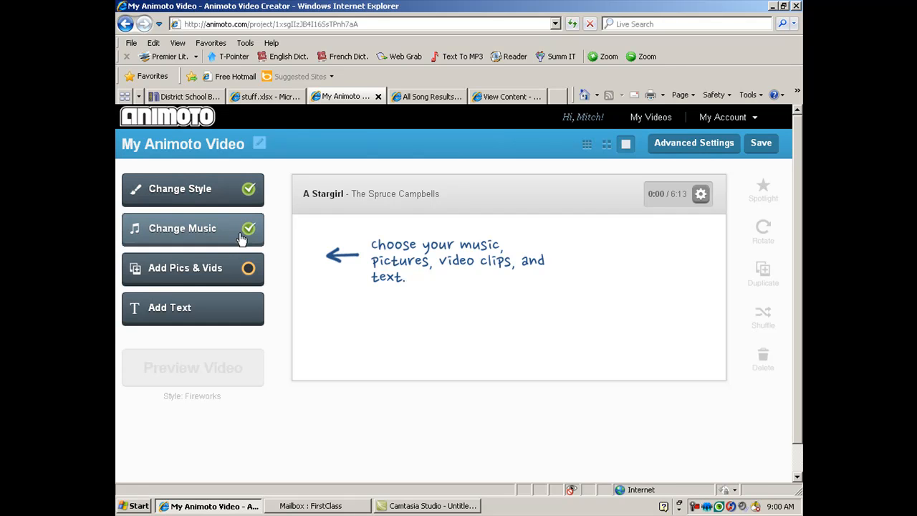
pyautogui.moveTo(244, 231)
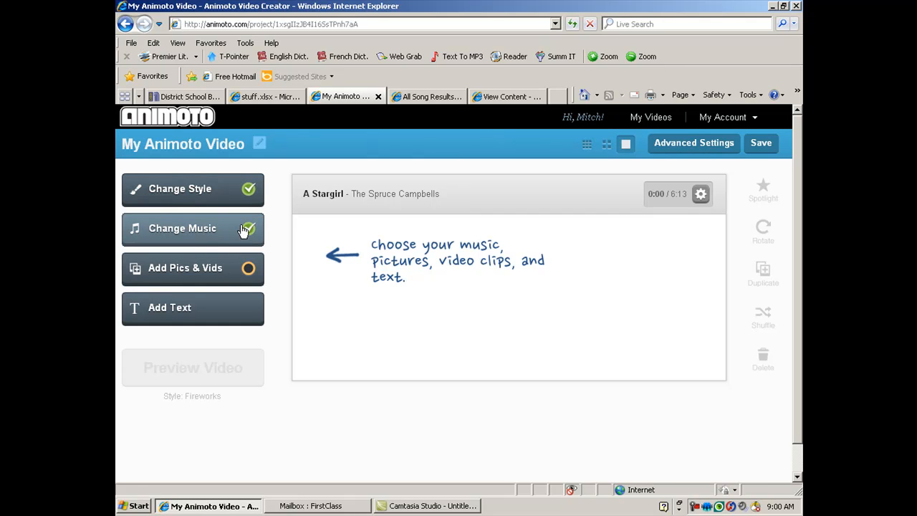
pyautogui.moveTo(246, 229)
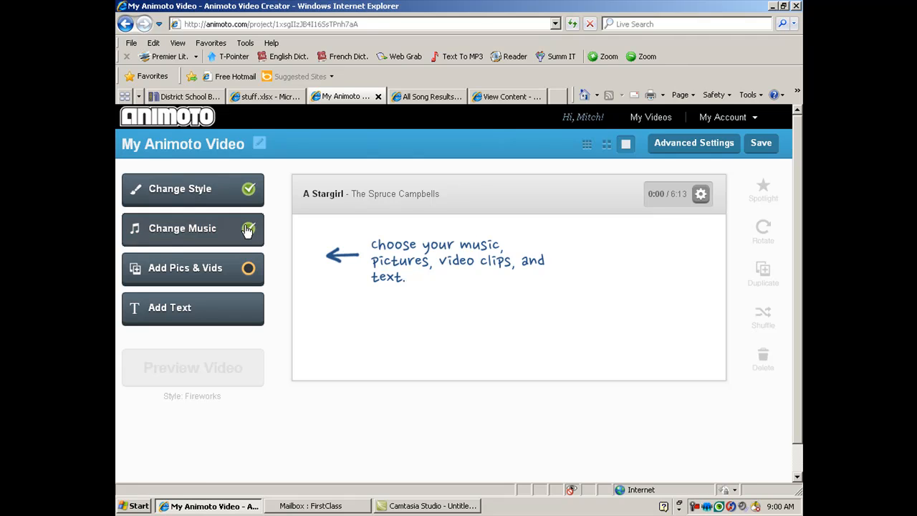
# Step: Open the Choose Music dialog from the creator's left panel
pyautogui.click(182, 228)
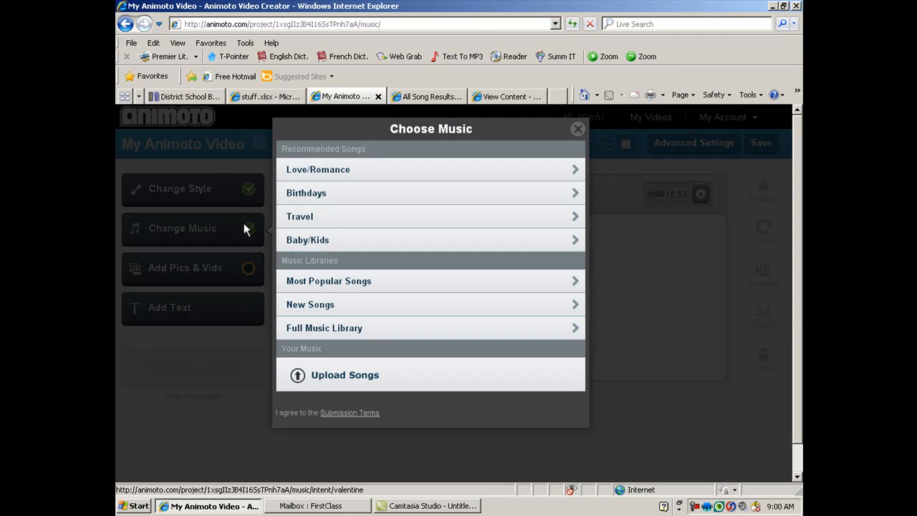
pyautogui.moveTo(338, 387)
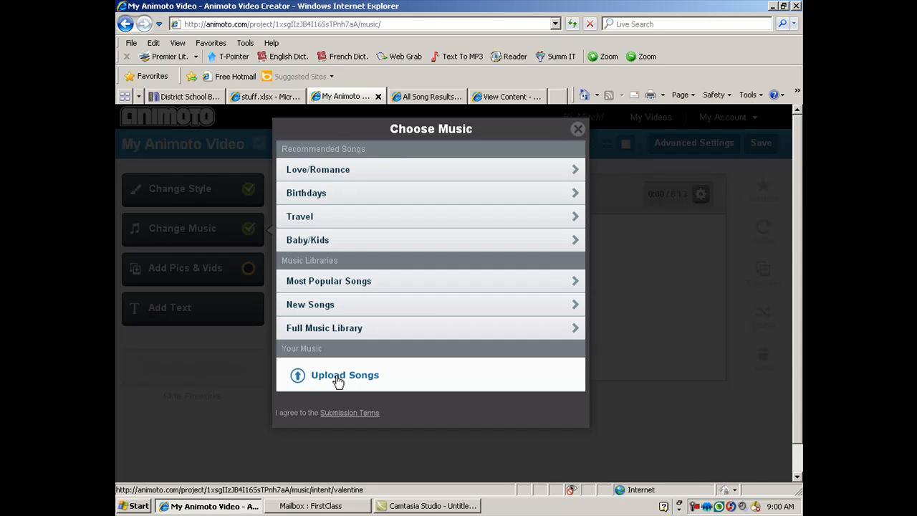
pyautogui.moveTo(327, 378)
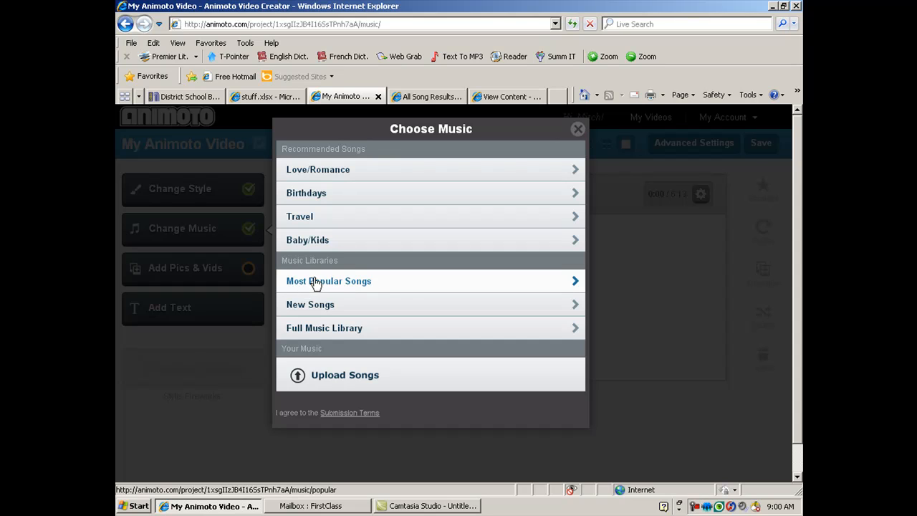
pyautogui.moveTo(339, 281)
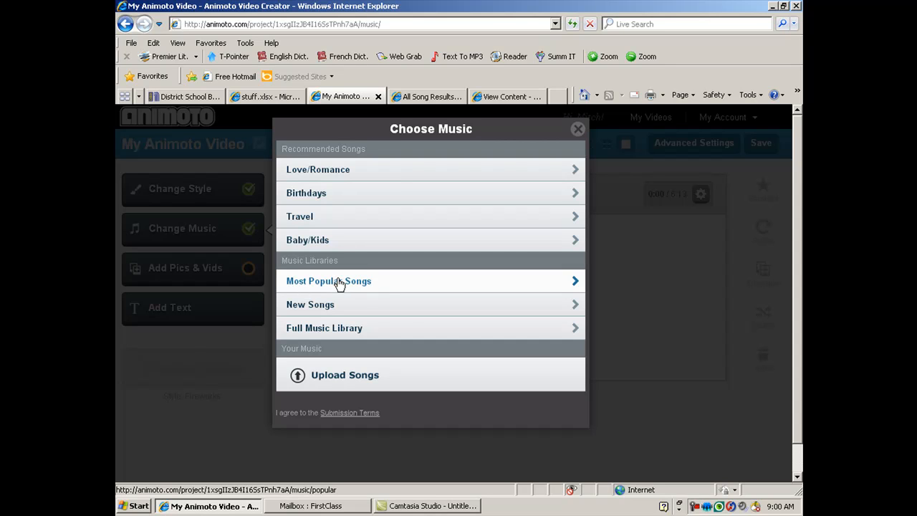
# Step: From Most Popular Songs, preview LIFE by Beckah Shae and add it as the soundtrack
pyautogui.click(330, 281)
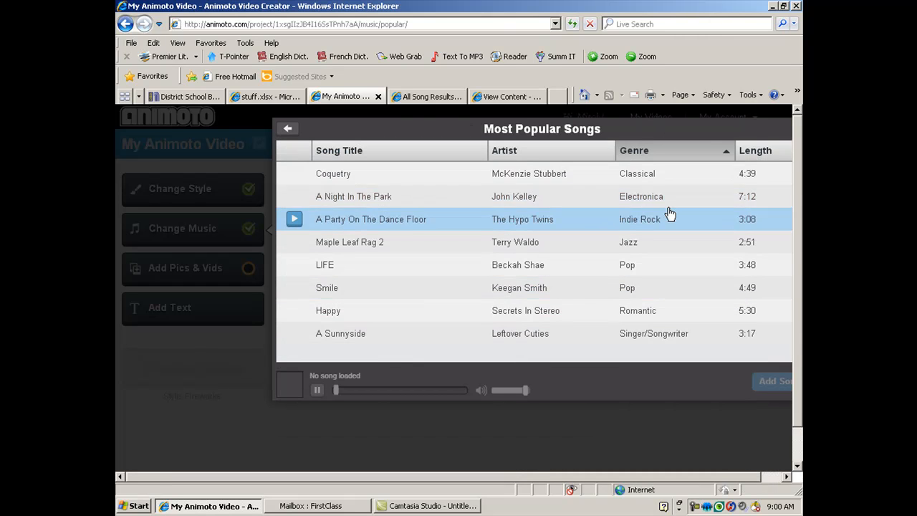
pyautogui.click(341, 333)
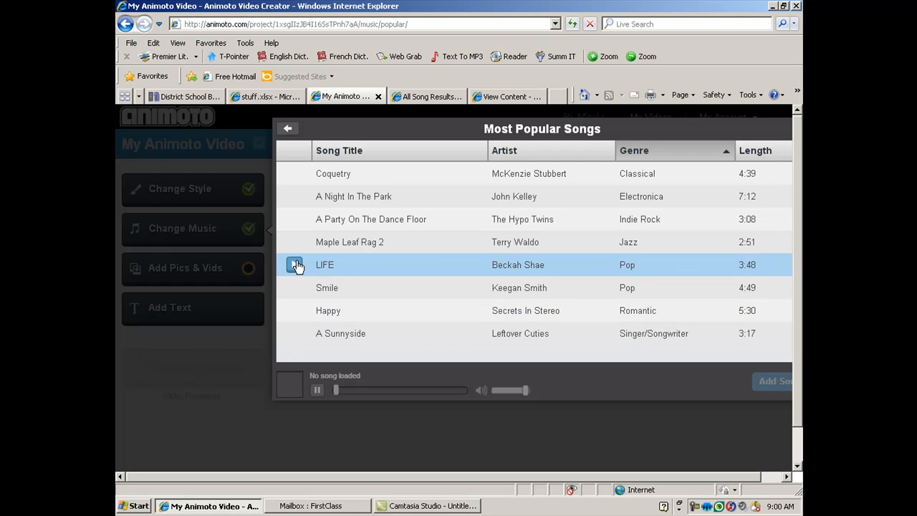
pyautogui.click(295, 263)
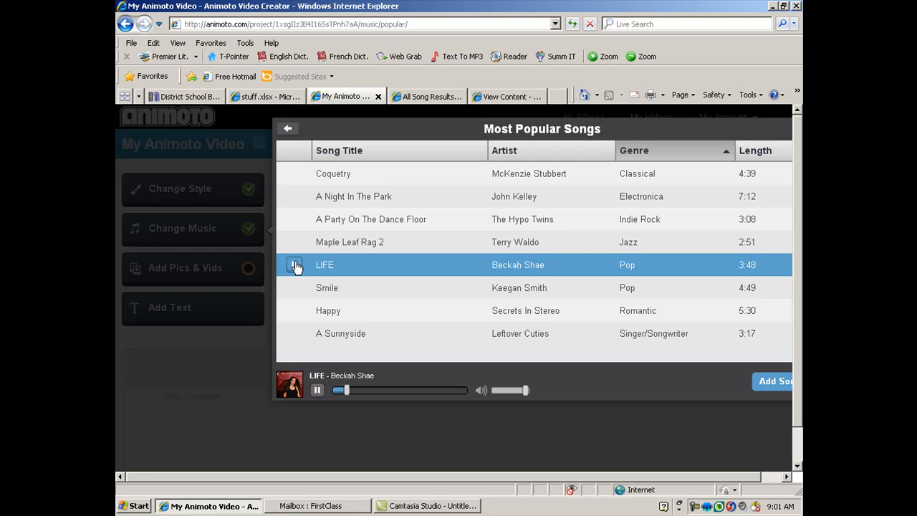
pyautogui.click(319, 390)
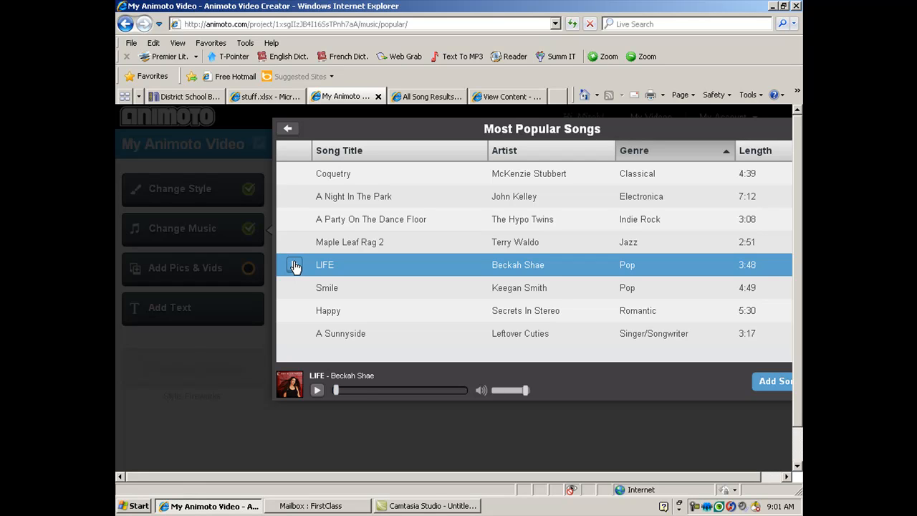
pyautogui.moveTo(774, 381)
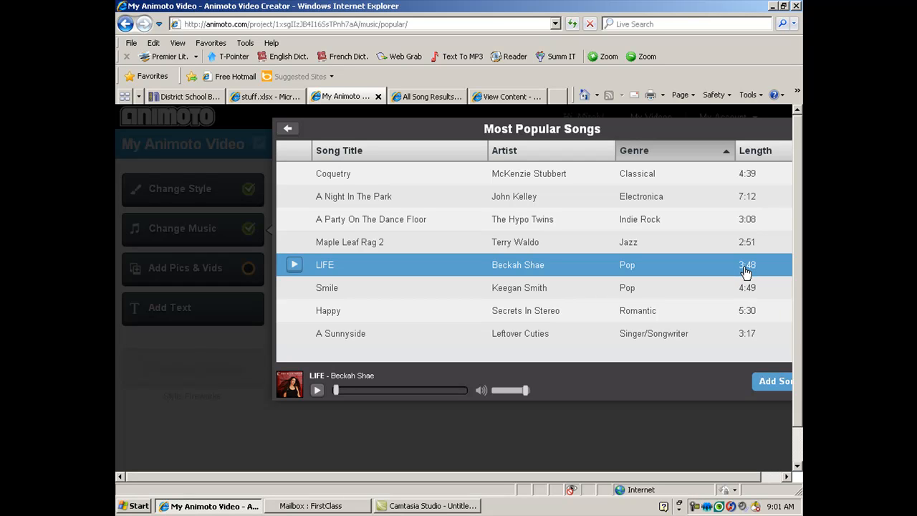
pyautogui.moveTo(772, 381)
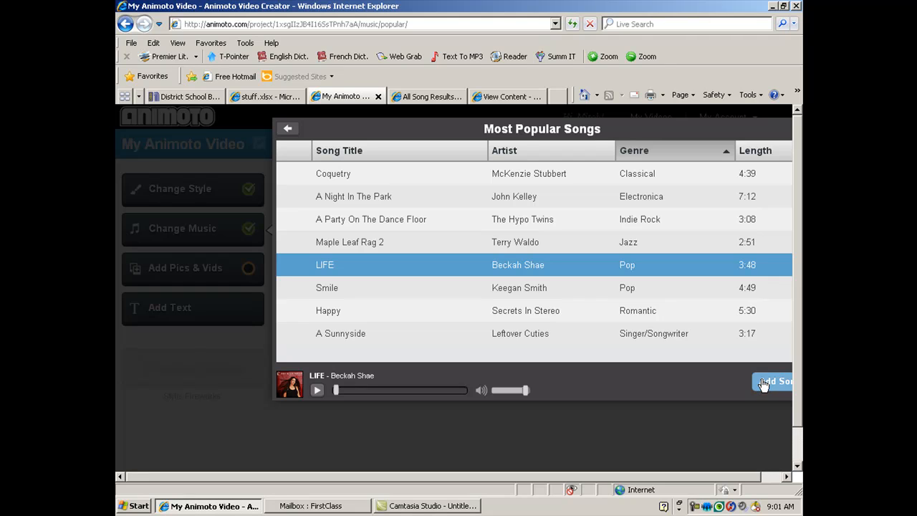
pyautogui.click(774, 381)
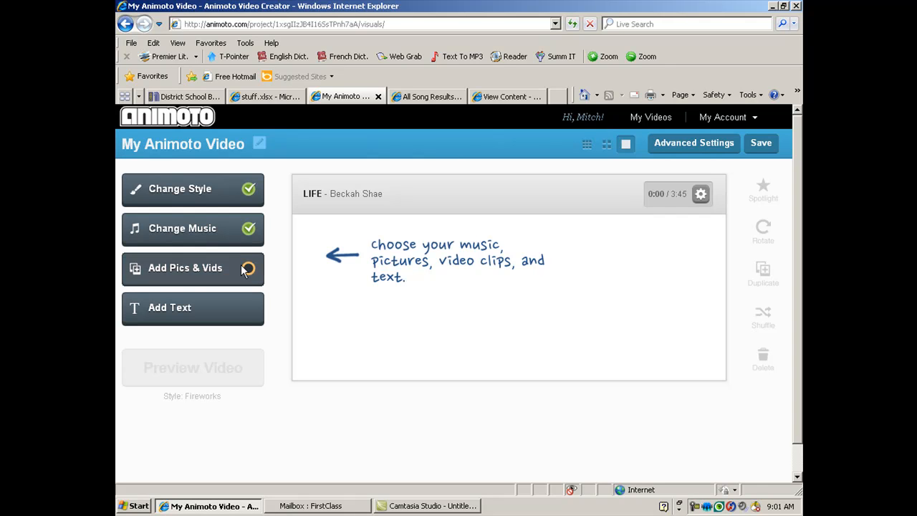
pyautogui.click(185, 268)
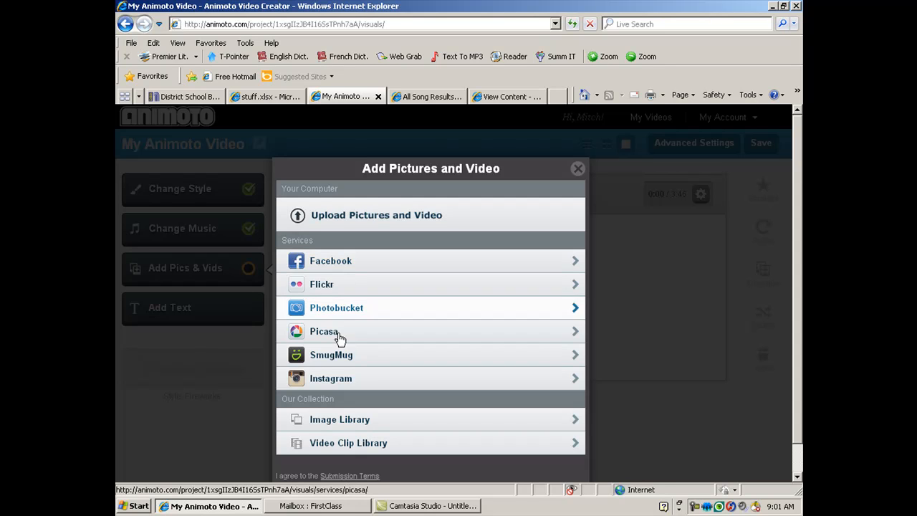
pyautogui.moveTo(344, 265)
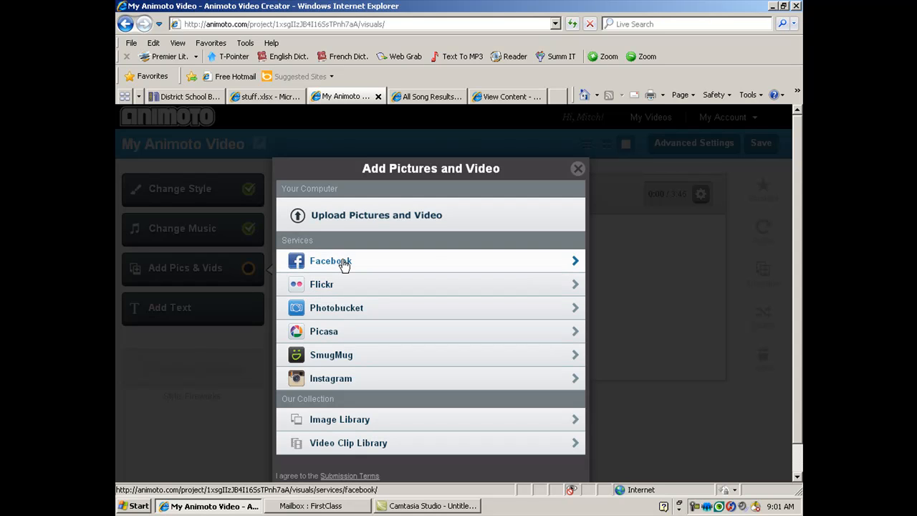
pyautogui.moveTo(344, 290)
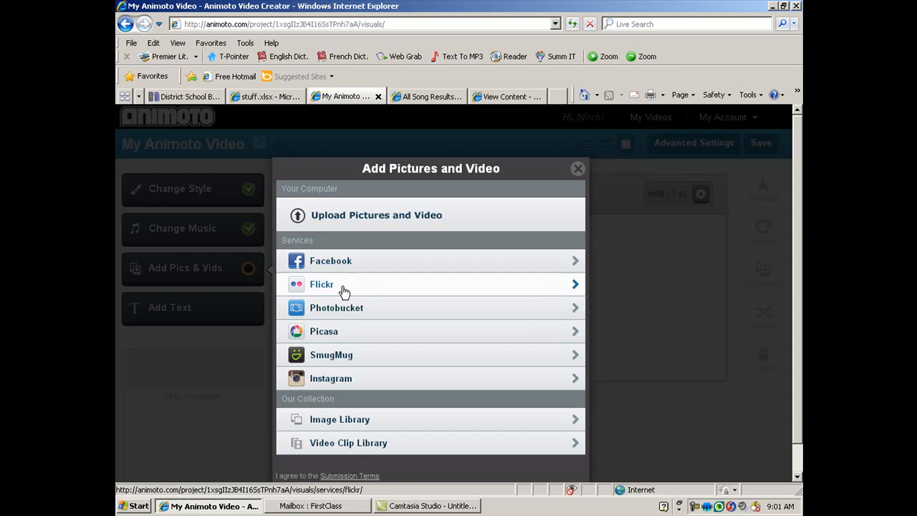
pyautogui.moveTo(344, 295)
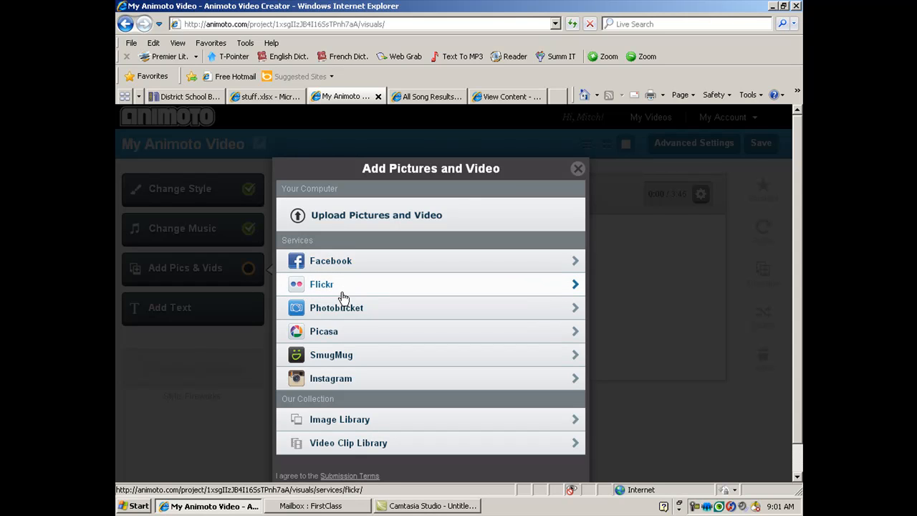
pyautogui.moveTo(352, 274)
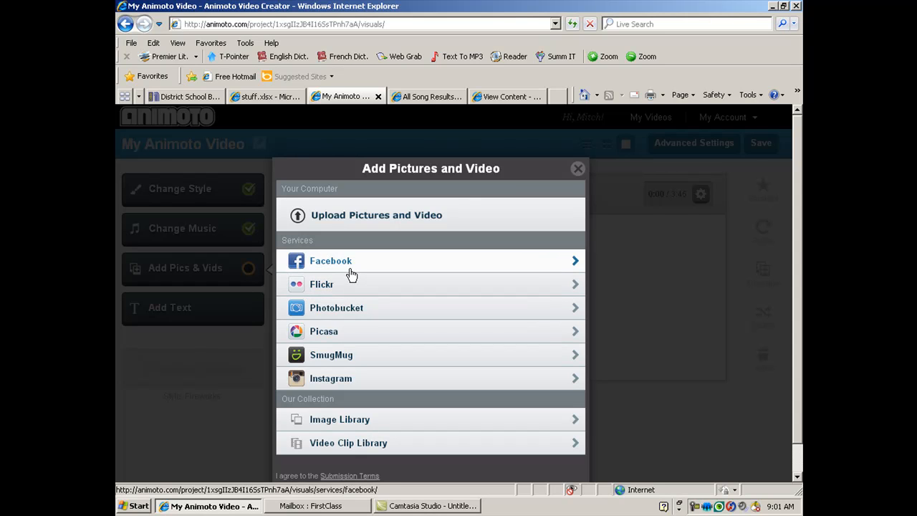
pyautogui.moveTo(356, 218)
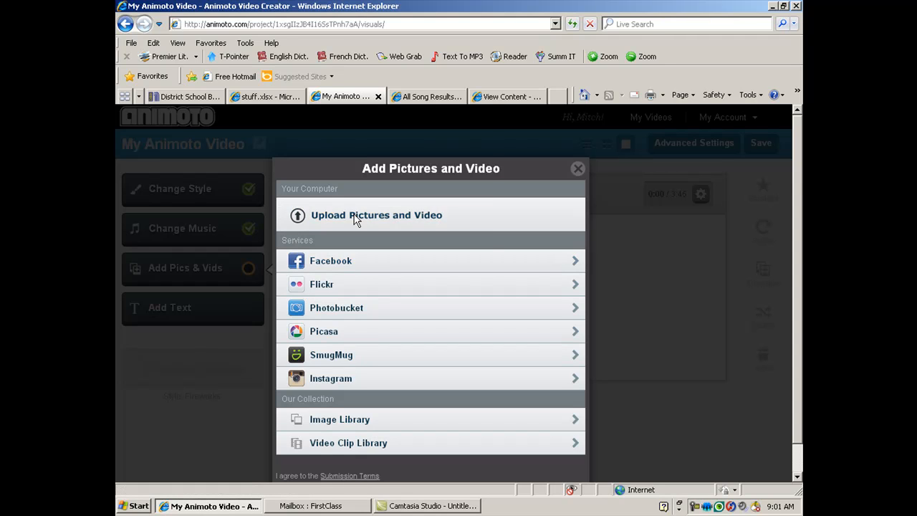
# Step: Choose to upload from this computer and browse to the drive holding the CatchaSlice photos
pyautogui.click(375, 215)
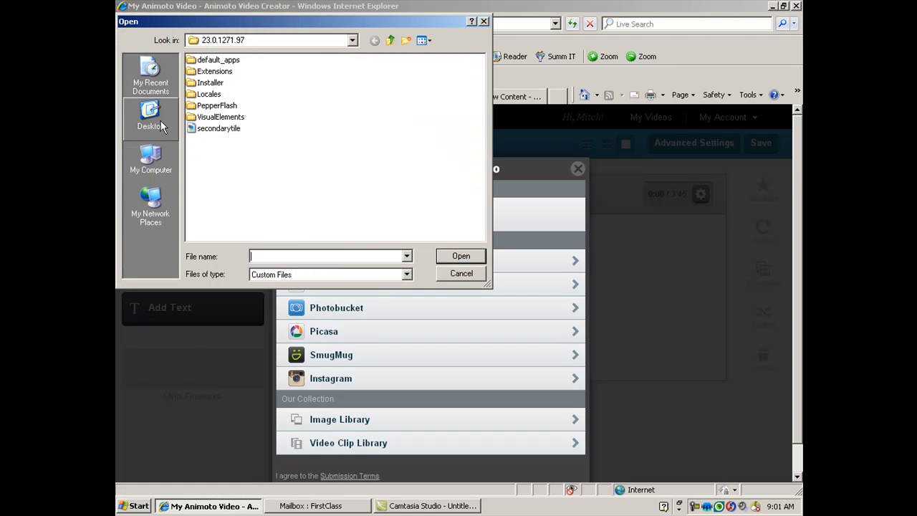
pyautogui.click(150, 160)
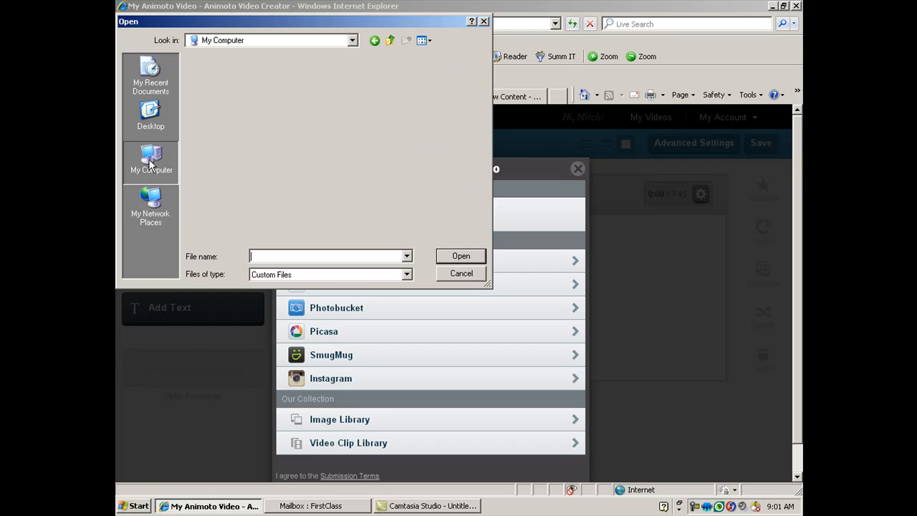
pyautogui.click(151, 160)
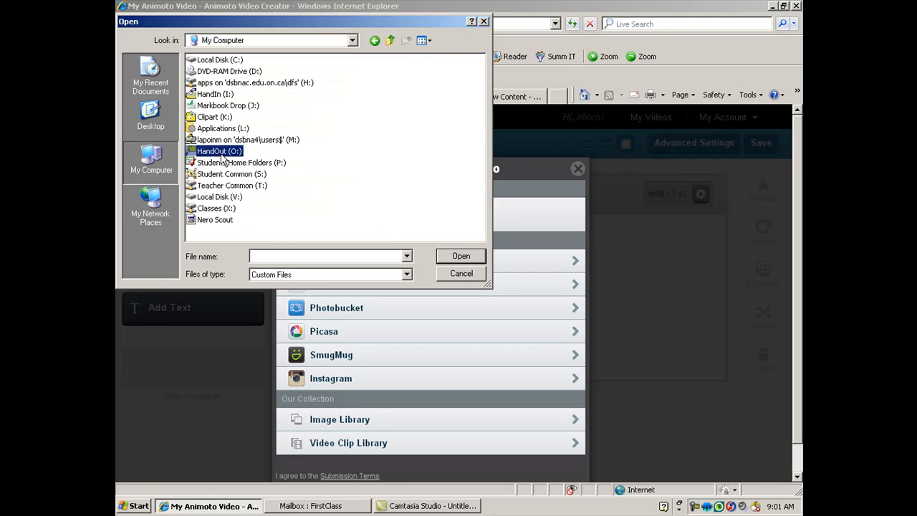
pyautogui.doubleClick(218, 152)
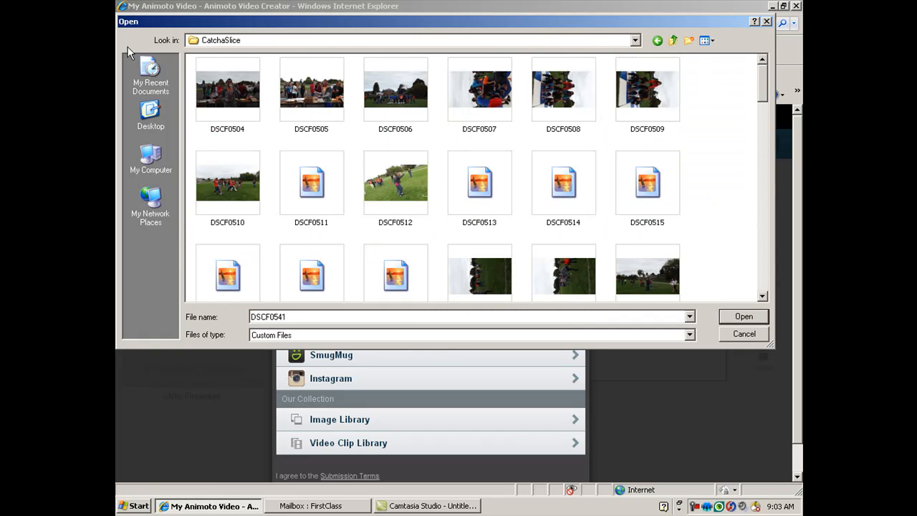
pyautogui.moveTo(289, 86)
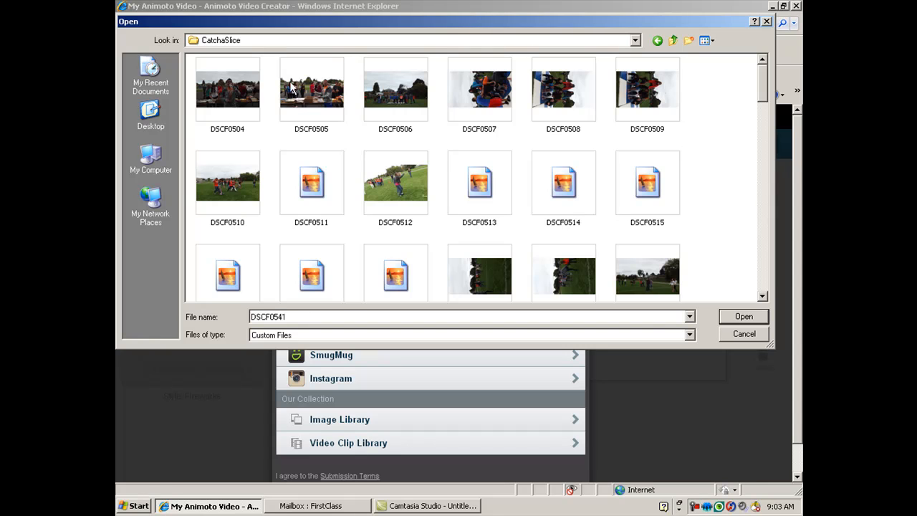
# Step: Ctrl-select many DSCF photos (DSCF0504, DSCF0510 and more) from the CatchaSlice folder
pyautogui.click(226, 89)
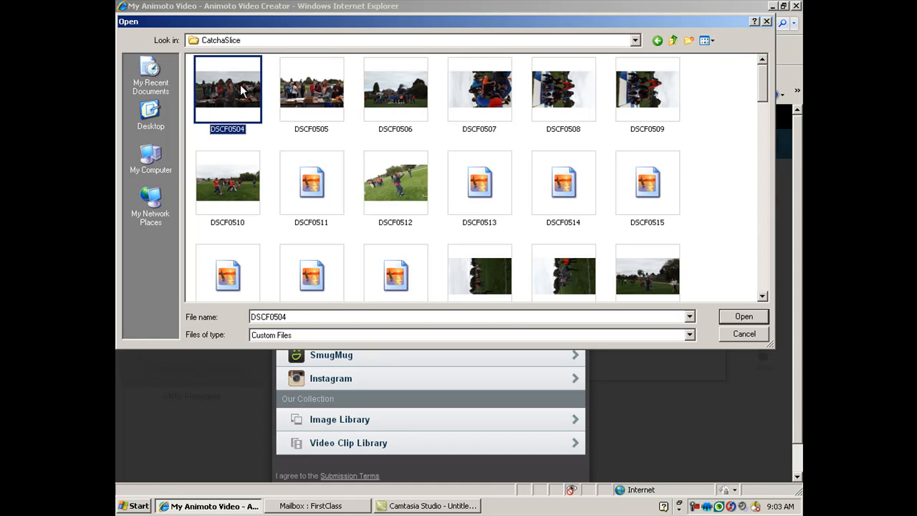
pyautogui.moveTo(662, 28)
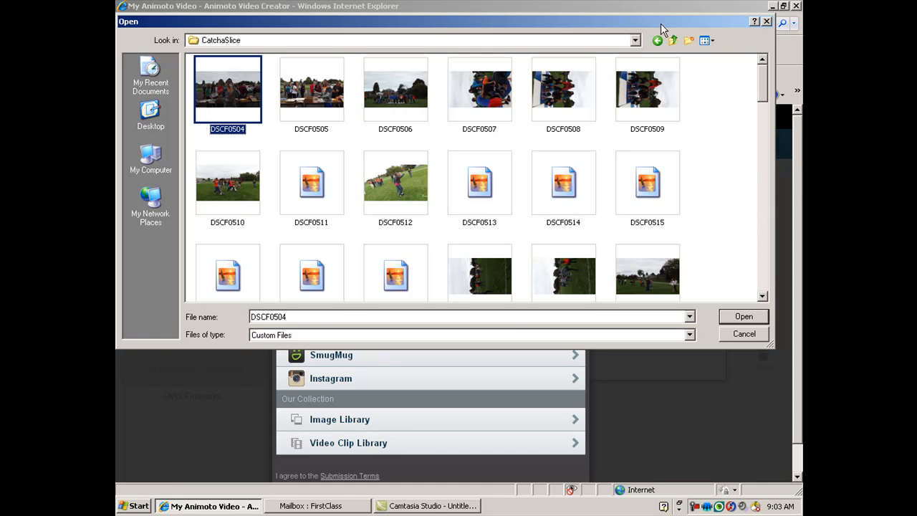
pyautogui.moveTo(744, 333)
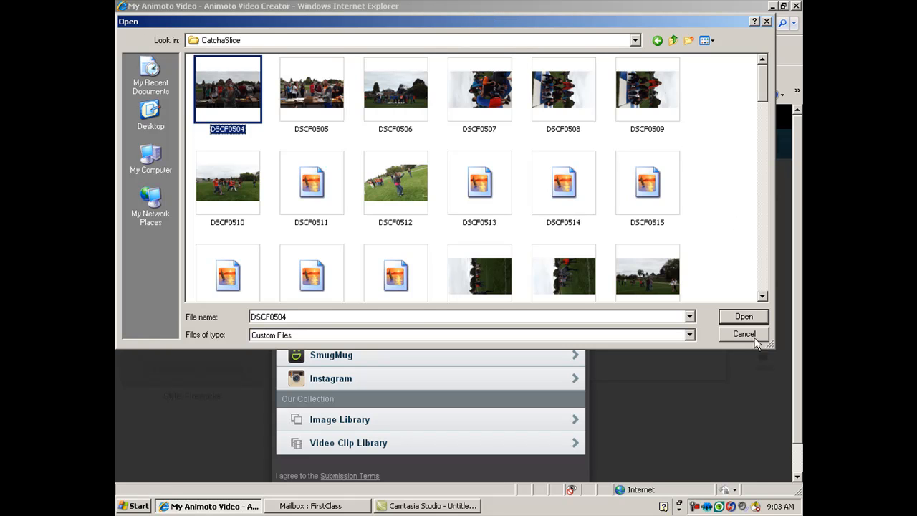
pyautogui.moveTo(301, 93)
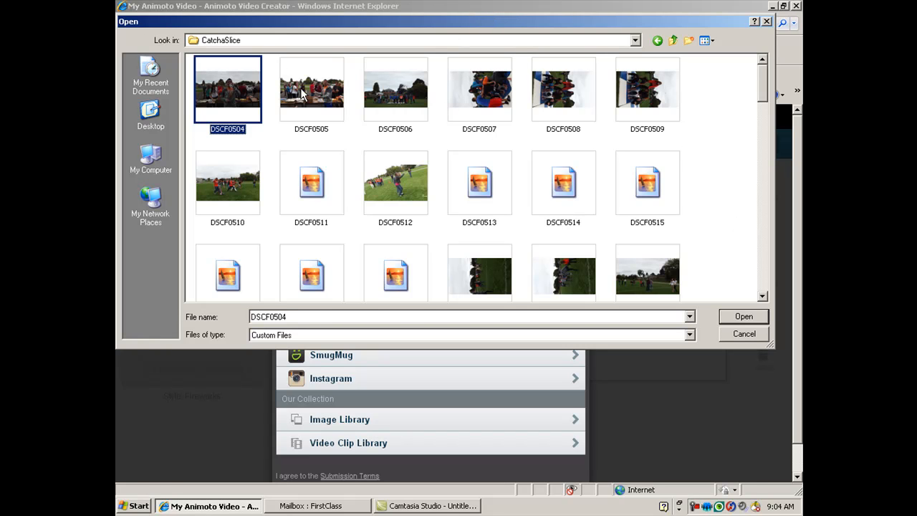
pyautogui.click(311, 89)
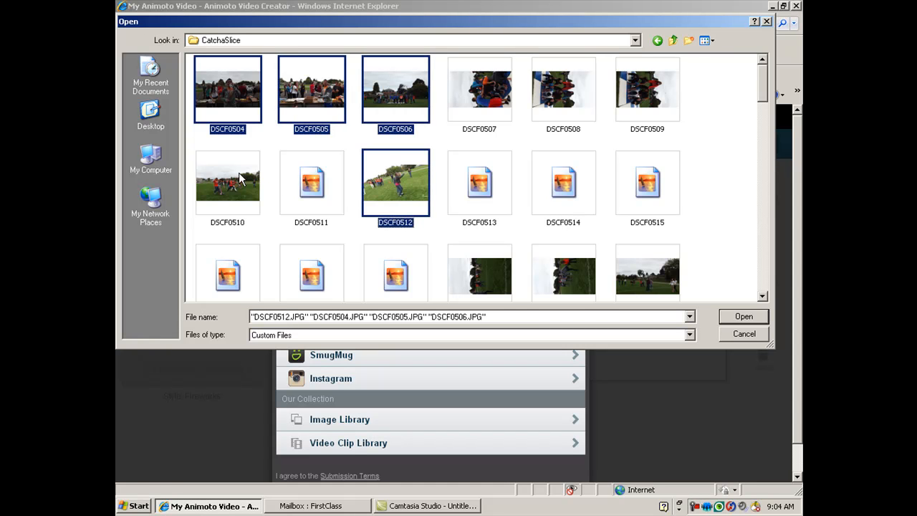
pyautogui.click(227, 182)
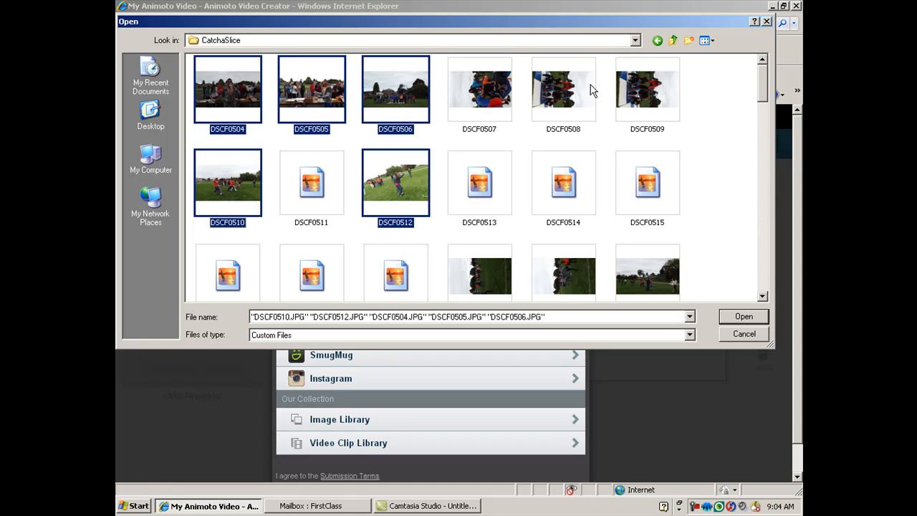
pyautogui.moveTo(622, 94)
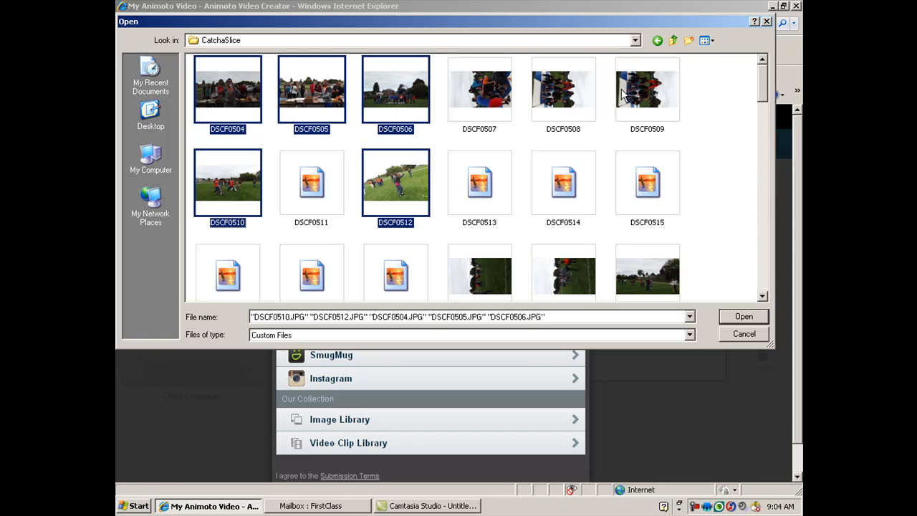
pyautogui.moveTo(768, 95)
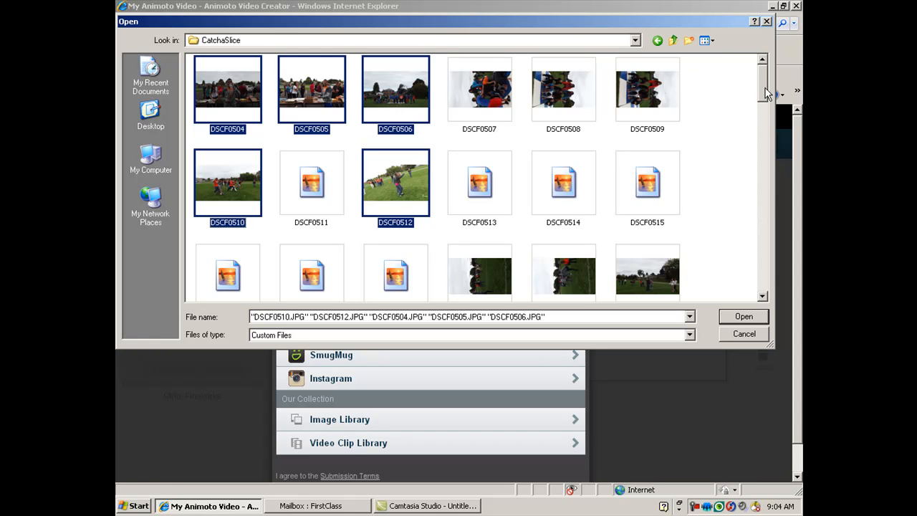
pyautogui.scroll(-3)
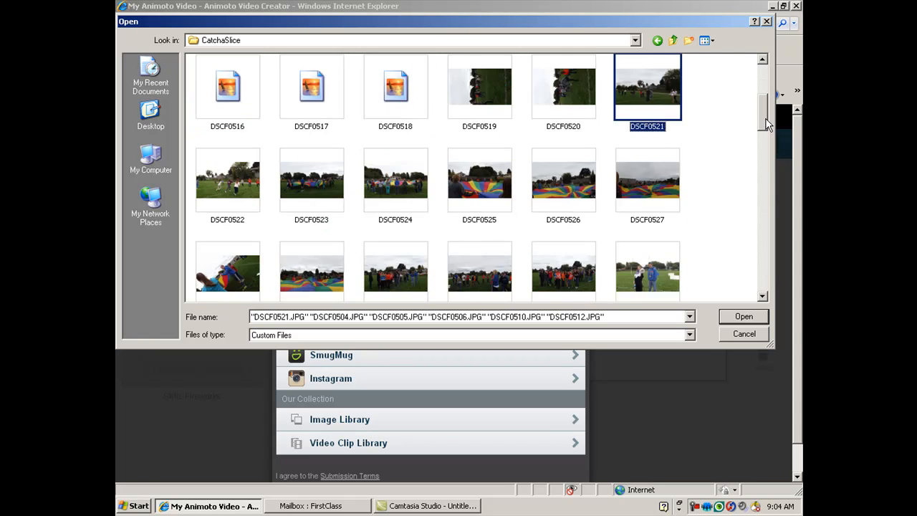
pyautogui.scroll(-3)
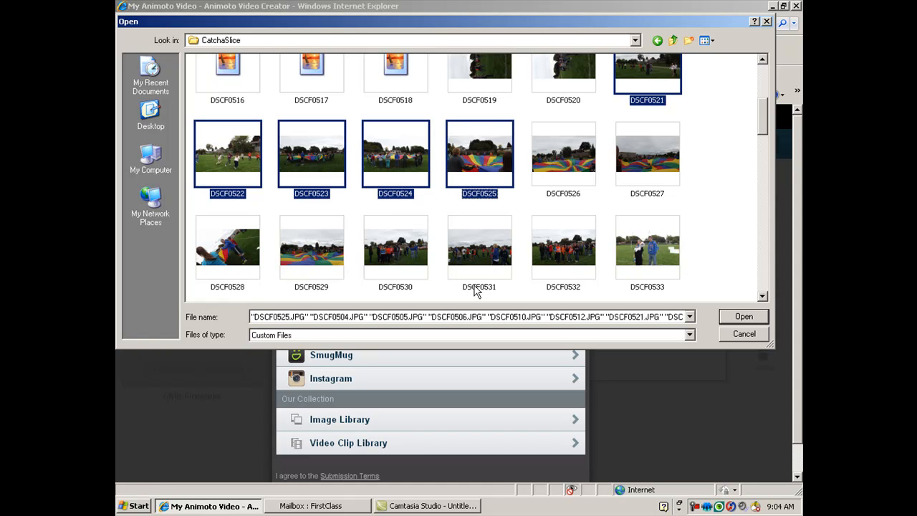
pyautogui.click(479, 246)
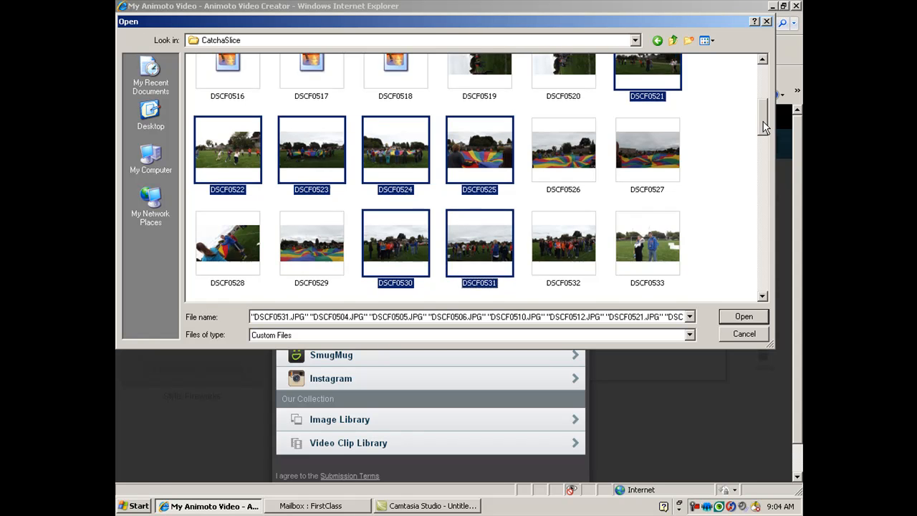
pyautogui.scroll(-3)
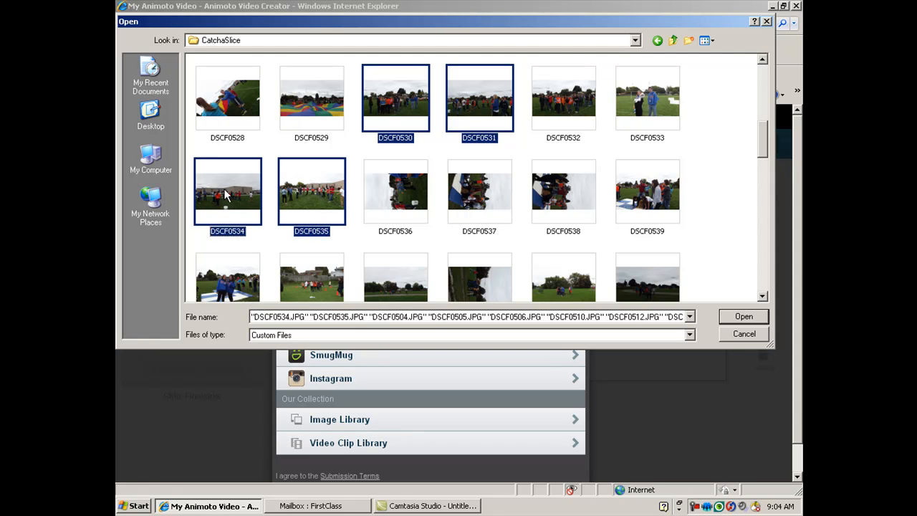
pyautogui.moveTo(763, 142)
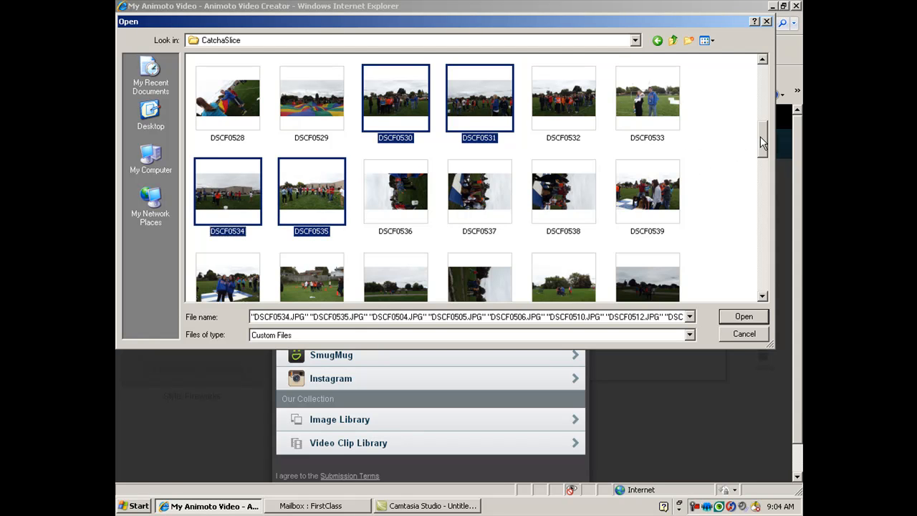
pyautogui.scroll(-3)
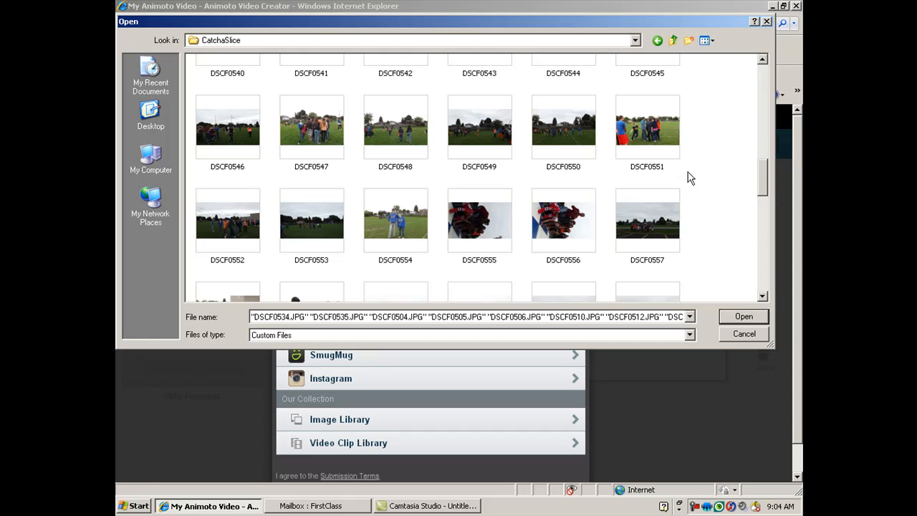
pyautogui.moveTo(648, 229)
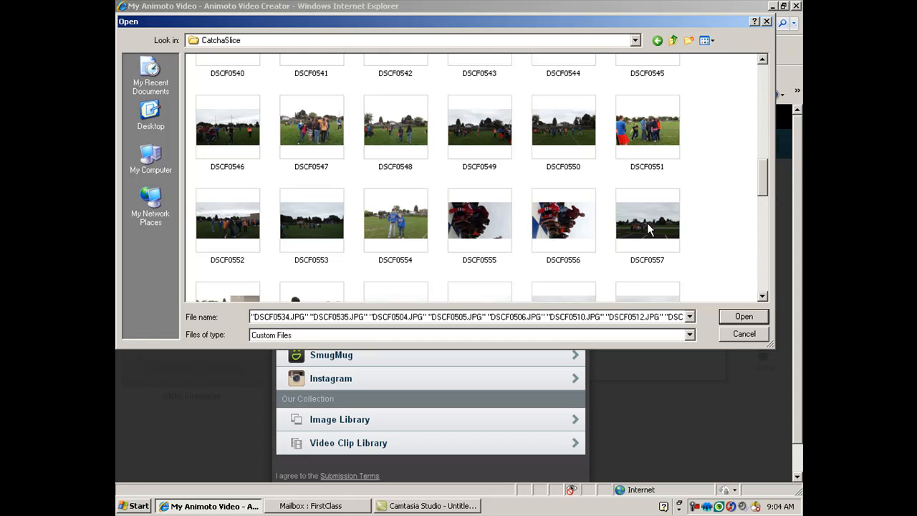
pyautogui.scroll(-3)
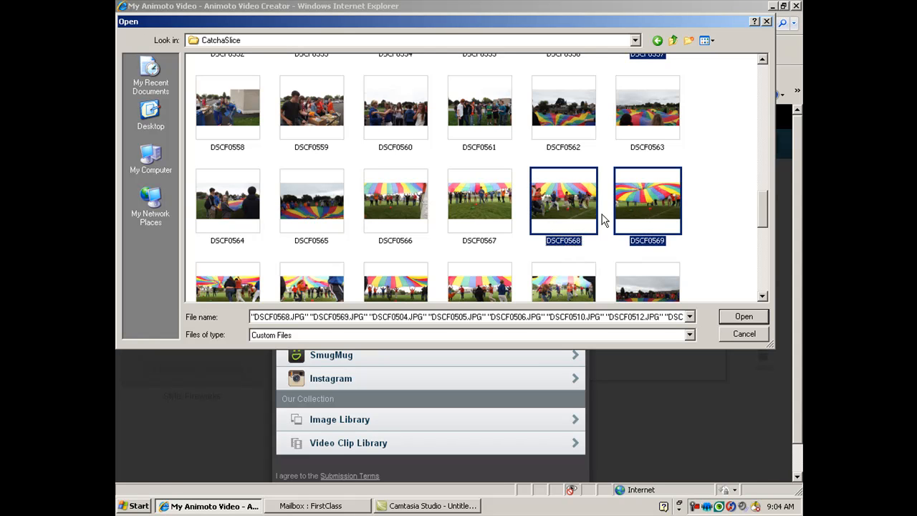
pyautogui.moveTo(760, 198)
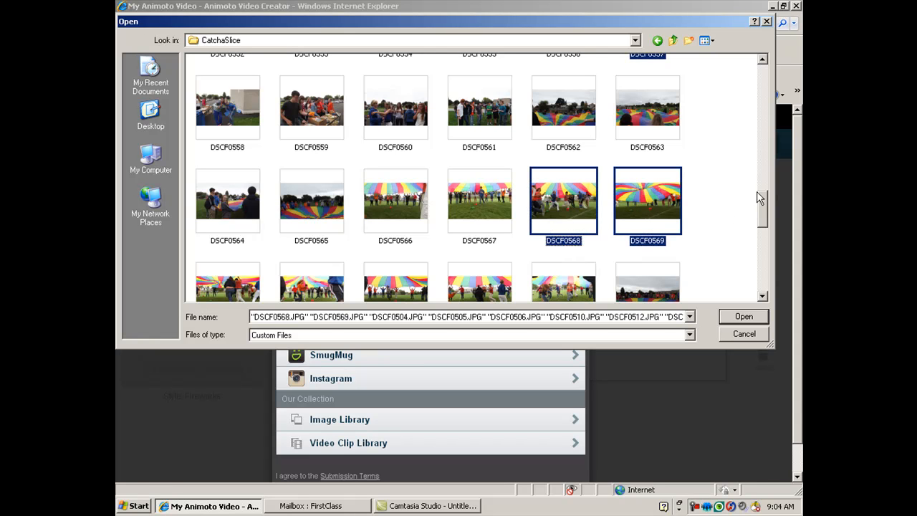
pyautogui.scroll(-3)
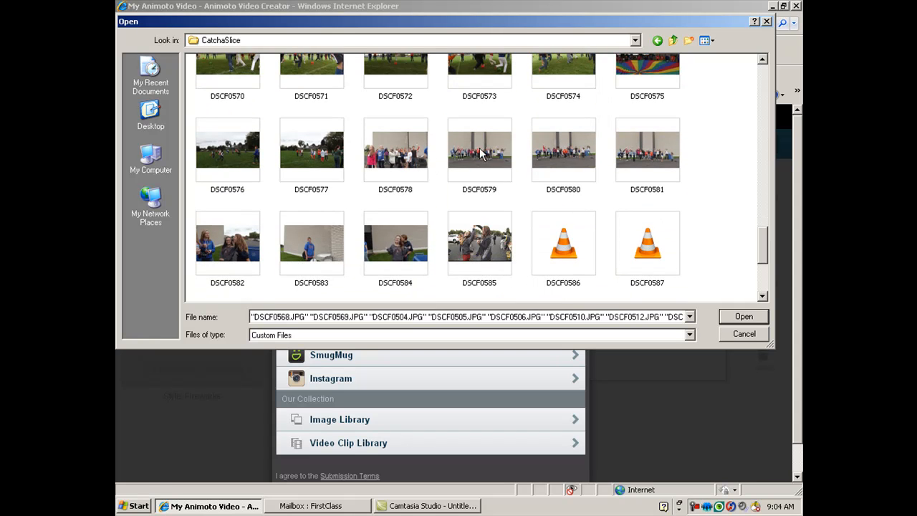
pyautogui.click(479, 151)
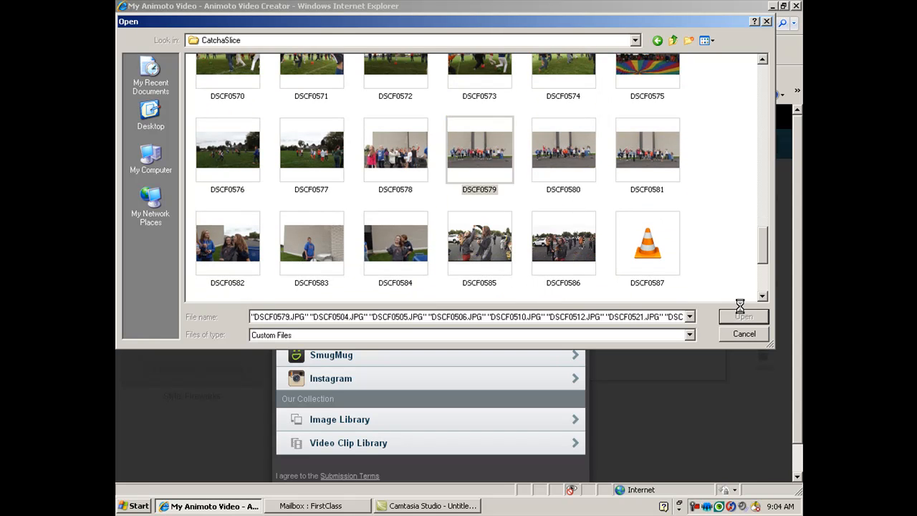
# Step: Upload the selected photos so they appear as slides in the project grid
pyautogui.click(744, 317)
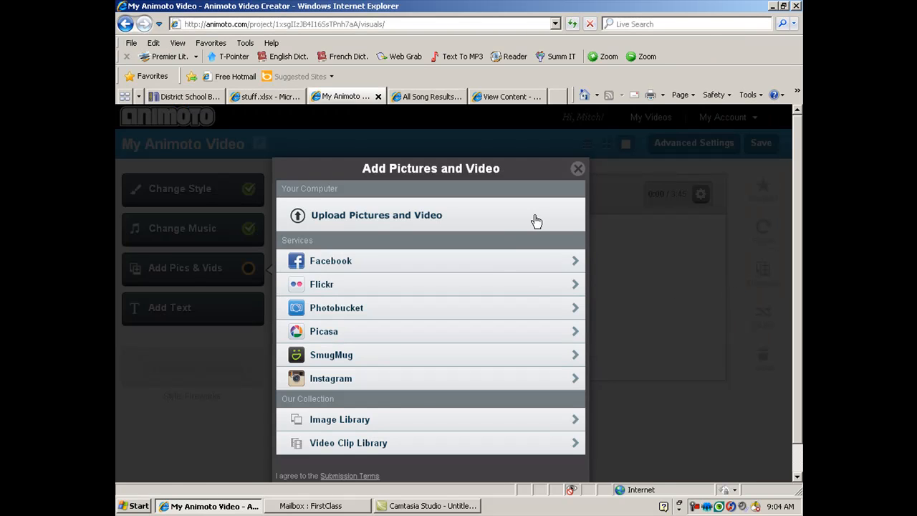
pyautogui.click(376, 215)
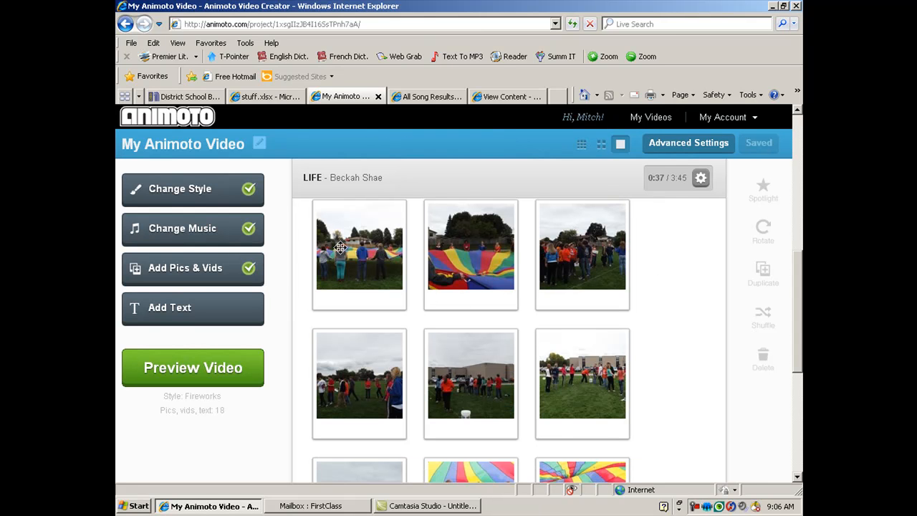
pyautogui.moveTo(751, 279)
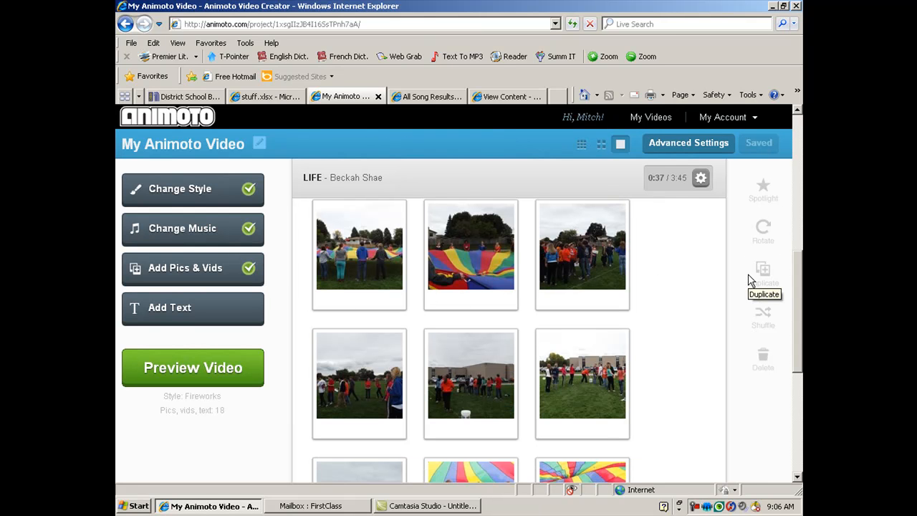
pyautogui.moveTo(771, 241)
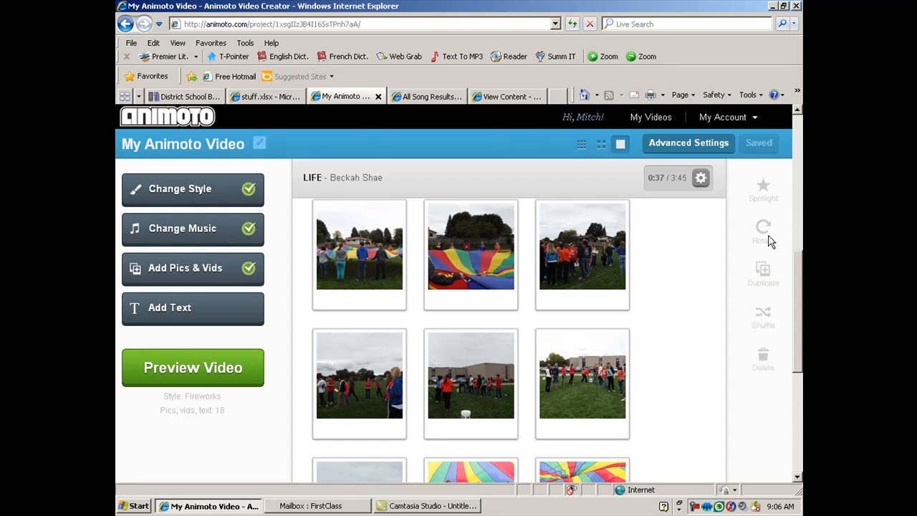
pyautogui.moveTo(190, 198)
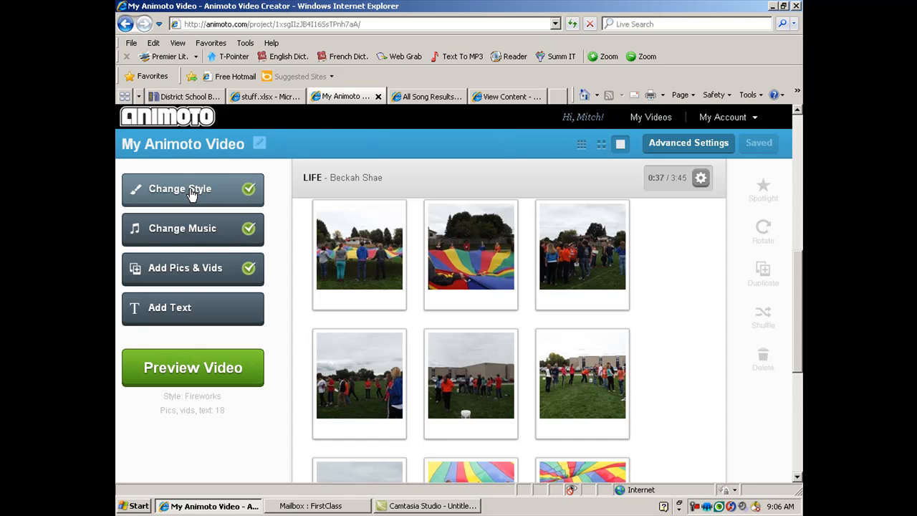
pyautogui.moveTo(207, 270)
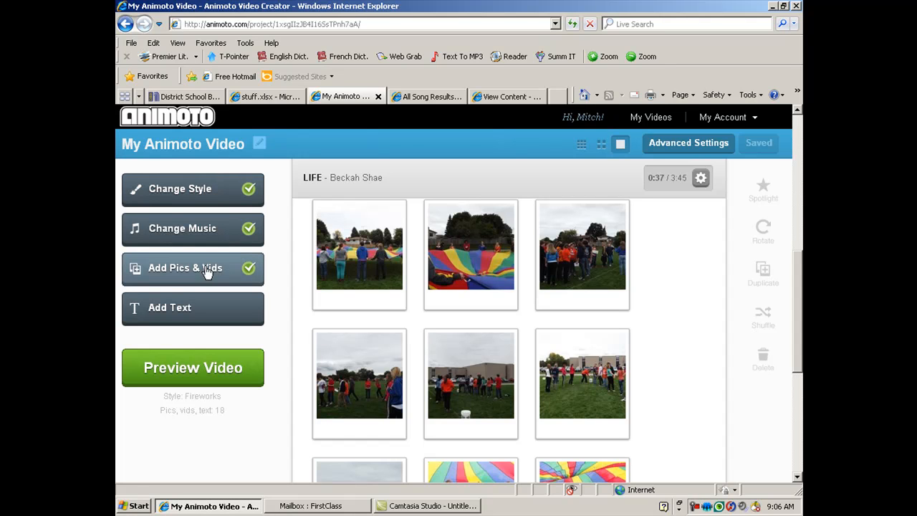
# Step: In the upload dialog show CatchaSlice as thumbnails and pick photo DSCF0508
pyautogui.click(192, 268)
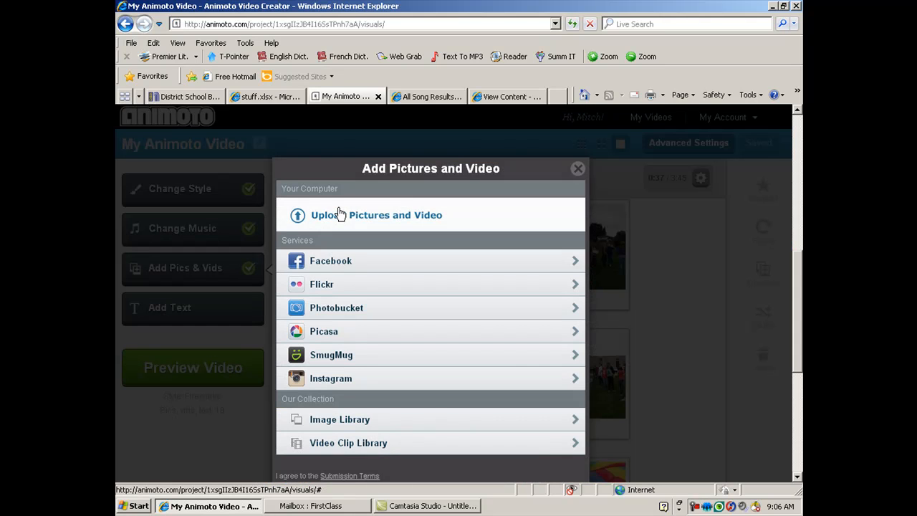
pyautogui.click(376, 215)
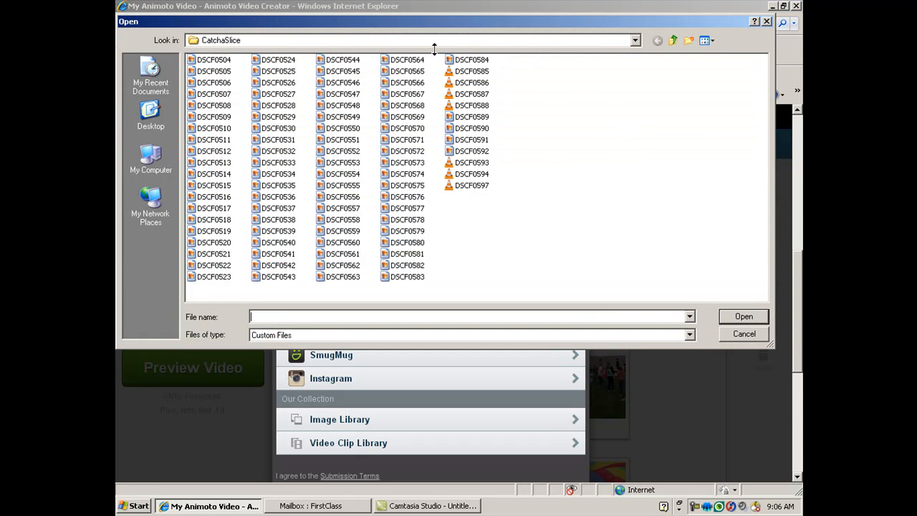
pyautogui.click(709, 41)
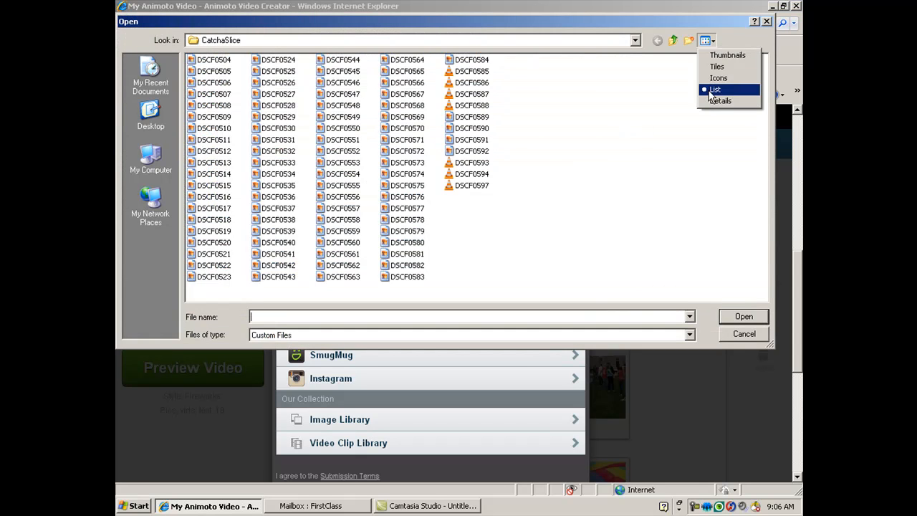
pyautogui.click(728, 54)
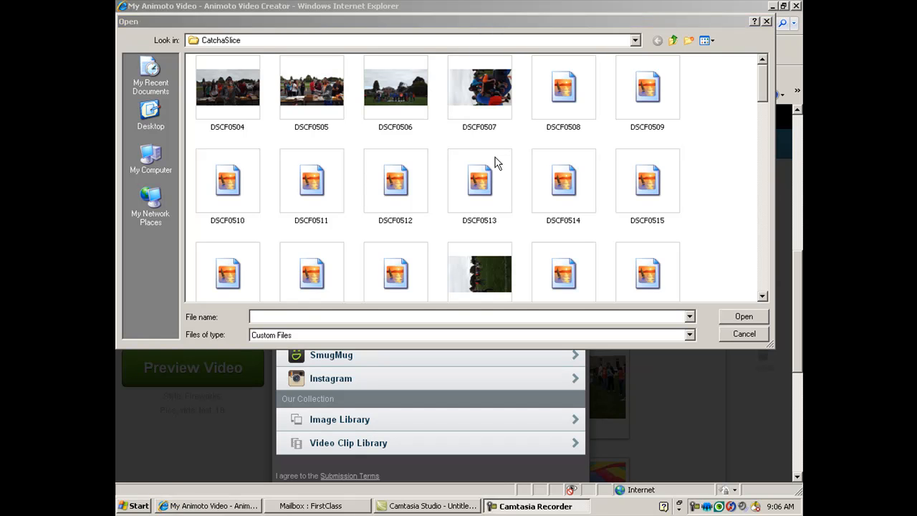
pyautogui.click(563, 87)
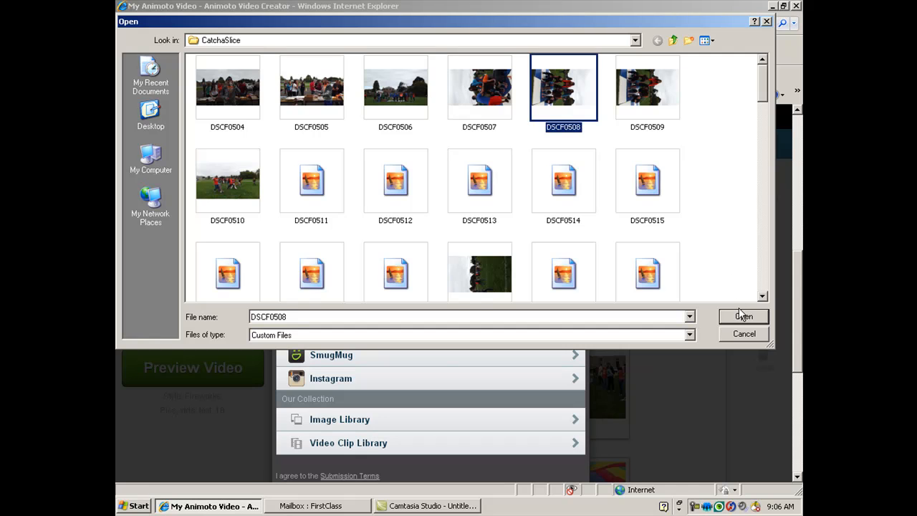
# Step: Upload DSCF0508 and rotate the group photo through quarter turns back to upright
pyautogui.click(742, 317)
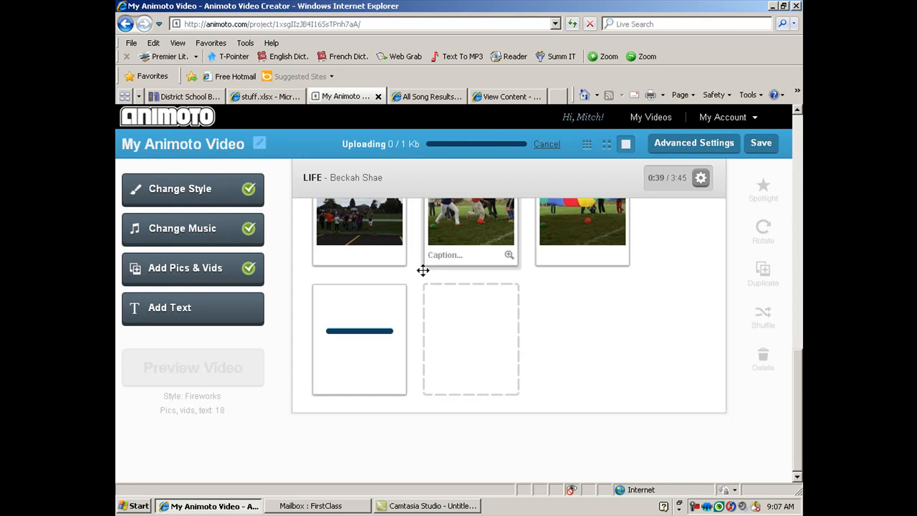
pyautogui.moveTo(441, 344)
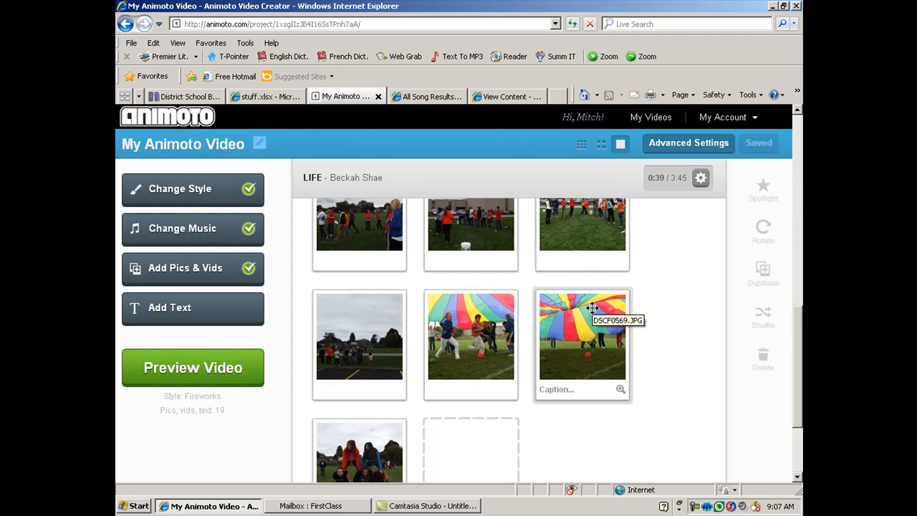
pyautogui.scroll(-3)
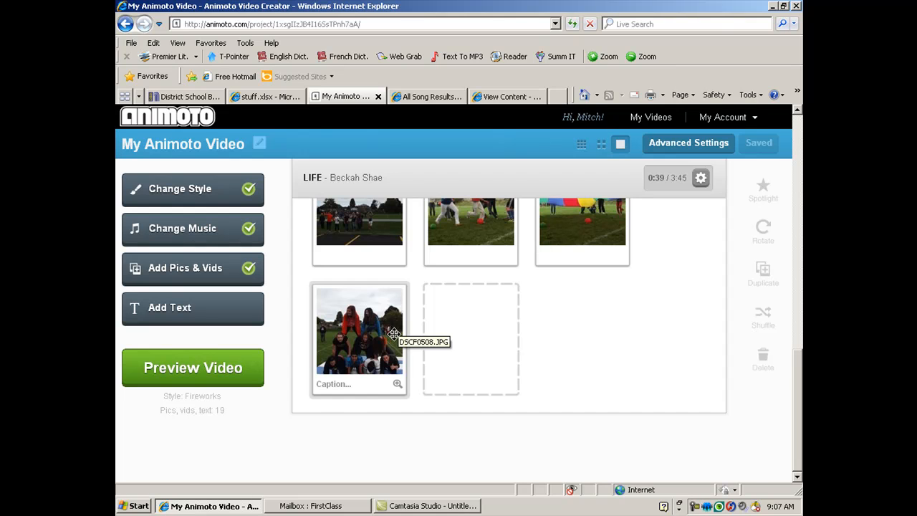
pyautogui.click(358, 330)
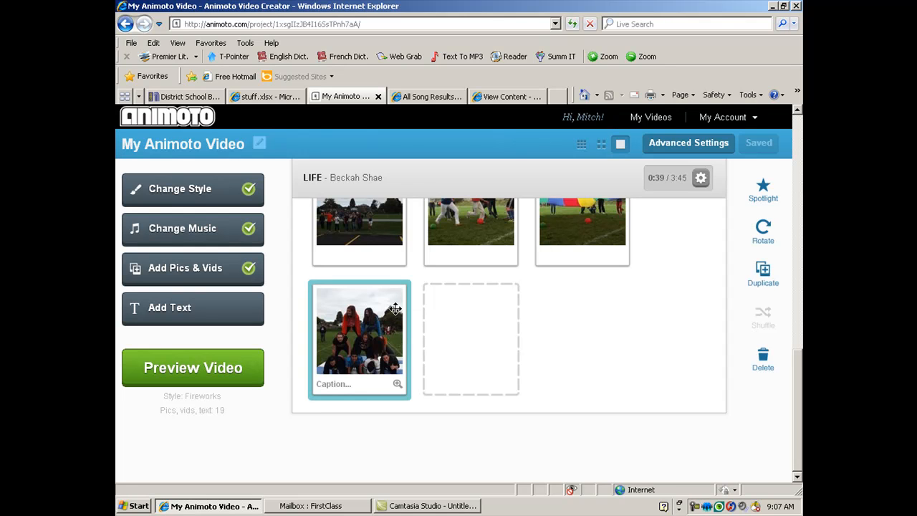
pyautogui.click(763, 231)
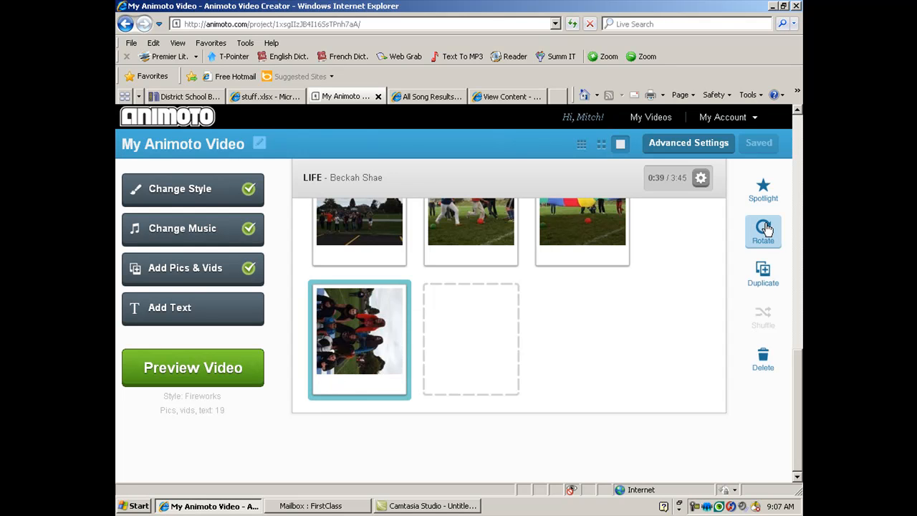
pyautogui.click(762, 232)
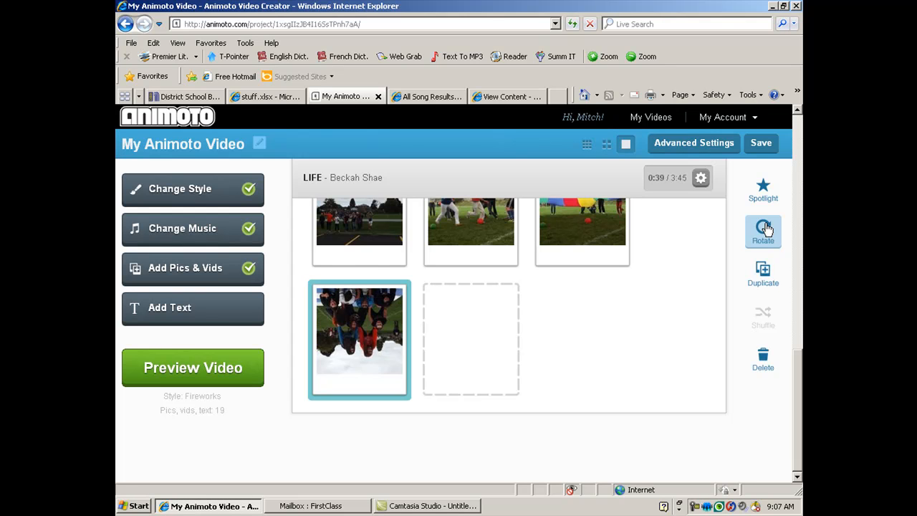
pyautogui.click(762, 230)
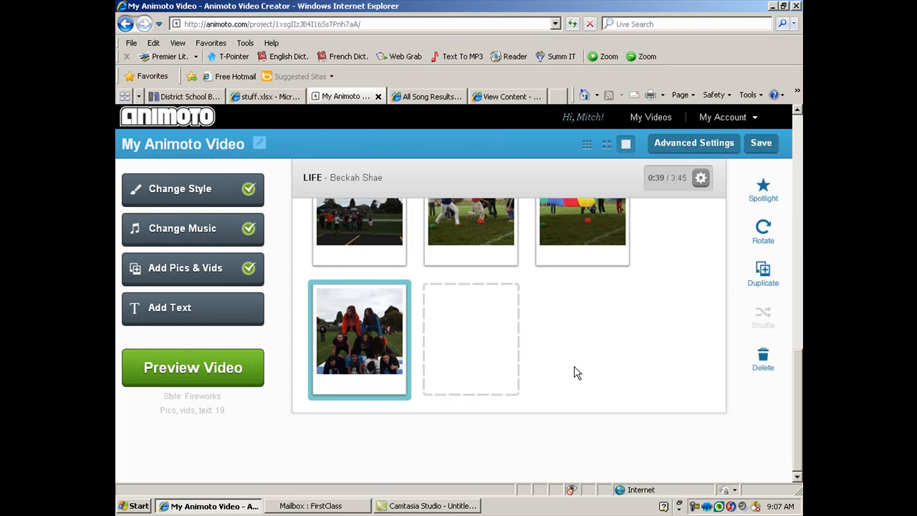
pyautogui.moveTo(571, 393)
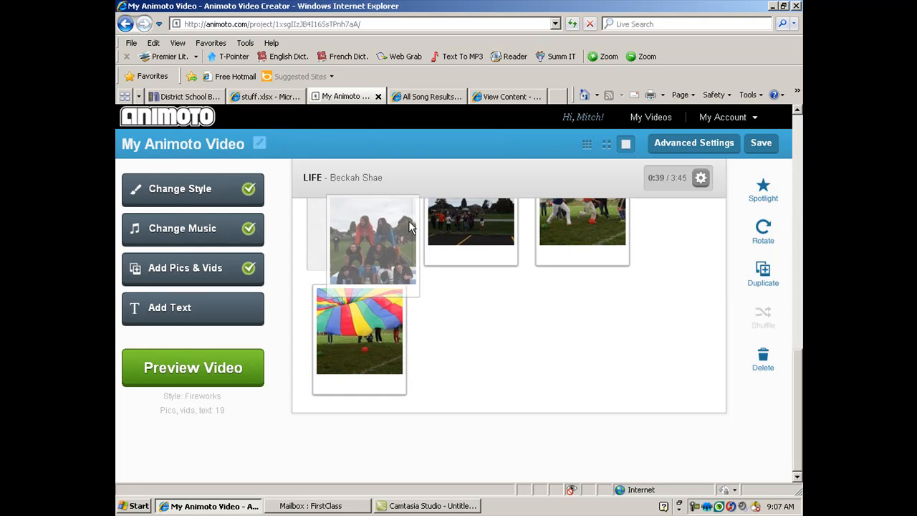
# Step: Move the group photo to lead the slideshow and open Edit Song and Pacing
pyautogui.scroll(-3)
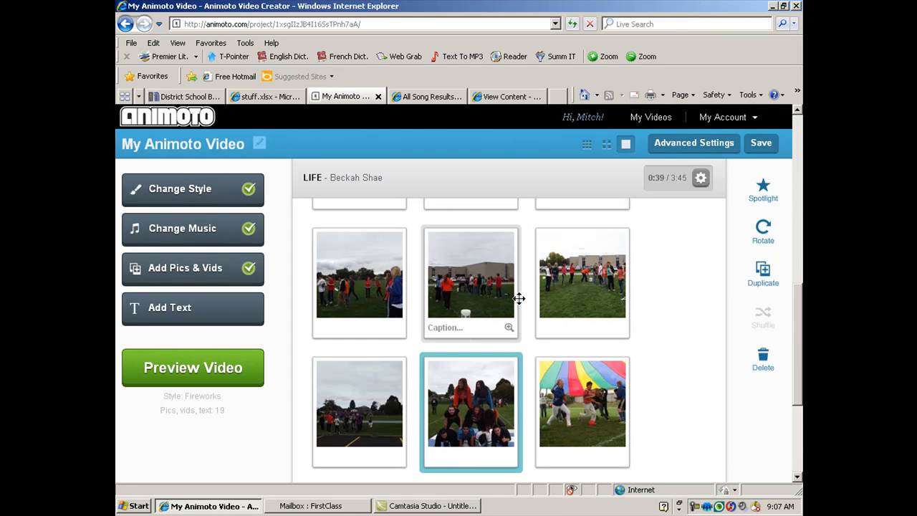
pyautogui.moveTo(470, 401); pyautogui.dragTo(359, 275)
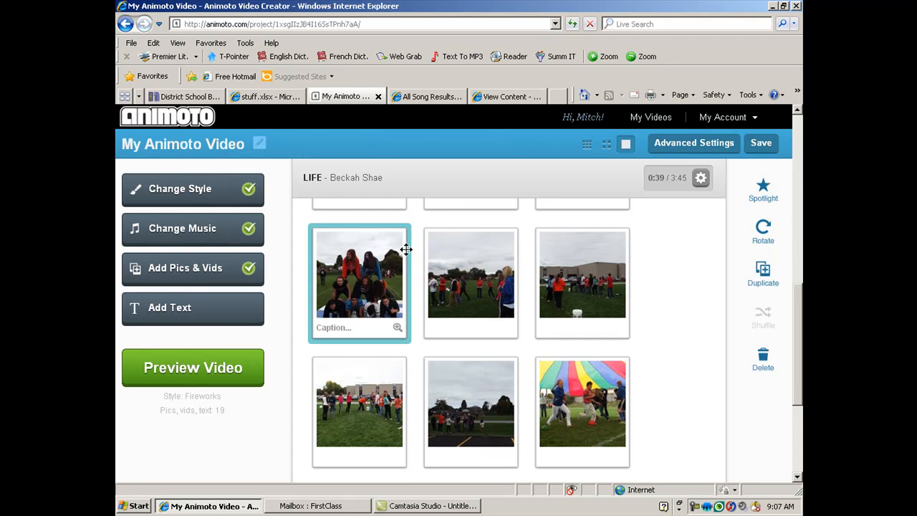
pyautogui.scroll(-3)
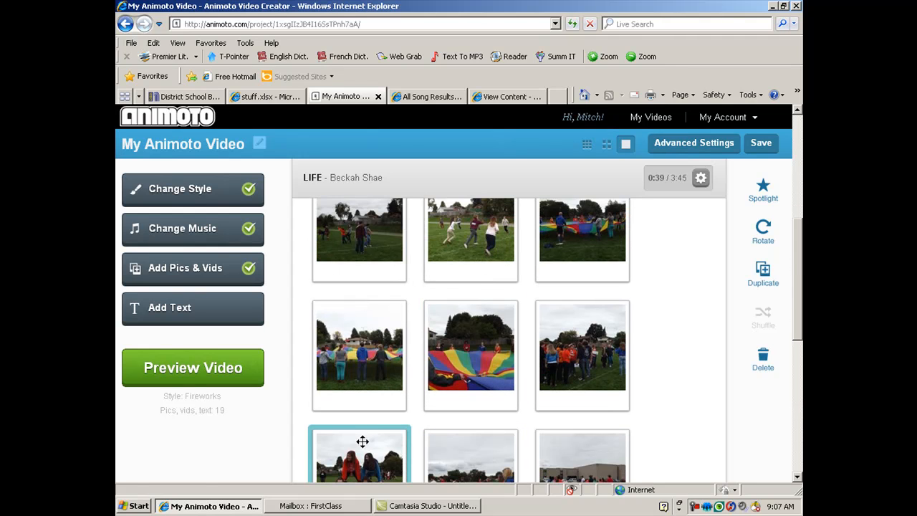
pyautogui.scroll(3)
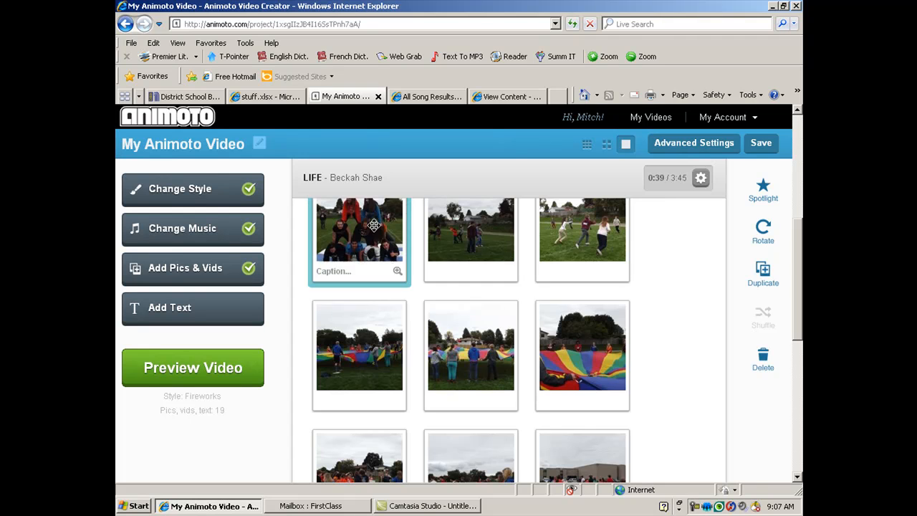
pyautogui.scroll(-3)
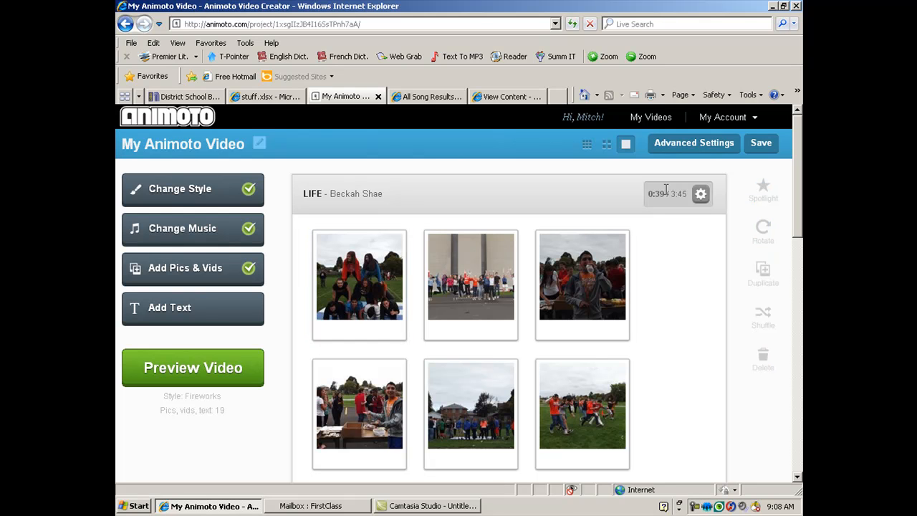
pyautogui.moveTo(691, 208)
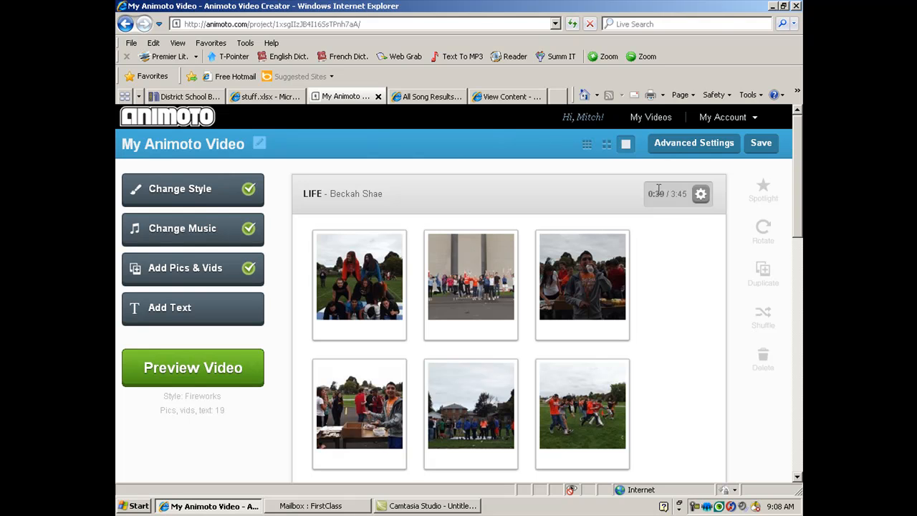
pyautogui.moveTo(699, 194)
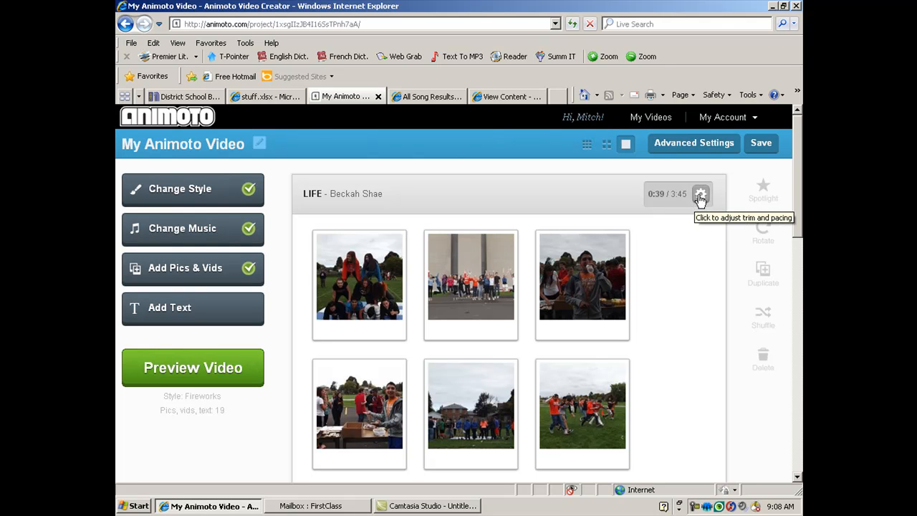
pyautogui.click(701, 194)
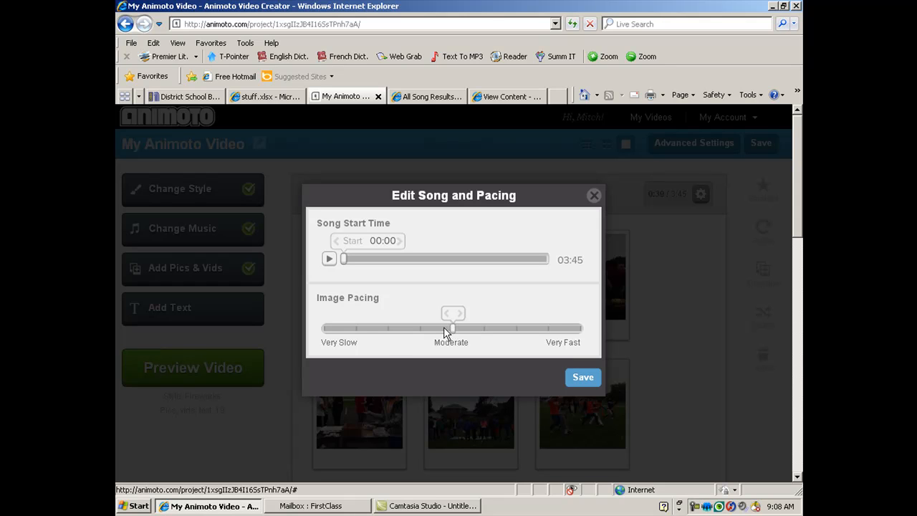
pyautogui.moveTo(457, 331)
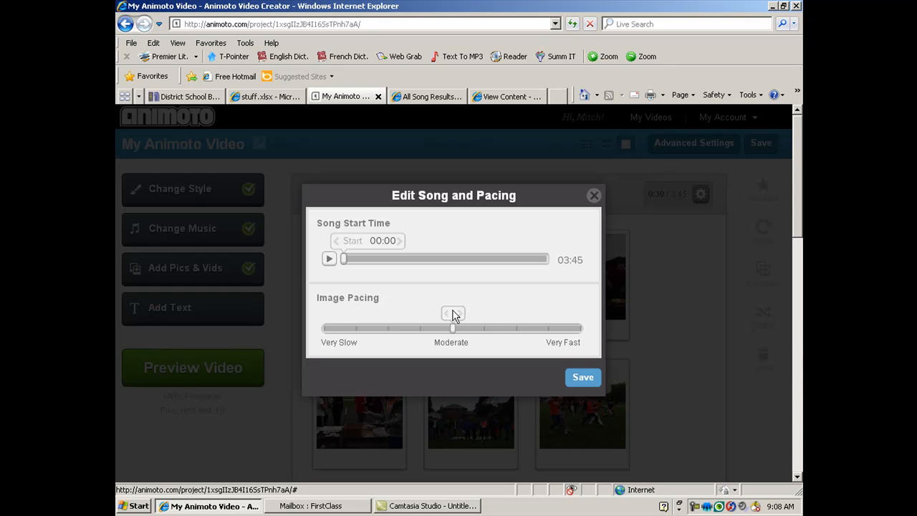
# Step: Set image pacing to Very Slow and save so the slideshow uses 2:25 of the 3:45 song
pyautogui.moveTo(451, 328); pyautogui.dragTo(387, 328)
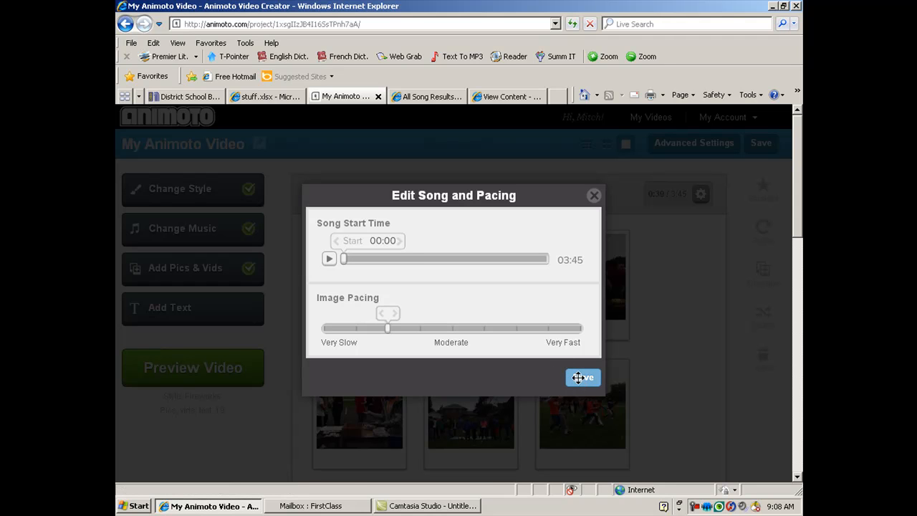
pyautogui.click(582, 379)
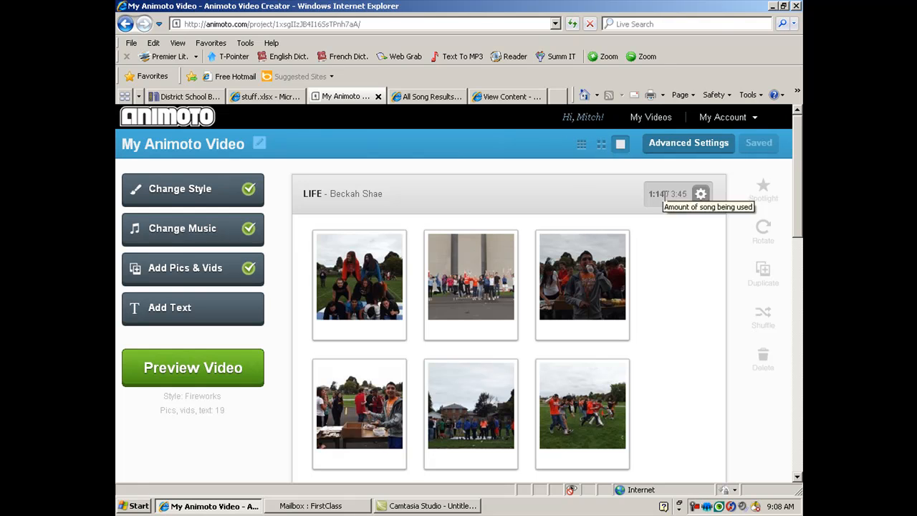
pyautogui.moveTo(668, 193)
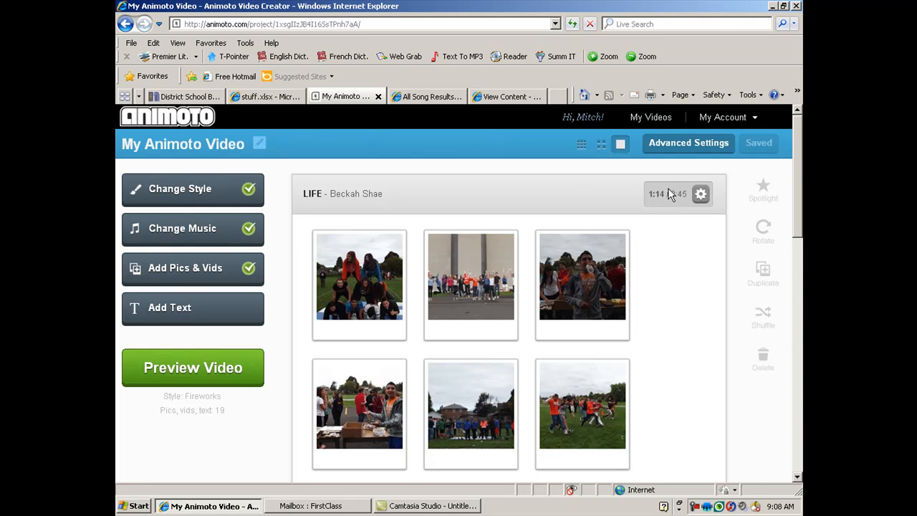
pyautogui.click(699, 195)
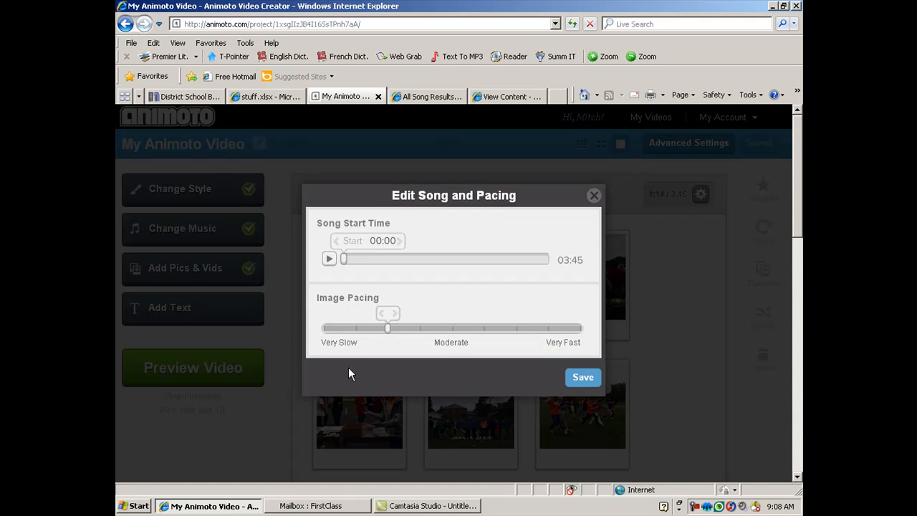
pyautogui.moveTo(384, 324)
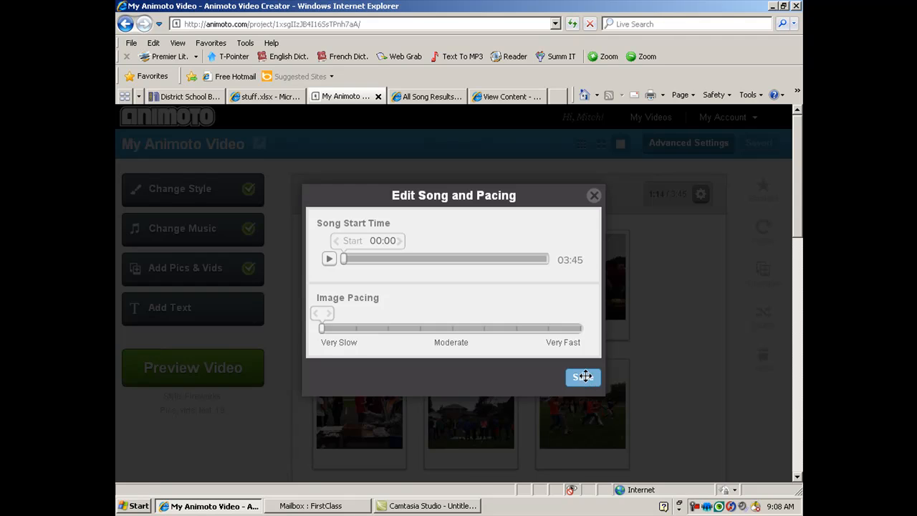
pyautogui.click(582, 377)
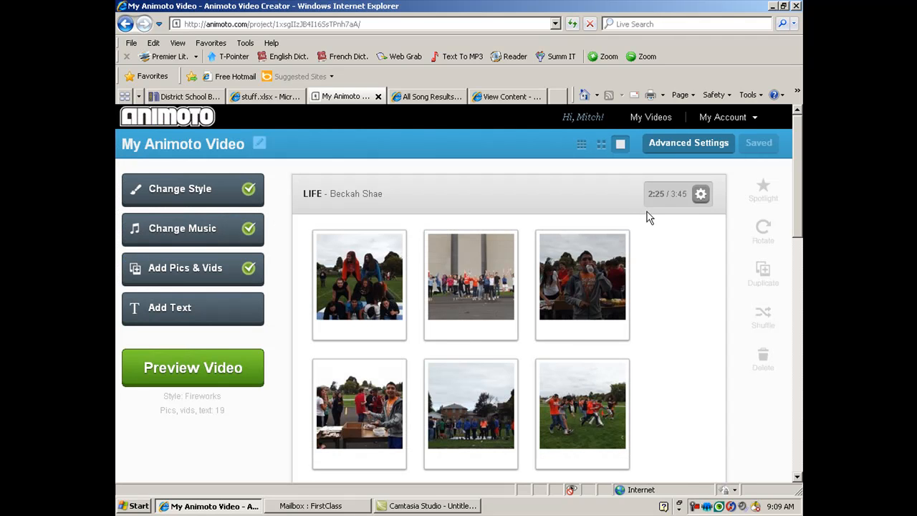
pyautogui.moveTo(642, 289)
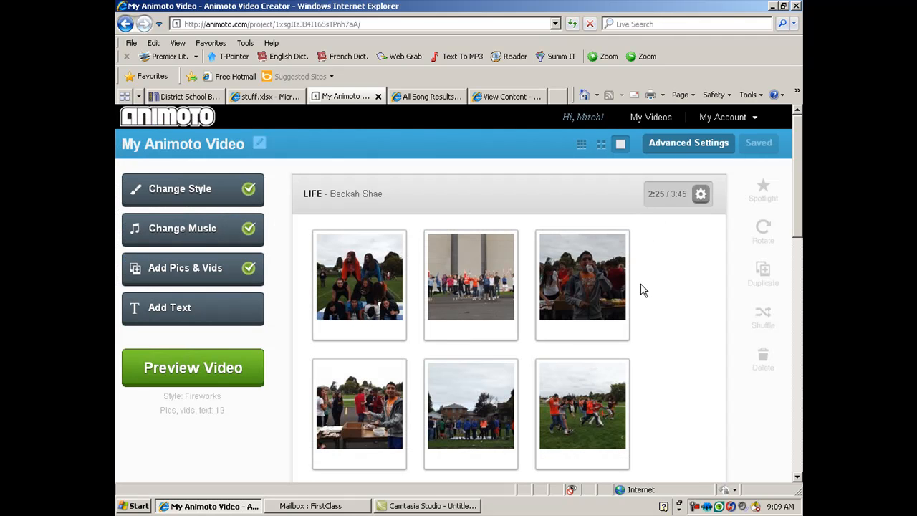
pyautogui.scroll(-3)
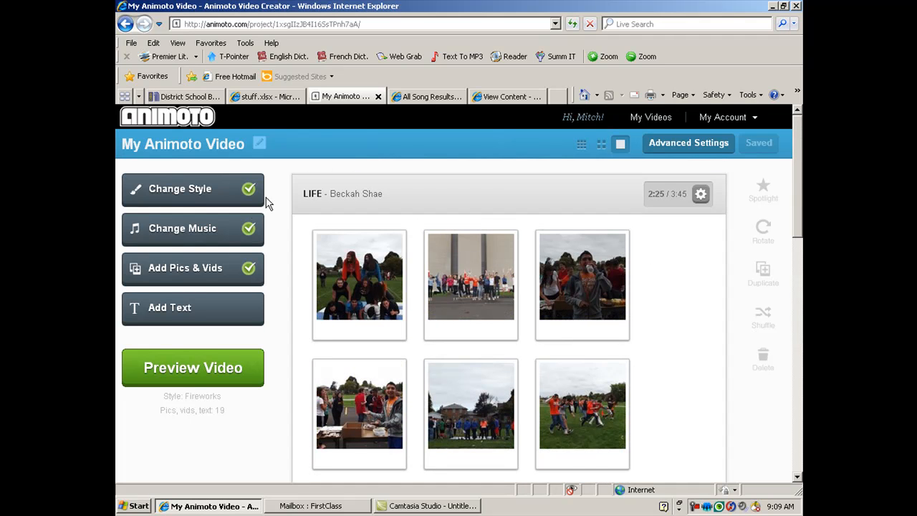
pyautogui.moveTo(221, 229)
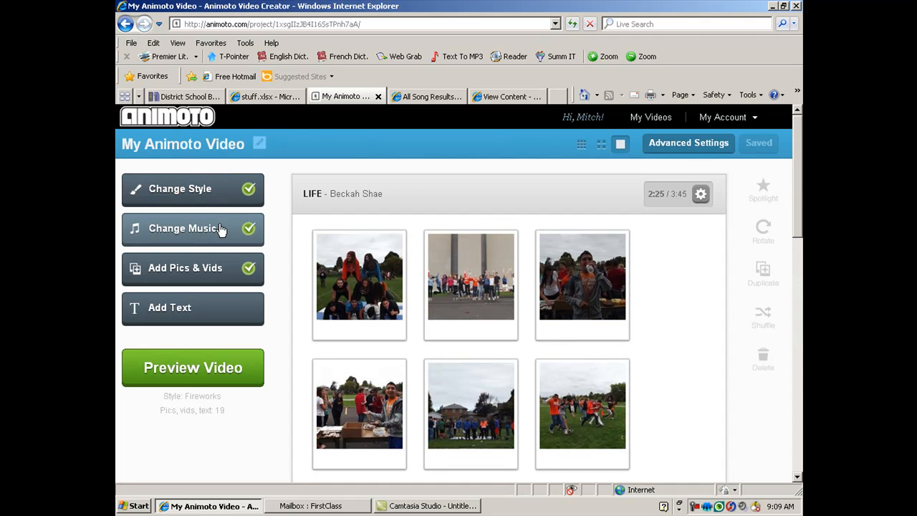
pyautogui.moveTo(183, 306)
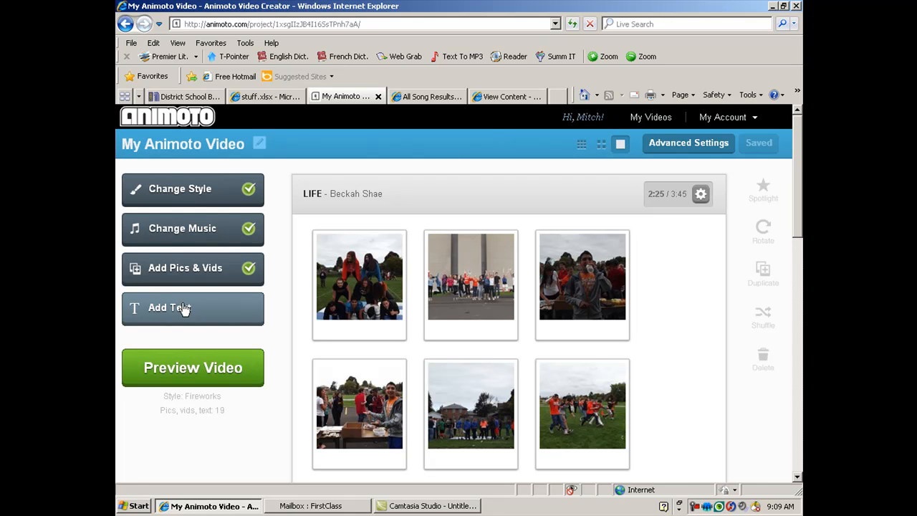
# Step: Add a text slide 'Catch a Slice of Cougar Life' with subtitle 'What a great day!' and save it
pyautogui.click(169, 306)
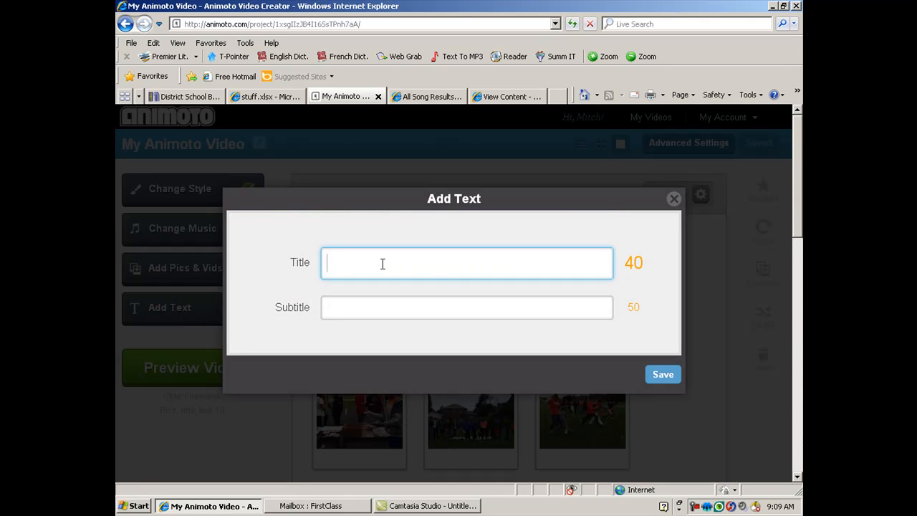
pyautogui.moveTo(580, 209)
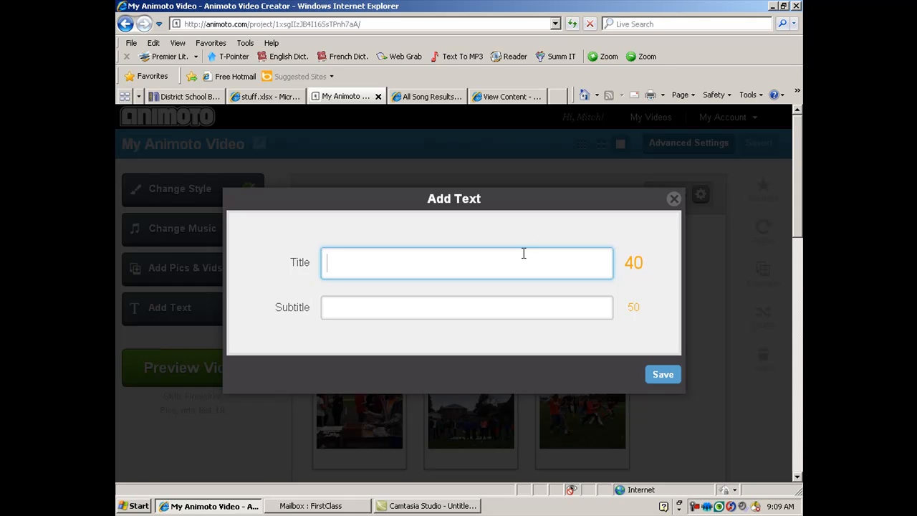
pyautogui.write('Catch')
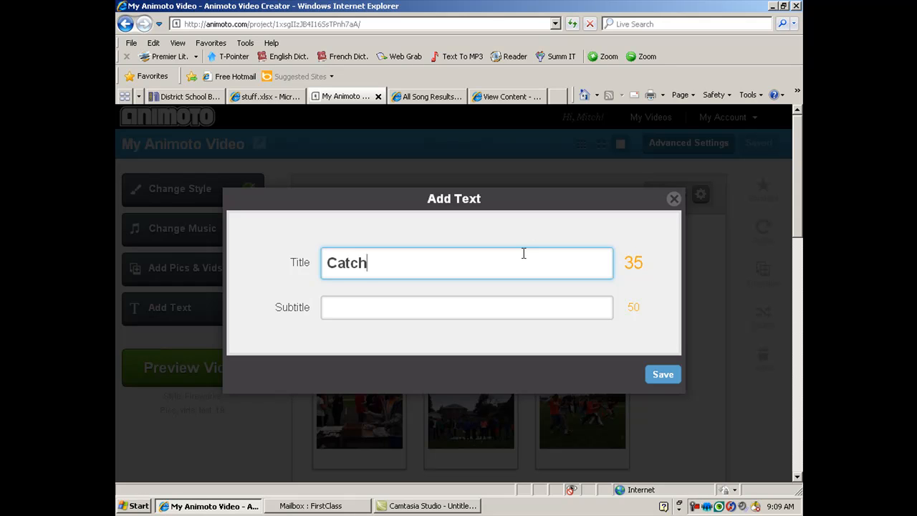
pyautogui.write('a Slice')
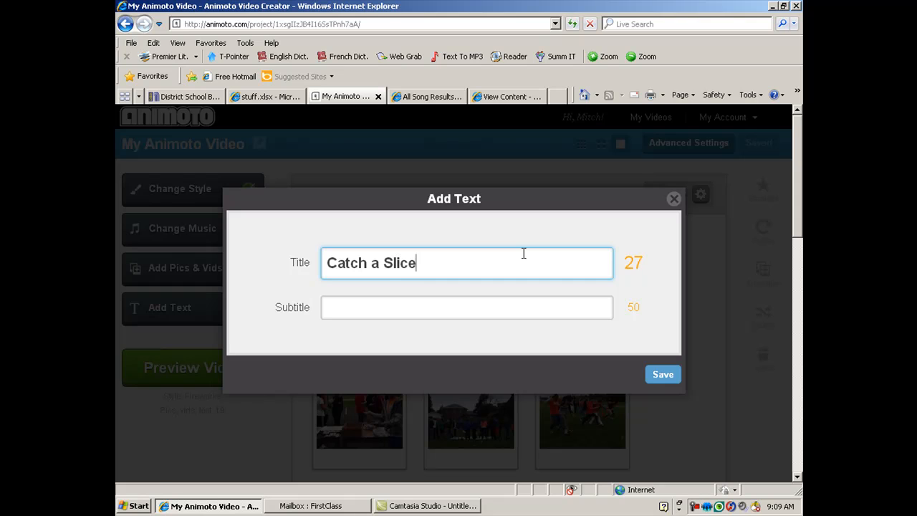
pyautogui.write('of Couga')
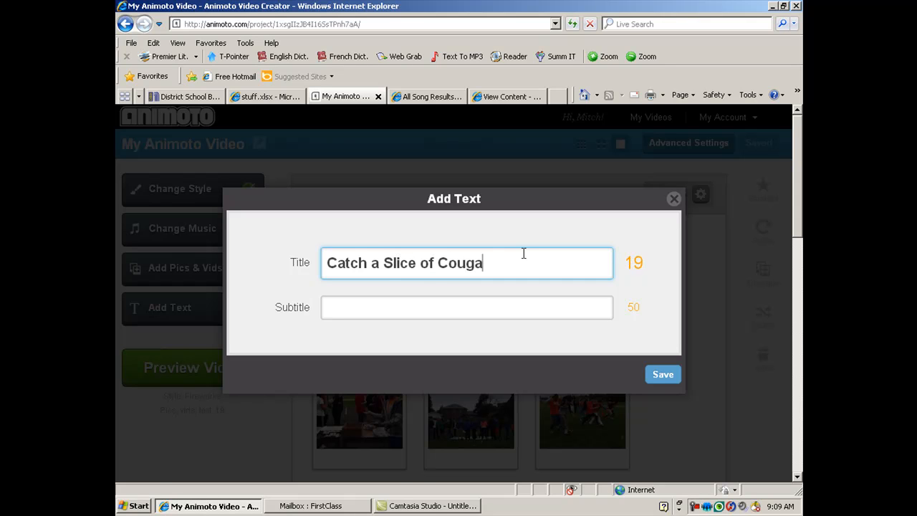
pyautogui.write('r Life')
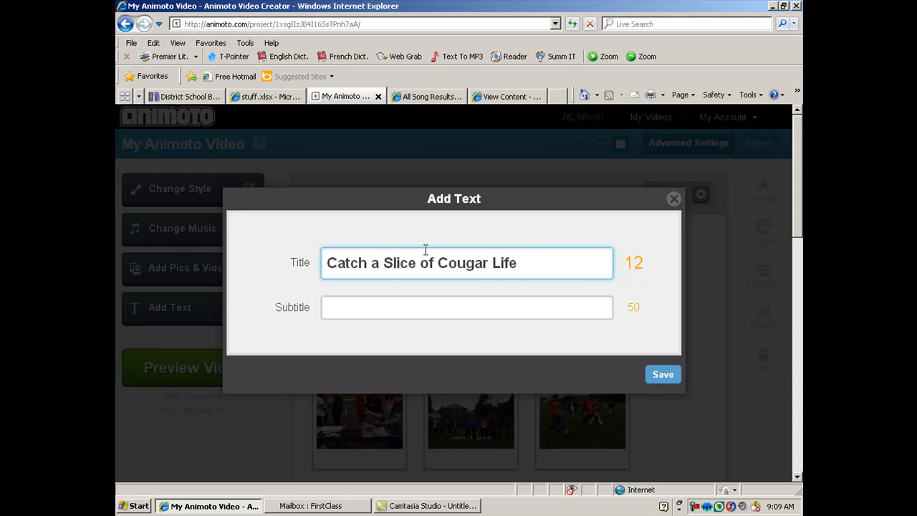
pyautogui.write('W')
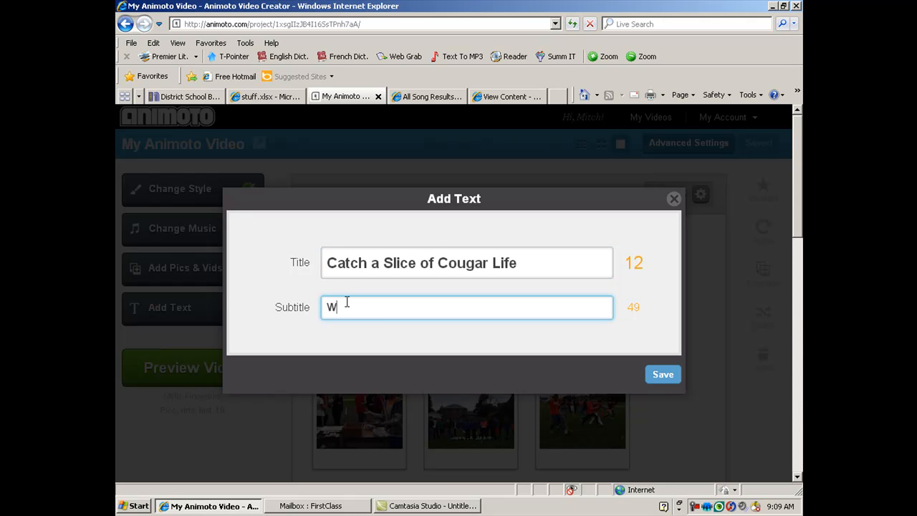
pyautogui.write('hat a great')
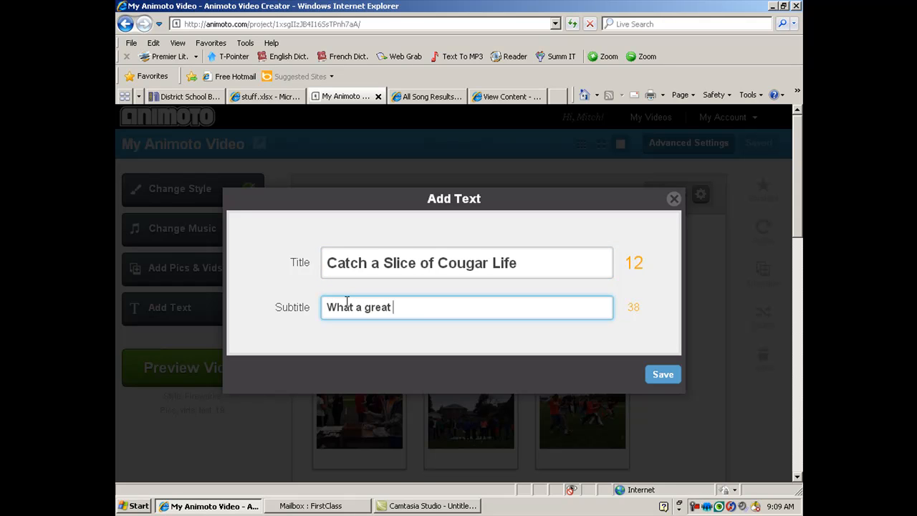
pyautogui.write('day!')
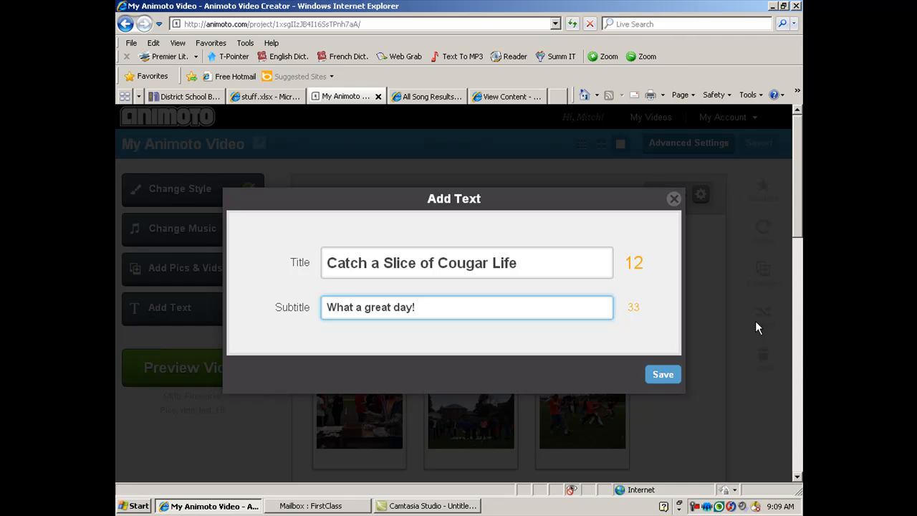
pyautogui.click(662, 374)
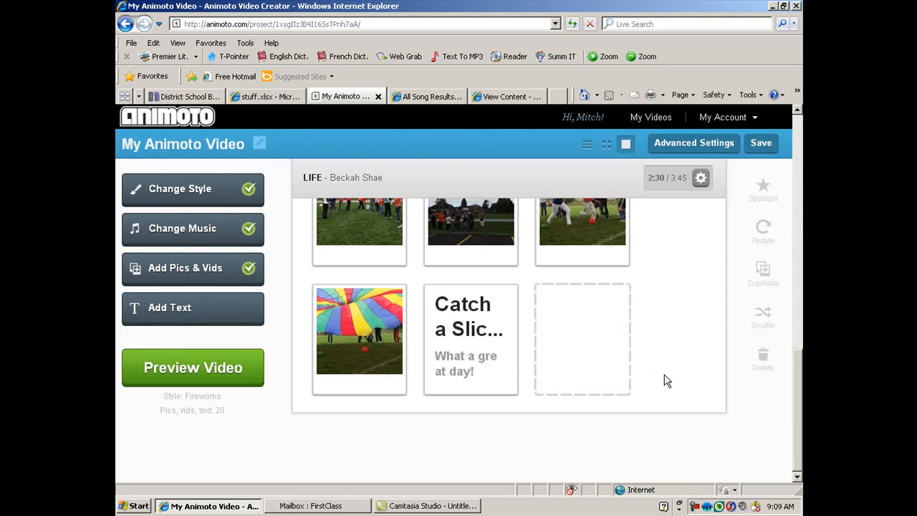
pyautogui.moveTo(517, 344)
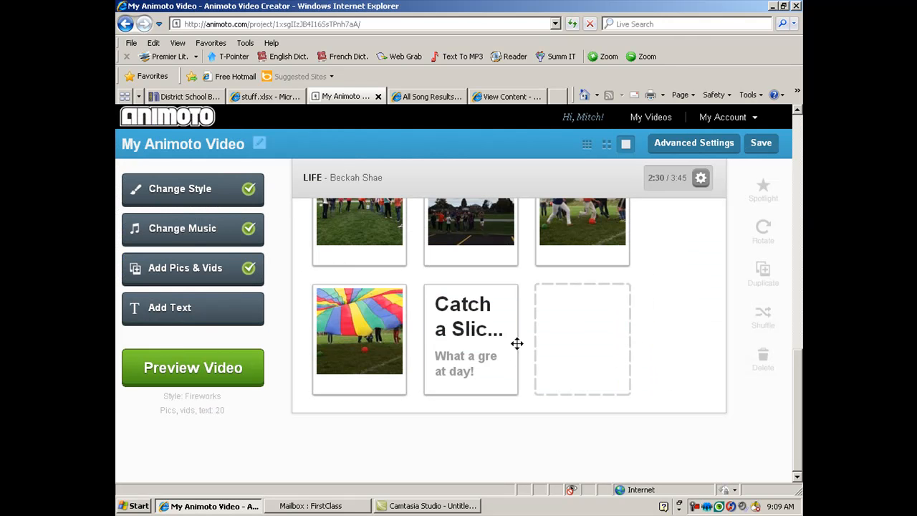
pyautogui.moveTo(494, 356)
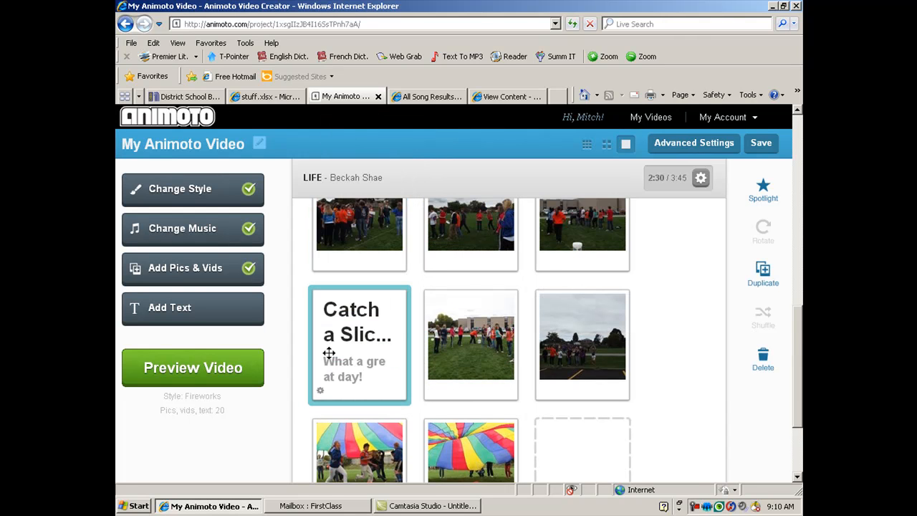
pyautogui.scroll(-3)
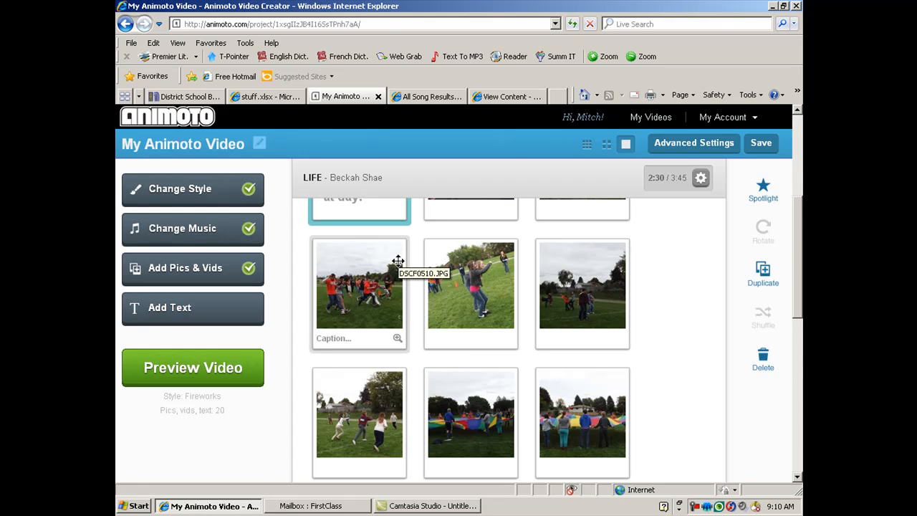
pyautogui.scroll(3)
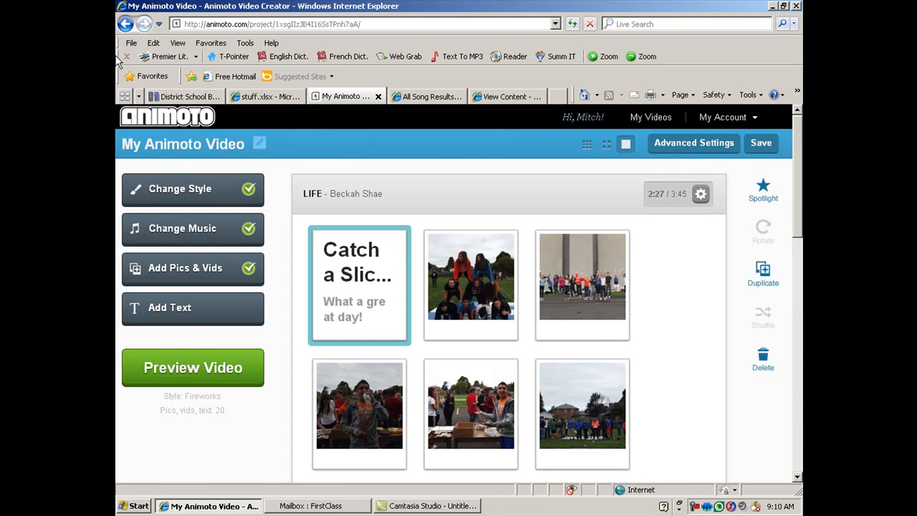
pyautogui.moveTo(423, 257)
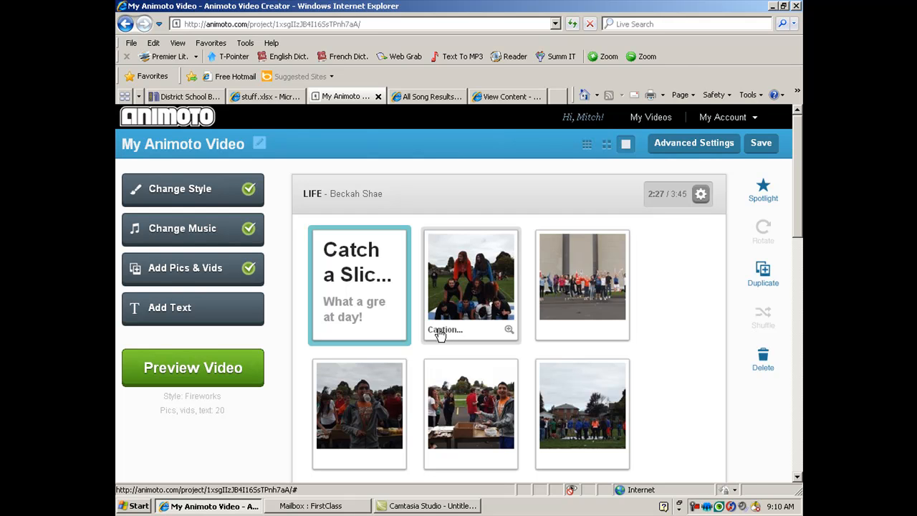
pyautogui.moveTo(464, 349)
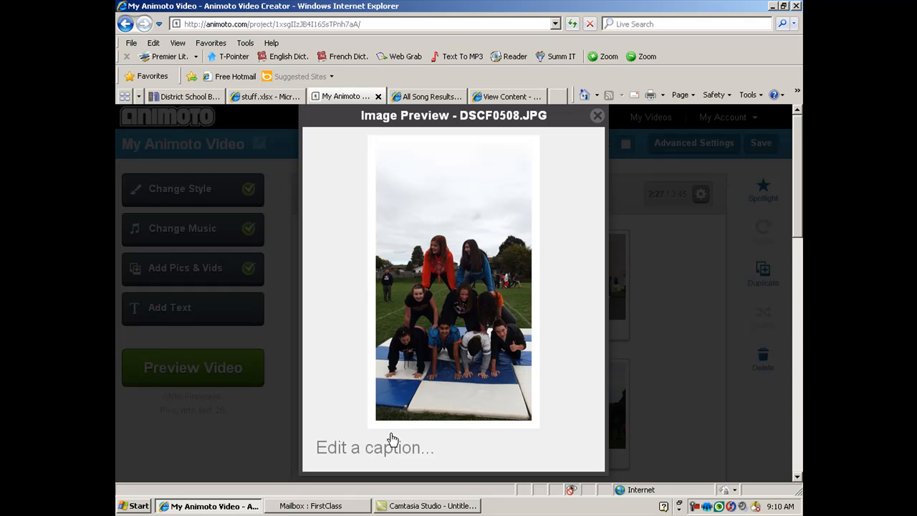
# Step: Caption the human-pyramid photo "OMG. This is so hard!" and return to the slide grid
pyautogui.click(375, 448)
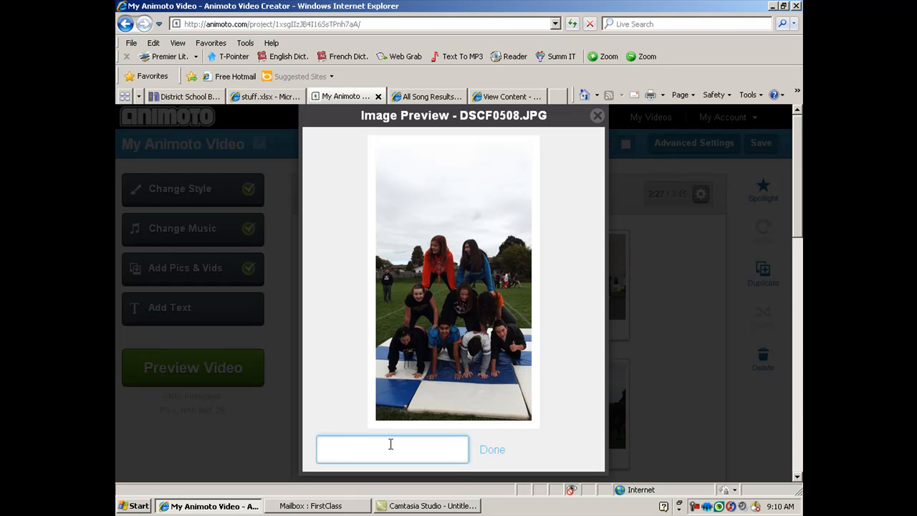
pyautogui.write('O')
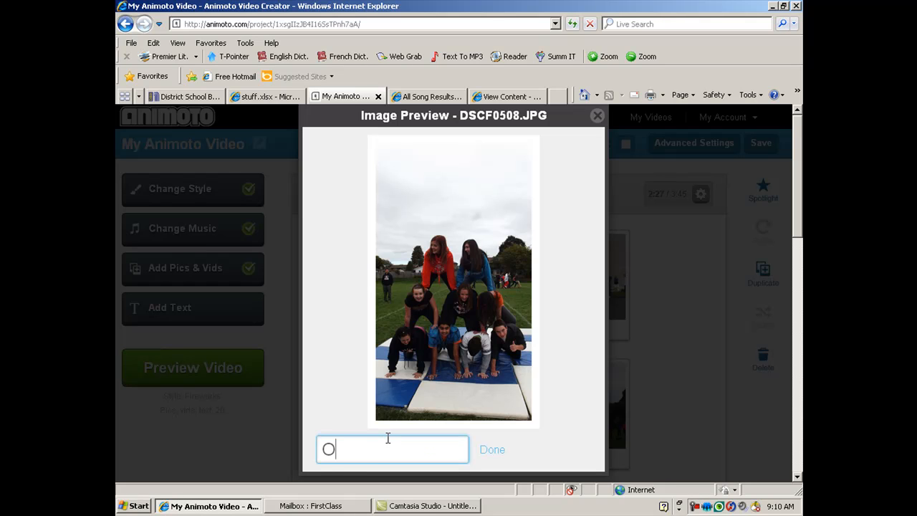
pyautogui.write('MG')
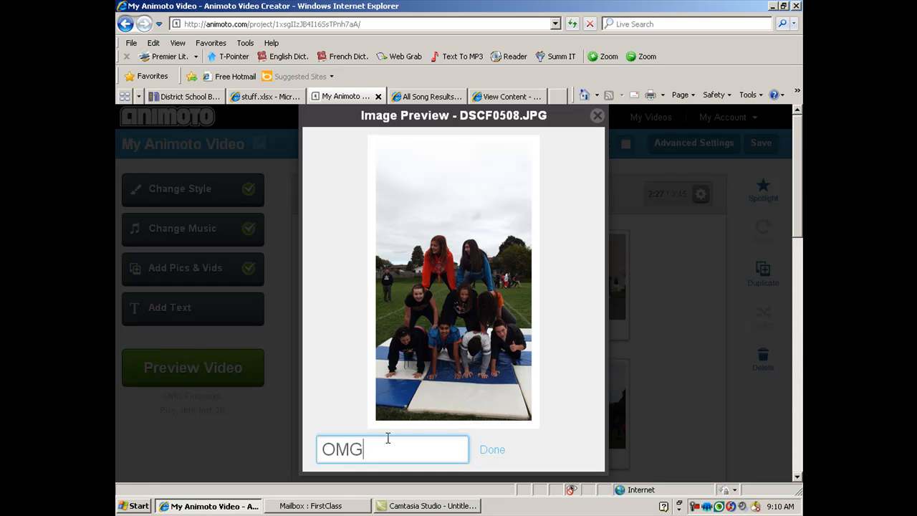
pyautogui.write('.')
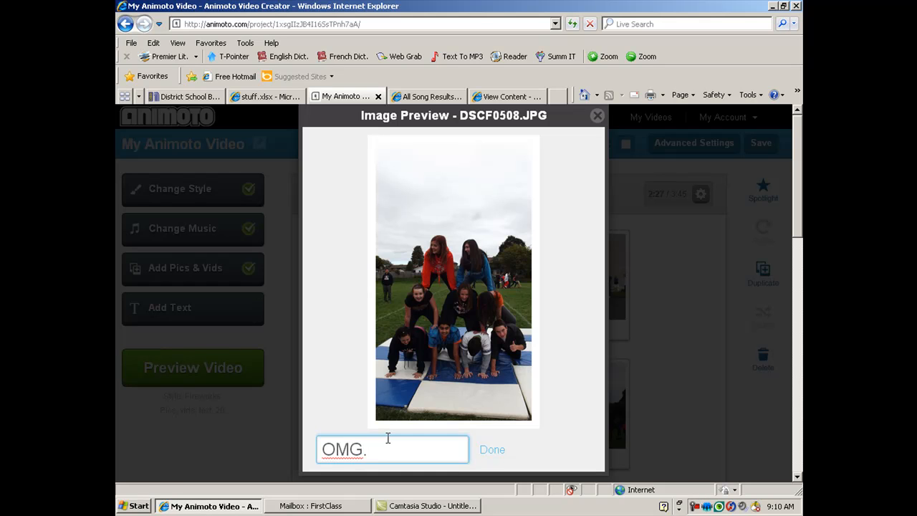
pyautogui.write('This is')
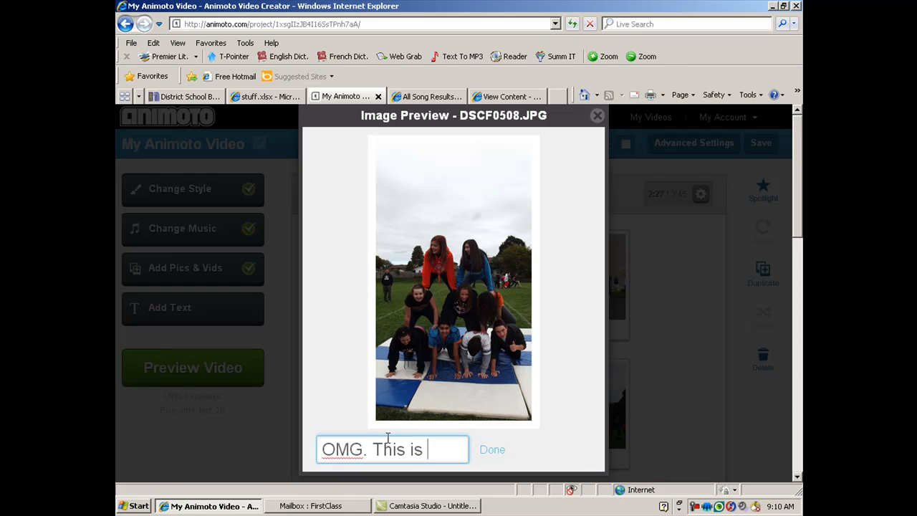
pyautogui.write('so har')
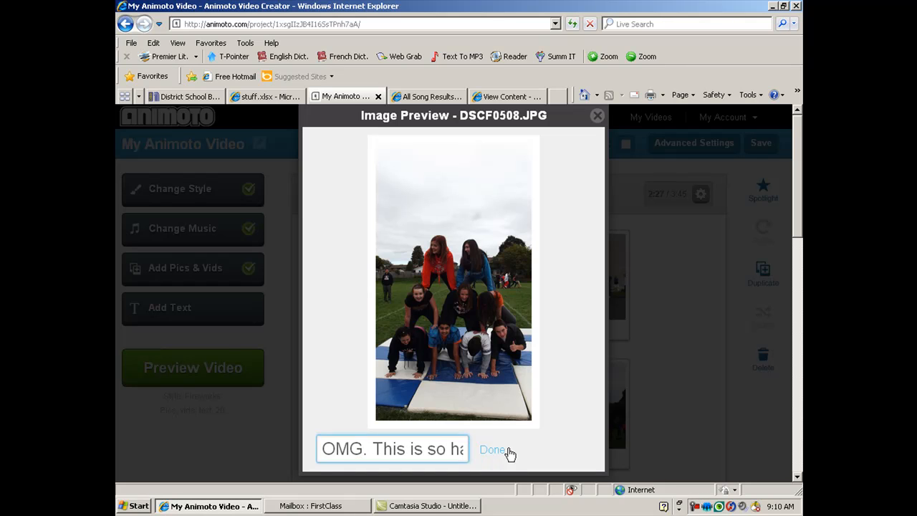
pyautogui.click(493, 450)
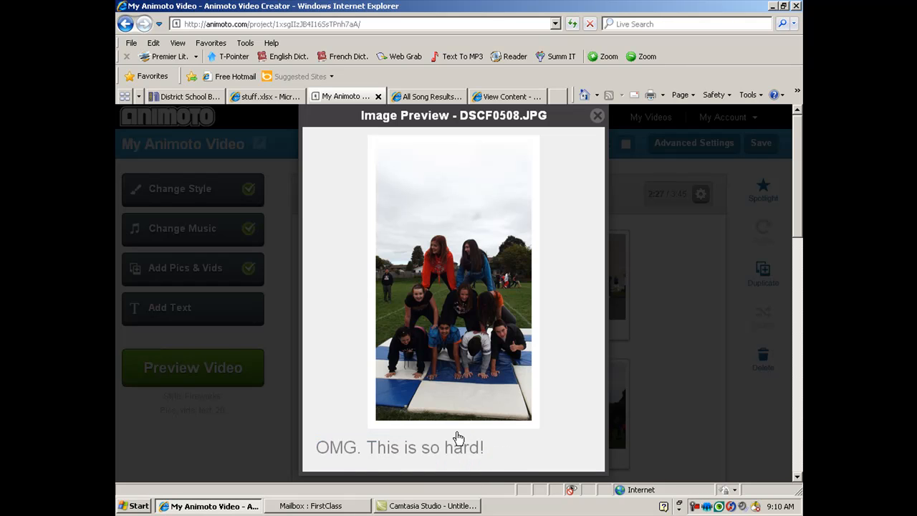
pyautogui.moveTo(505, 440)
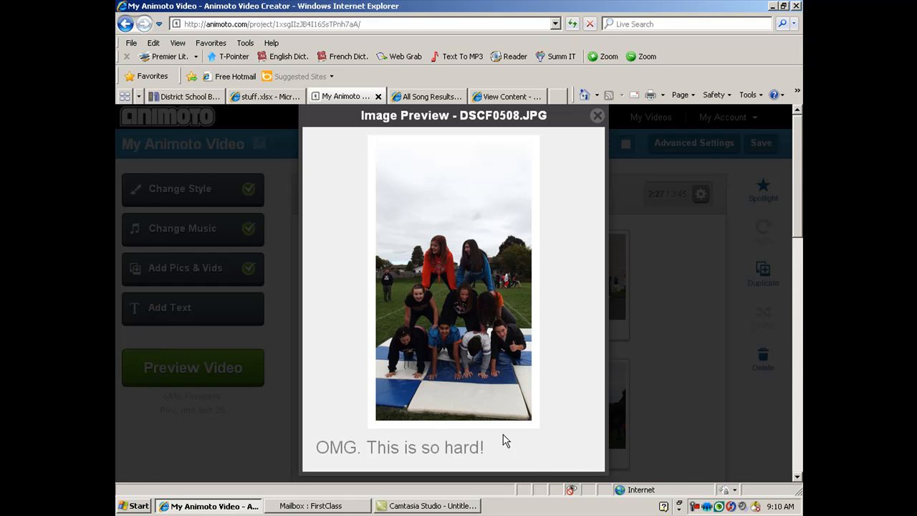
pyautogui.moveTo(559, 456)
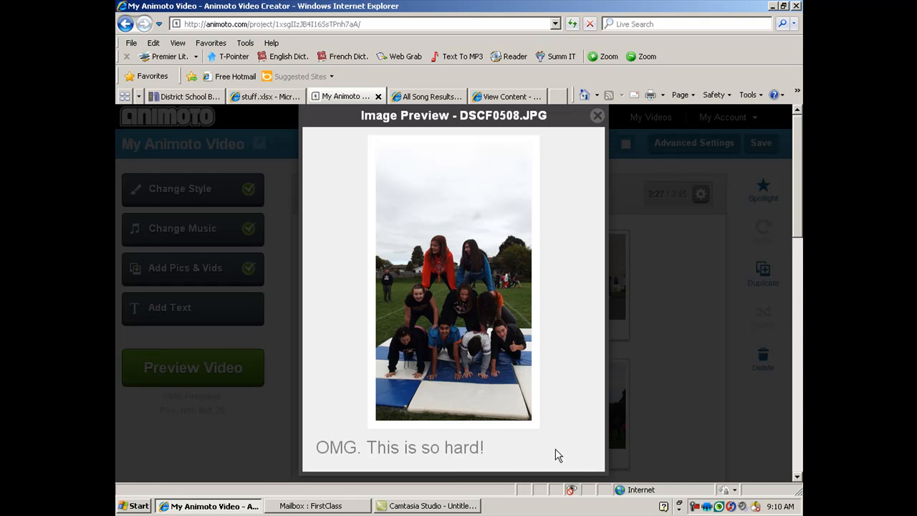
pyautogui.click(596, 115)
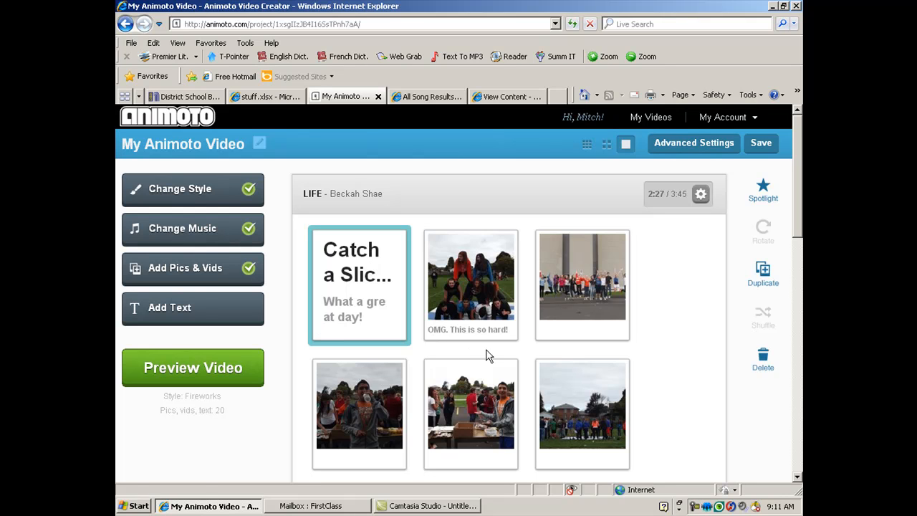
pyautogui.moveTo(582, 284)
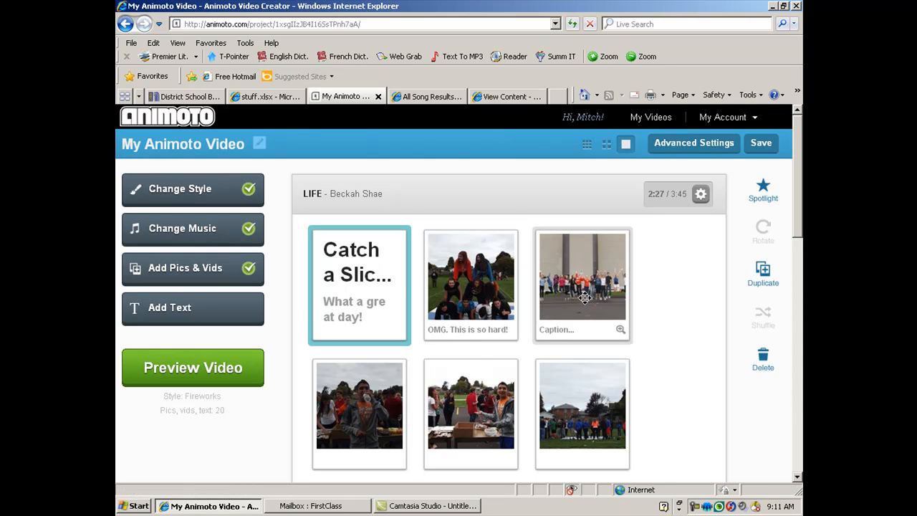
pyautogui.moveTo(180, 367)
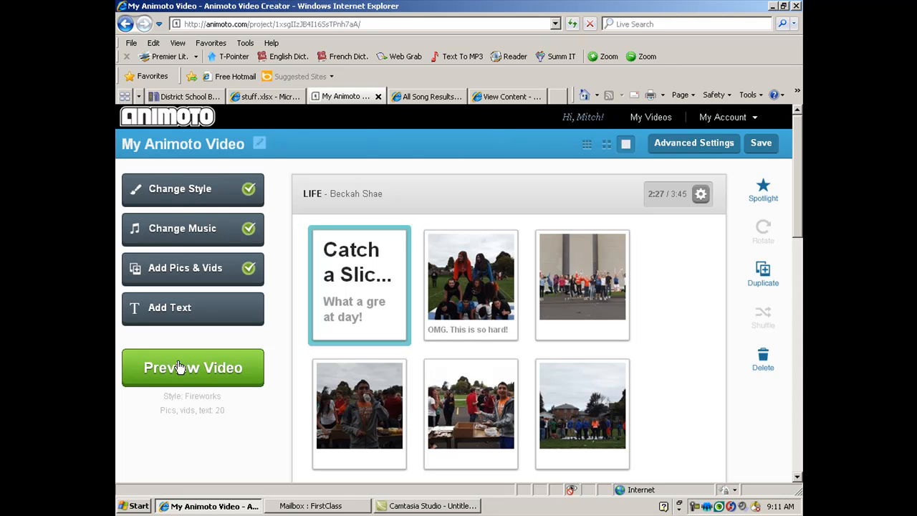
pyautogui.moveTo(207, 367)
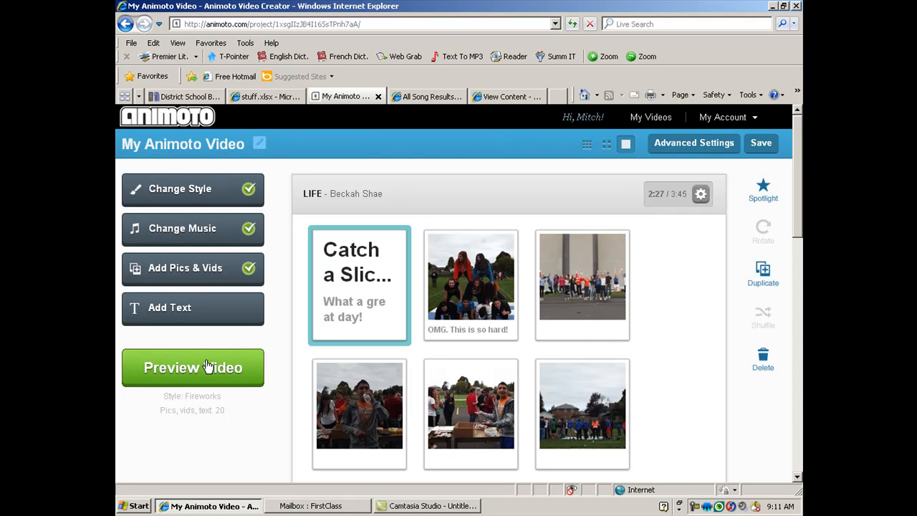
# Step: Generate the low-resolution preview, let its 34 seconds play, then pause playback
pyautogui.click(192, 367)
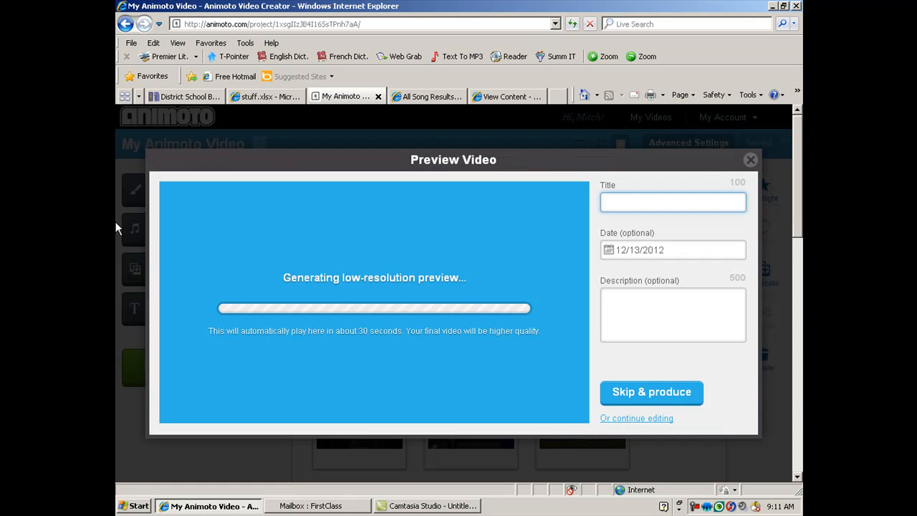
pyautogui.moveTo(331, 298)
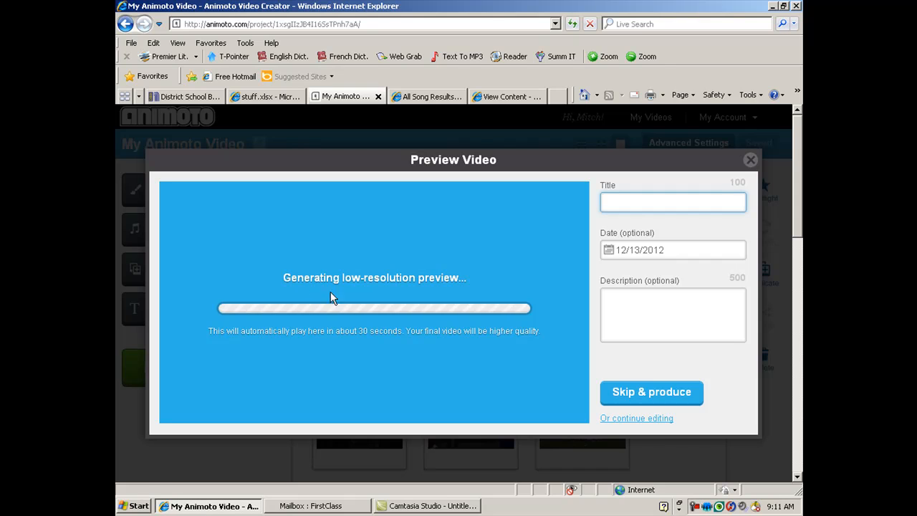
pyautogui.moveTo(393, 301)
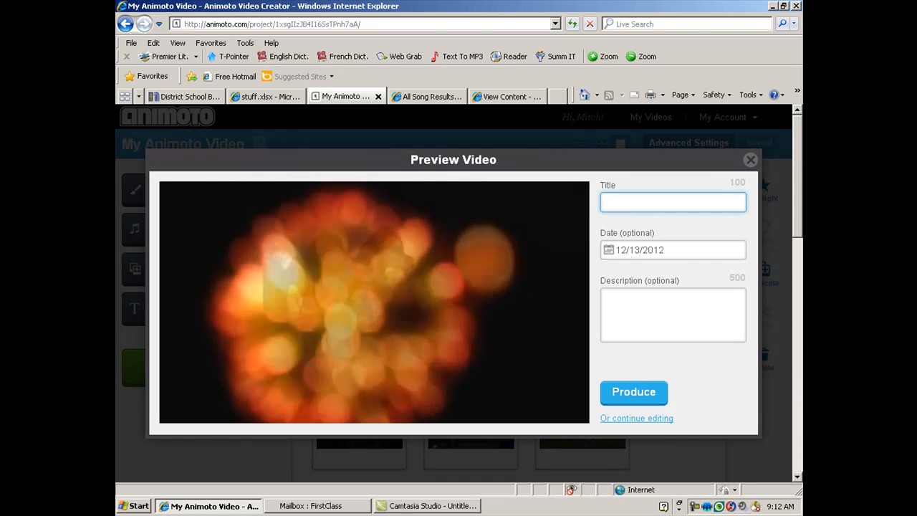
pyautogui.click(373, 302)
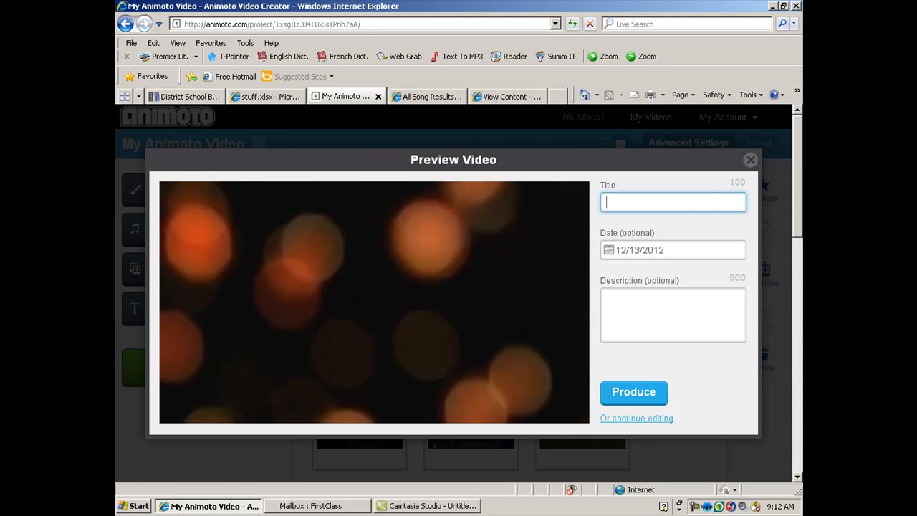
pyautogui.click(372, 301)
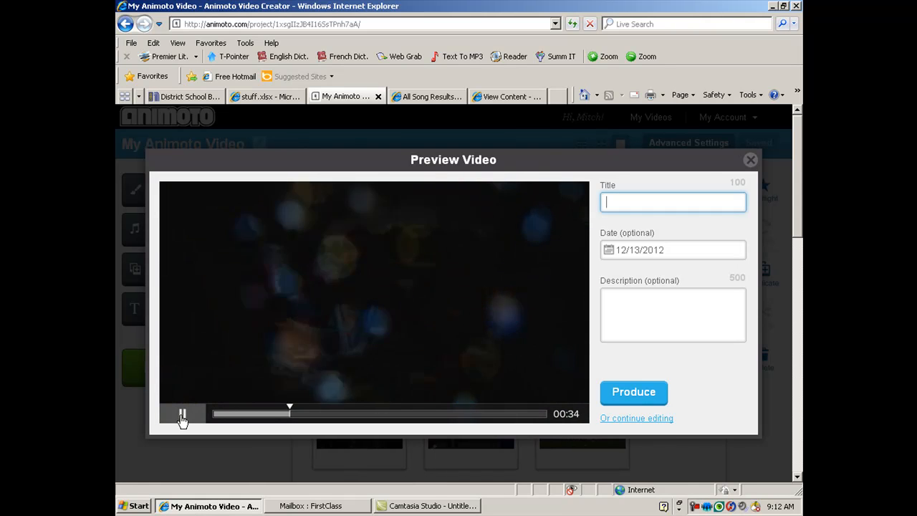
pyautogui.click(183, 414)
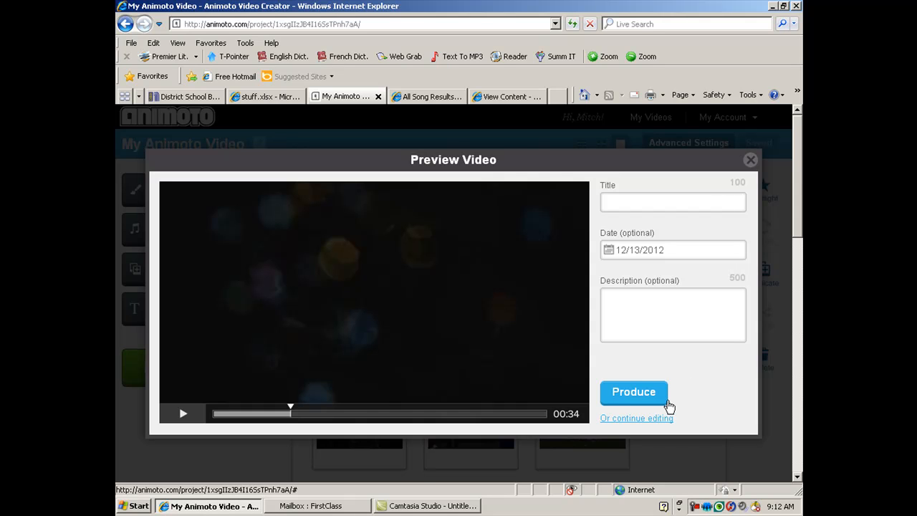
pyautogui.moveTo(751, 161)
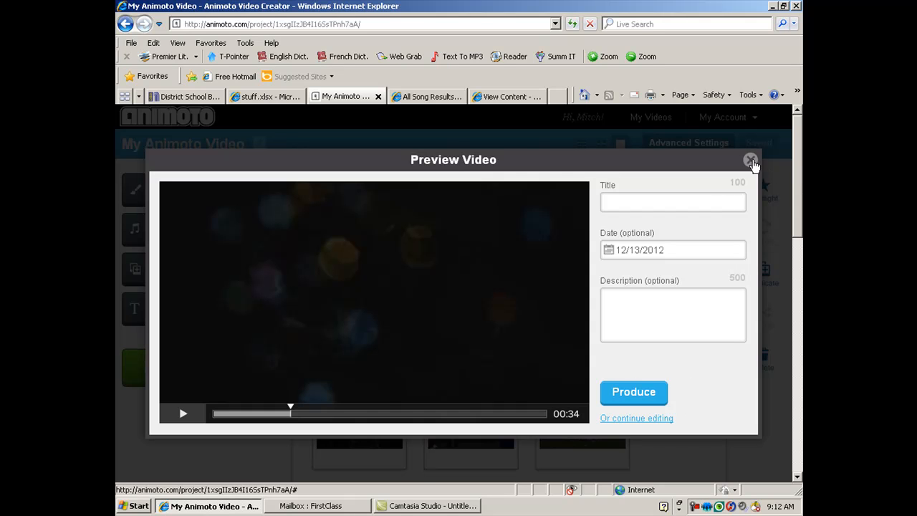
pyautogui.moveTo(633, 393)
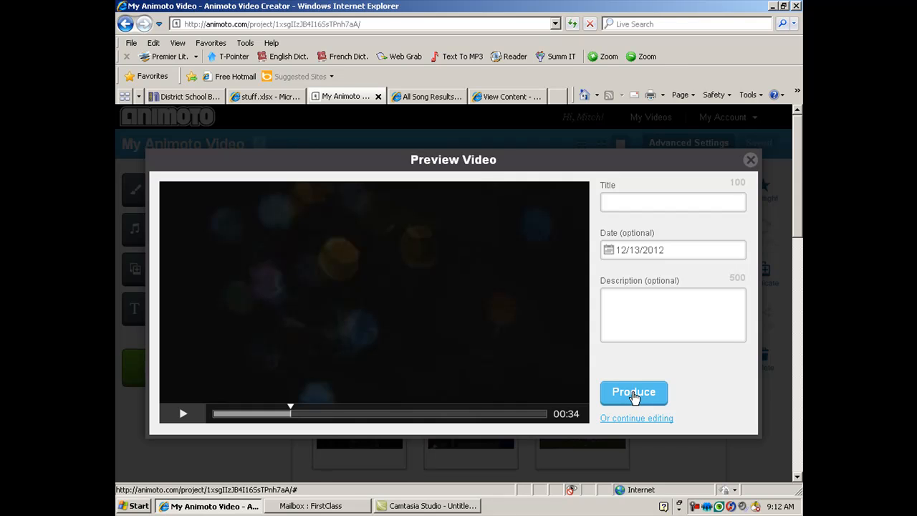
# Step: Title the video "Catch a Slice" and request production
pyautogui.click(634, 392)
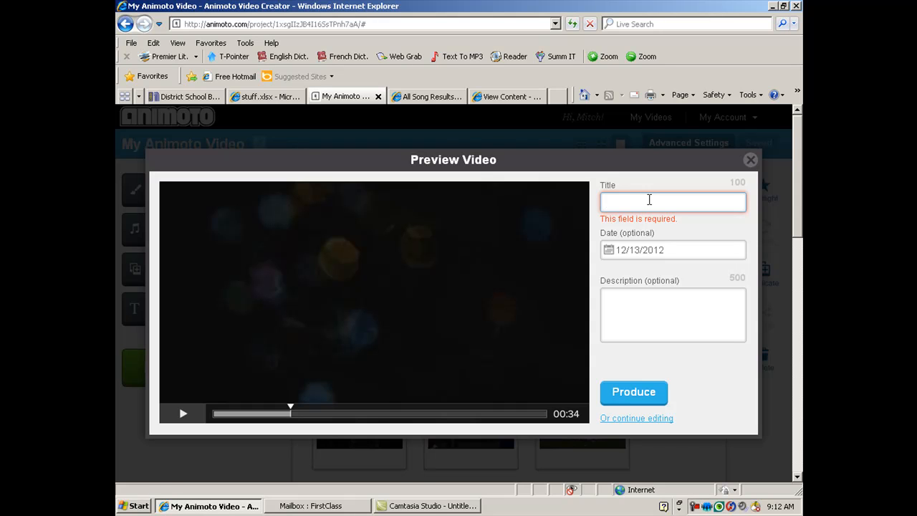
pyautogui.write('Catch a')
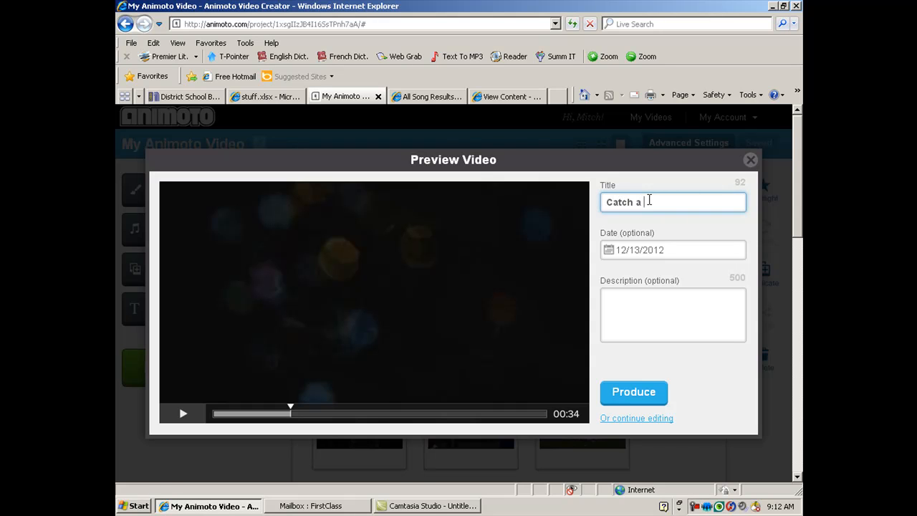
pyautogui.write('Slice')
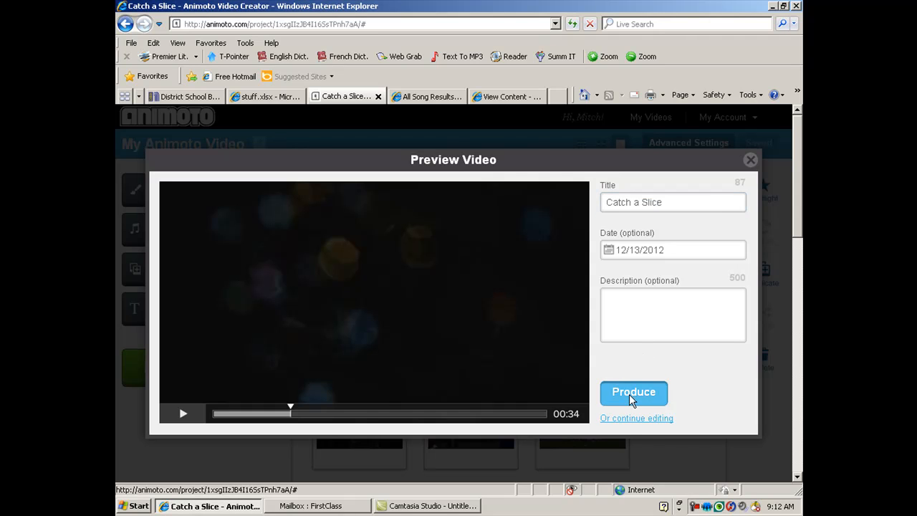
pyautogui.click(633, 393)
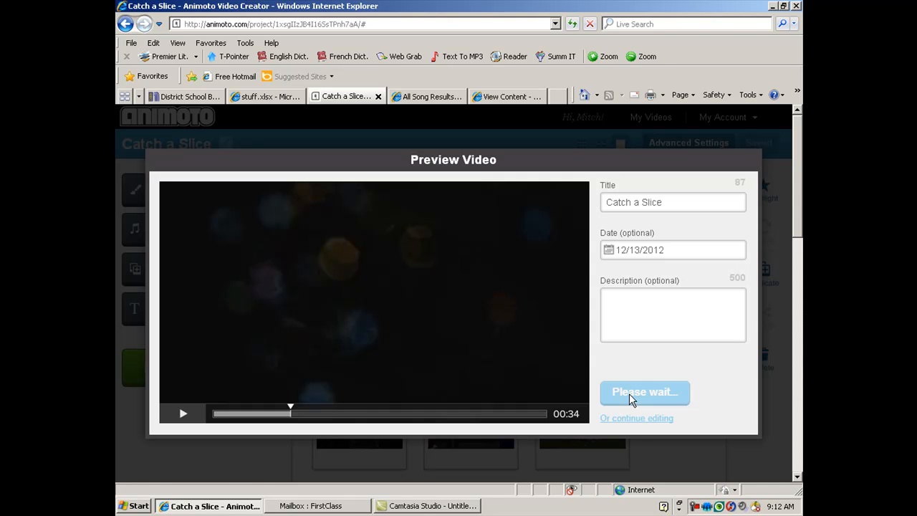
pyautogui.click(643, 392)
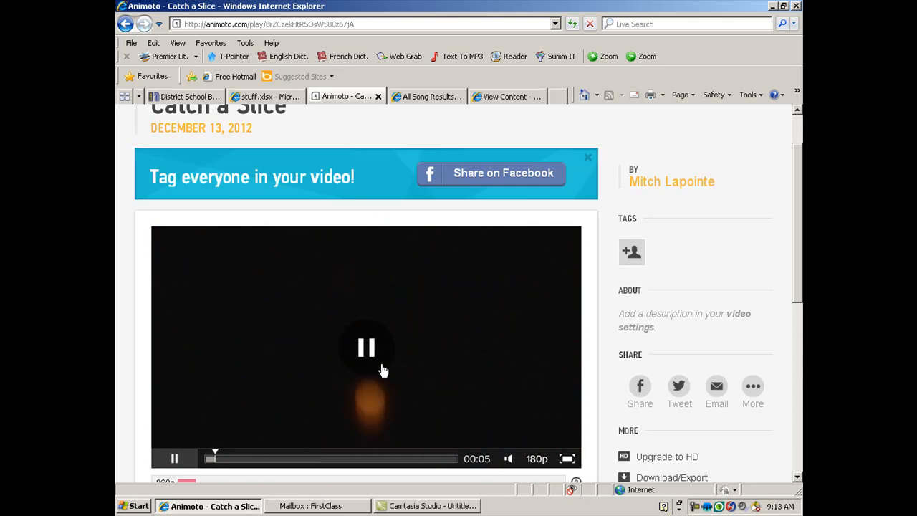
pyautogui.scroll(-3)
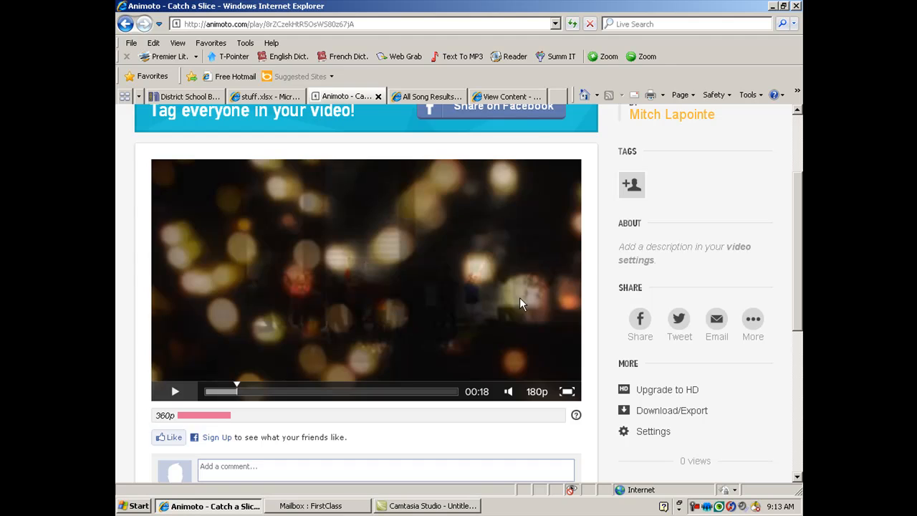
pyautogui.moveTo(528, 300)
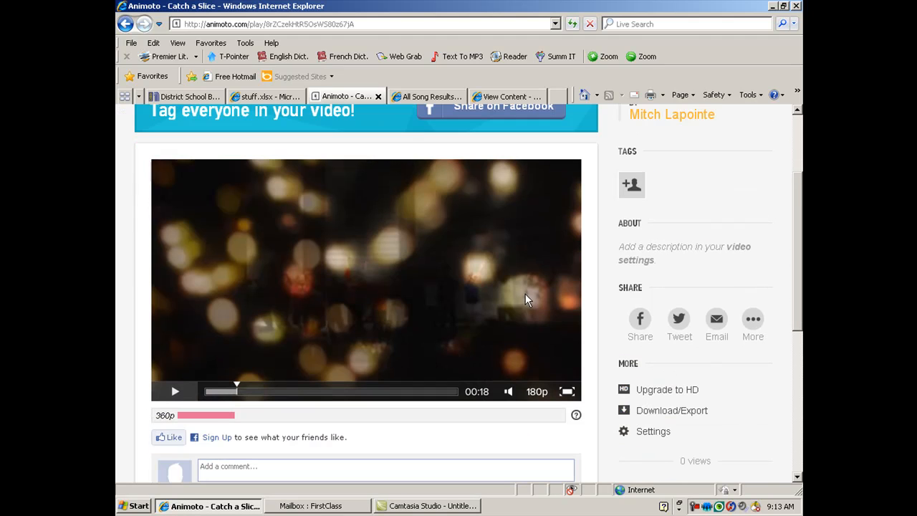
pyautogui.moveTo(419, 304)
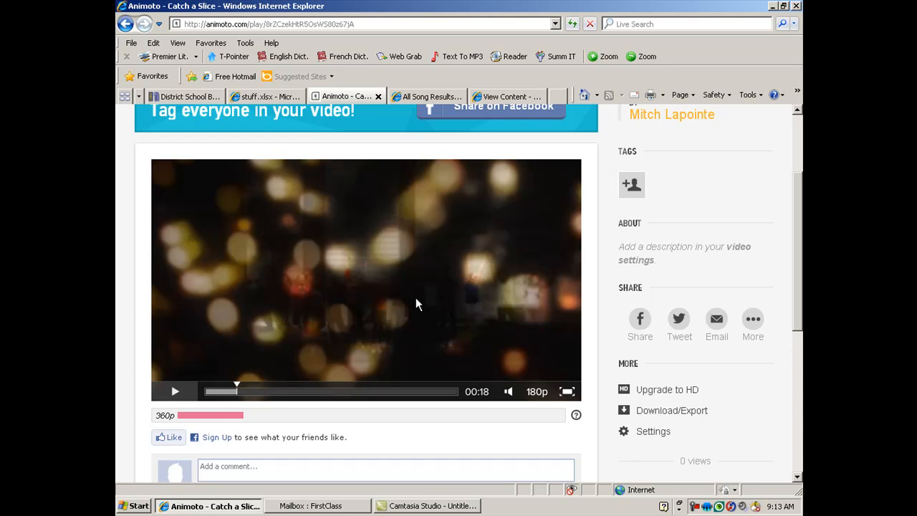
pyautogui.moveTo(439, 278)
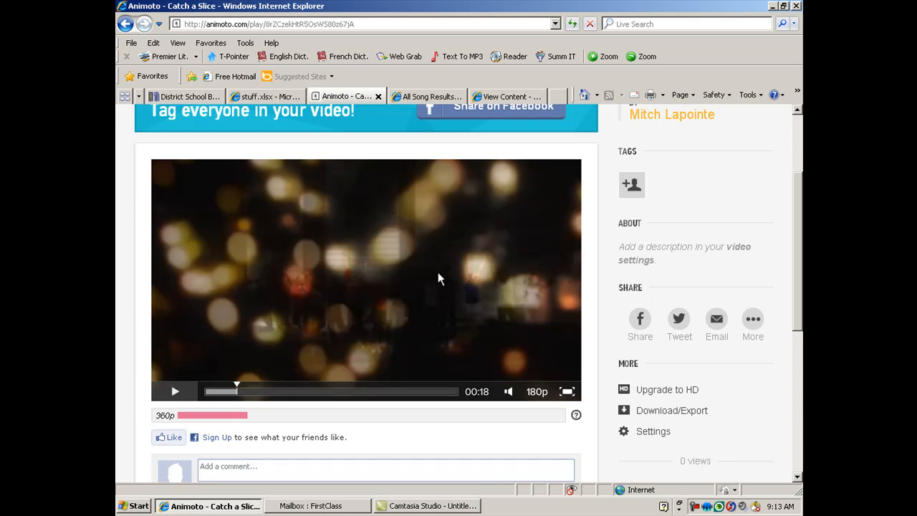
pyautogui.moveTo(658, 188)
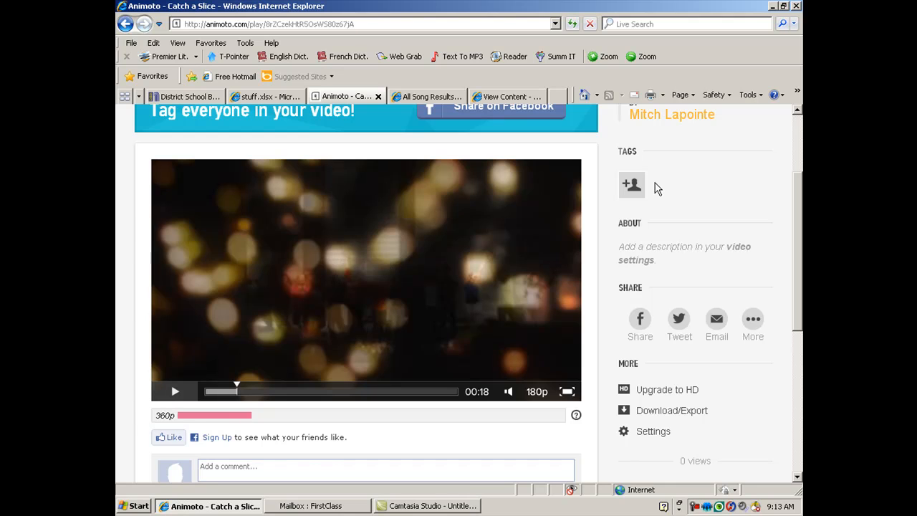
pyautogui.moveTo(752, 319)
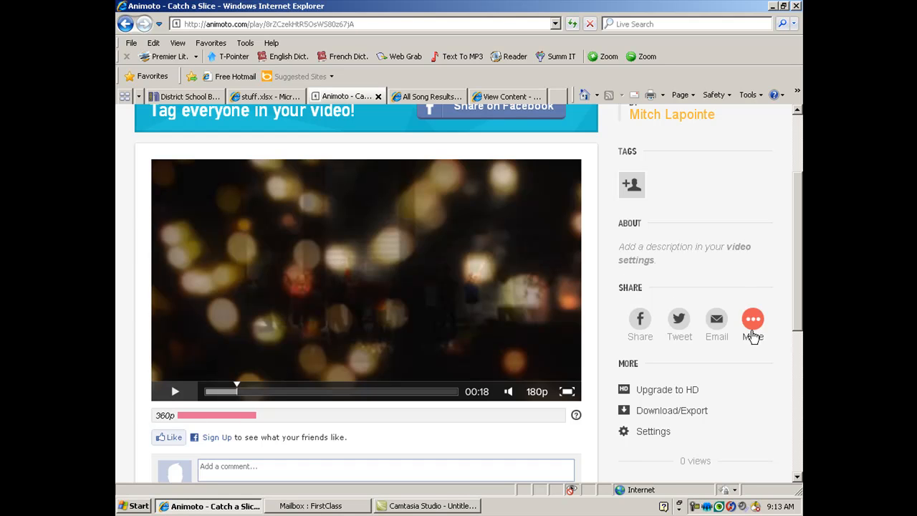
pyautogui.moveTo(761, 327)
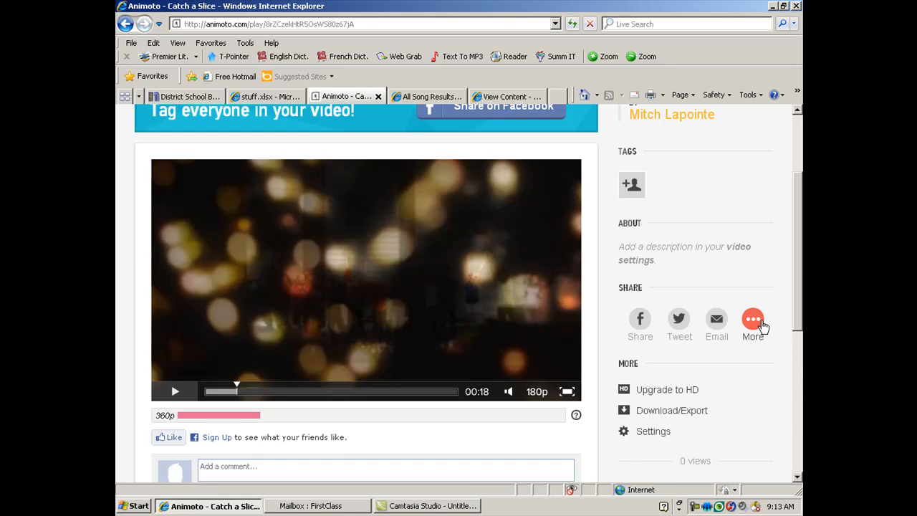
pyautogui.click(752, 319)
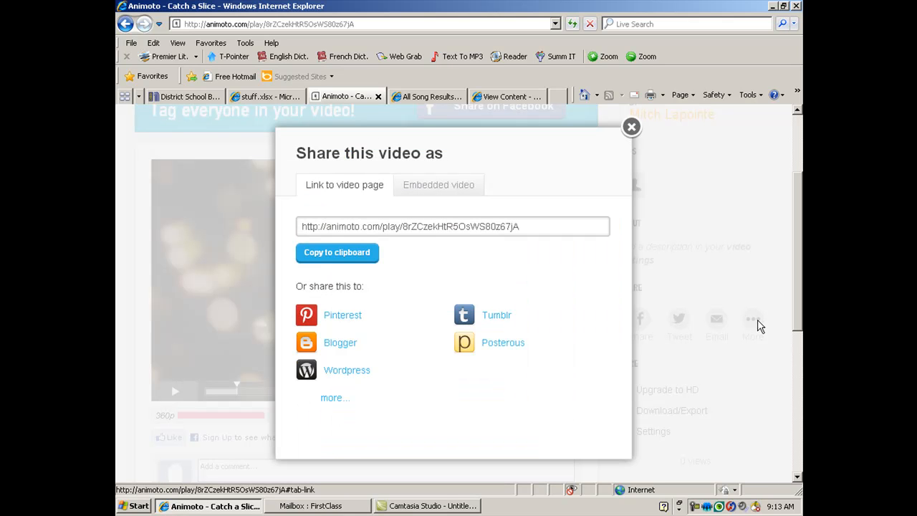
pyautogui.moveTo(587, 221)
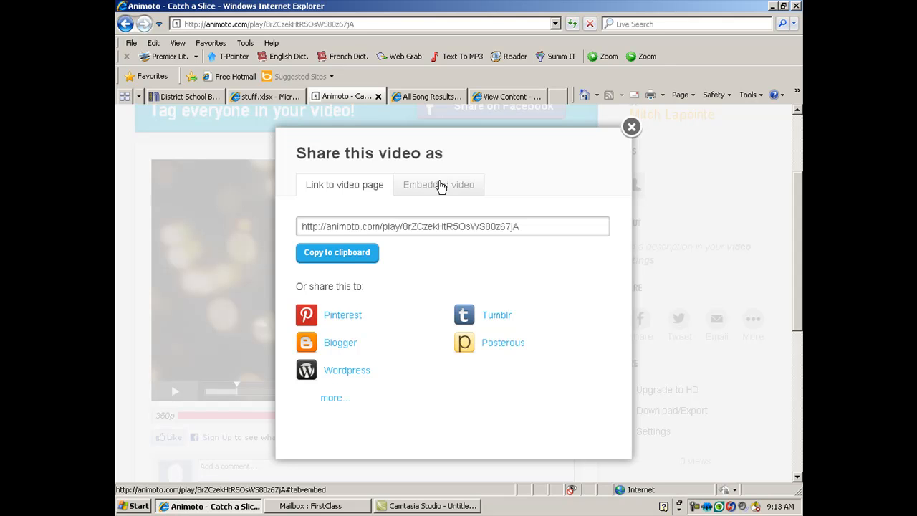
pyautogui.click(631, 126)
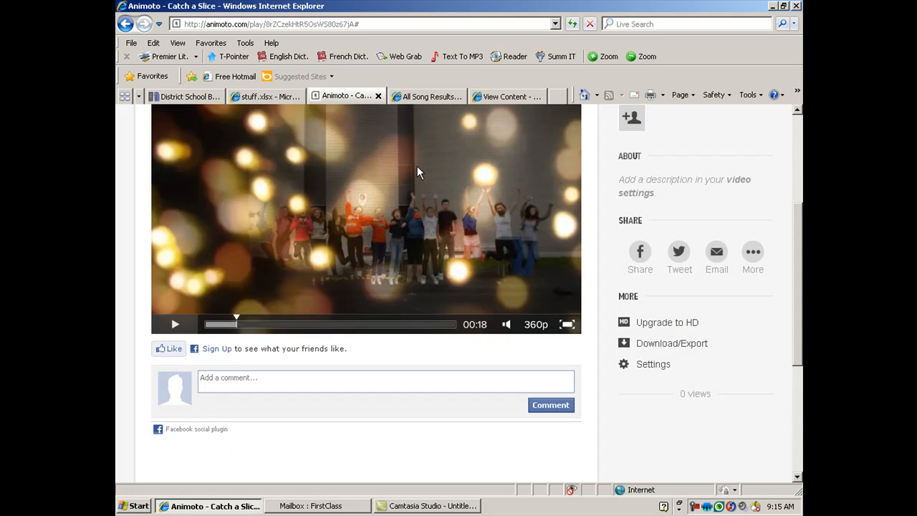
pyautogui.moveTo(648, 356)
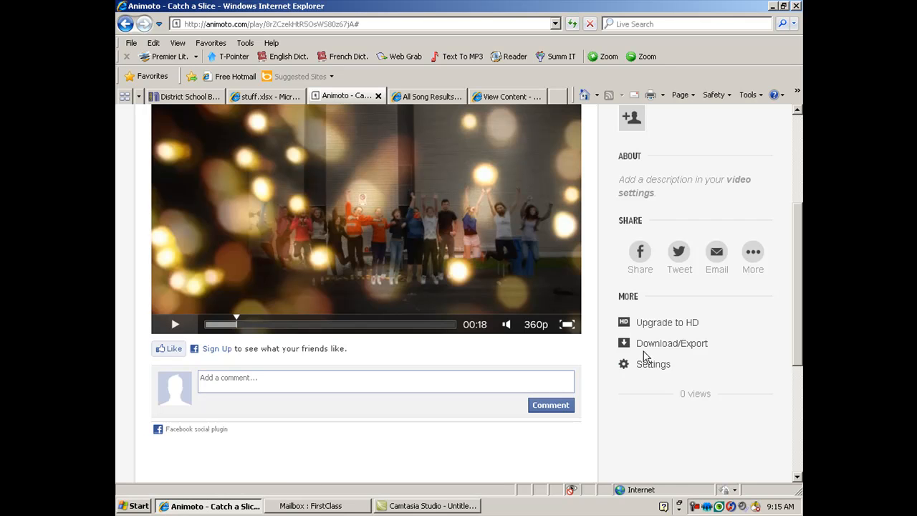
pyautogui.moveTo(653, 344)
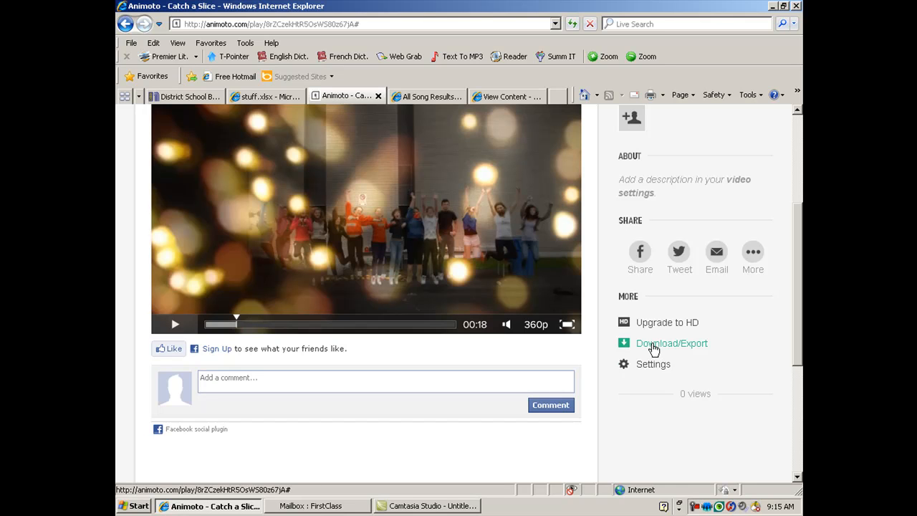
# Step: Scroll the share page to reach the Download/Export options for the video
pyautogui.scroll(3)
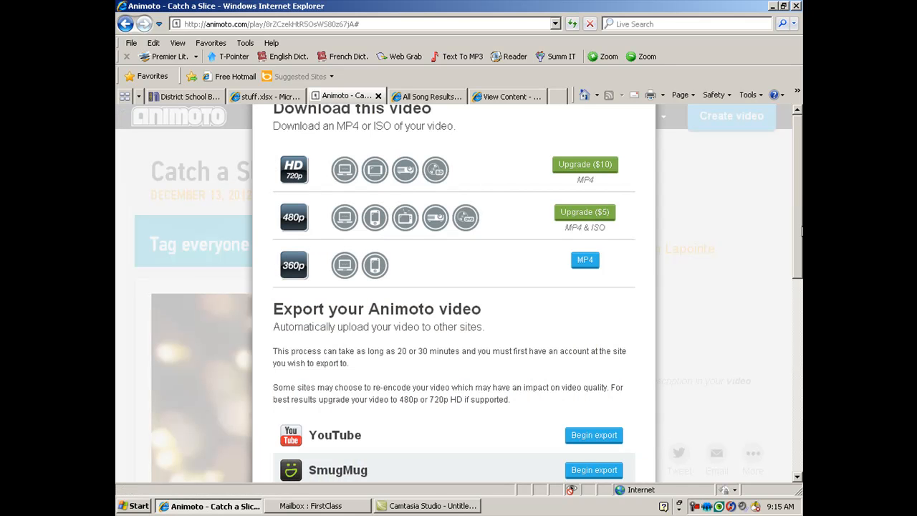
pyautogui.moveTo(392, 192)
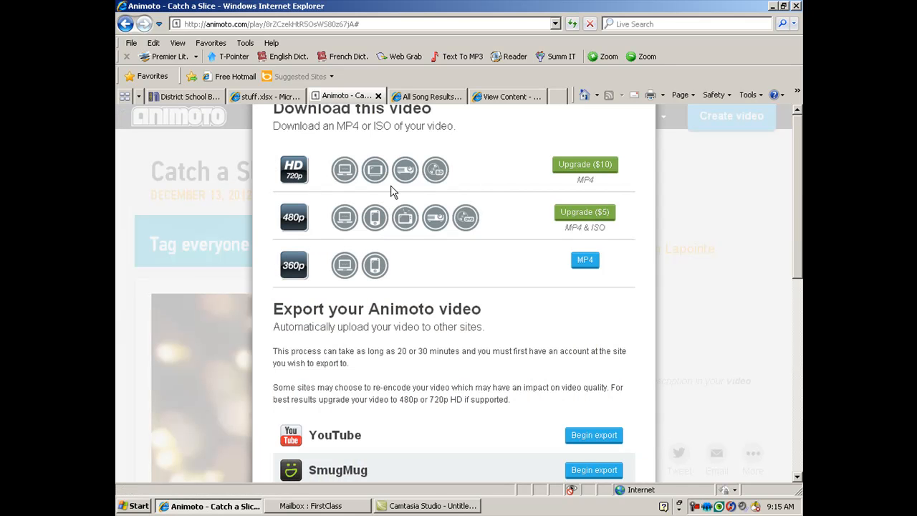
pyautogui.moveTo(464, 190)
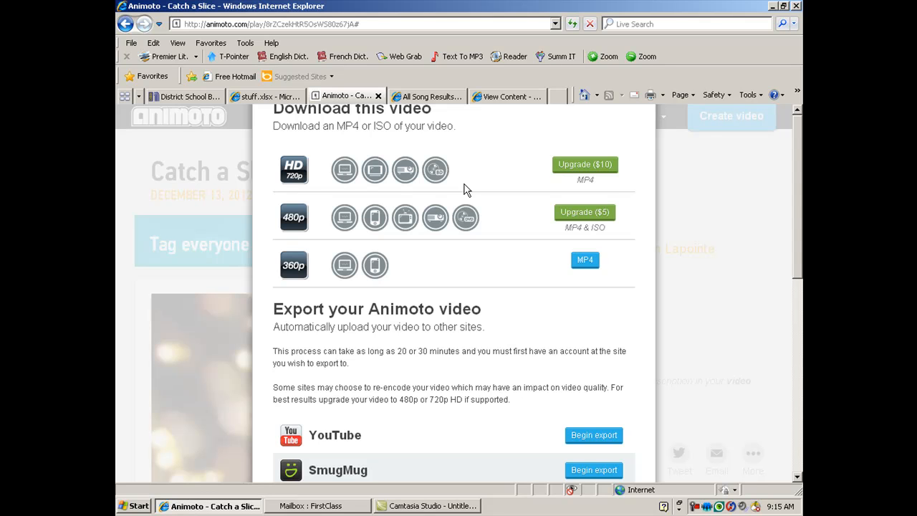
pyautogui.moveTo(353, 206)
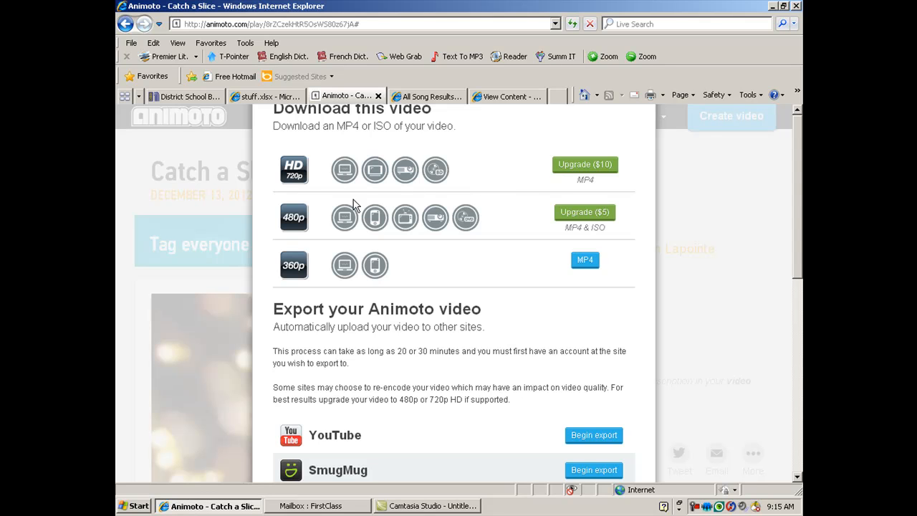
pyautogui.moveTo(584, 165)
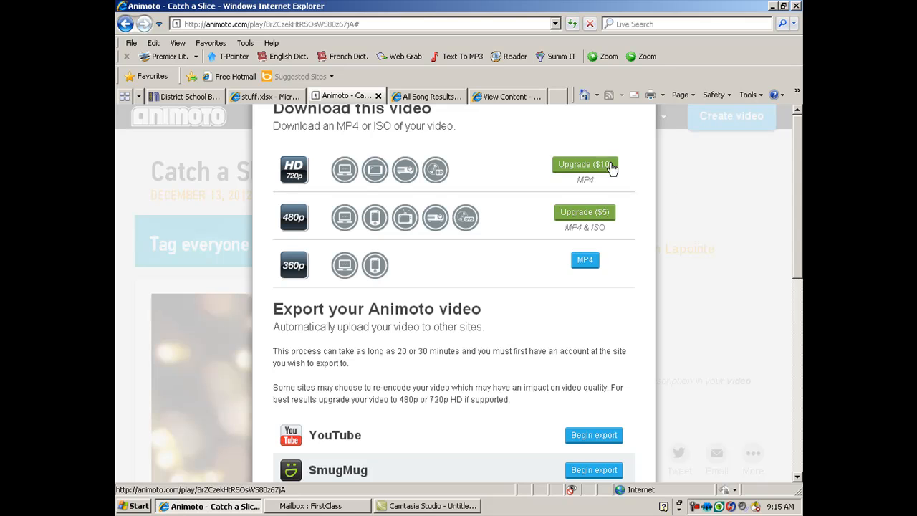
pyautogui.moveTo(595, 172)
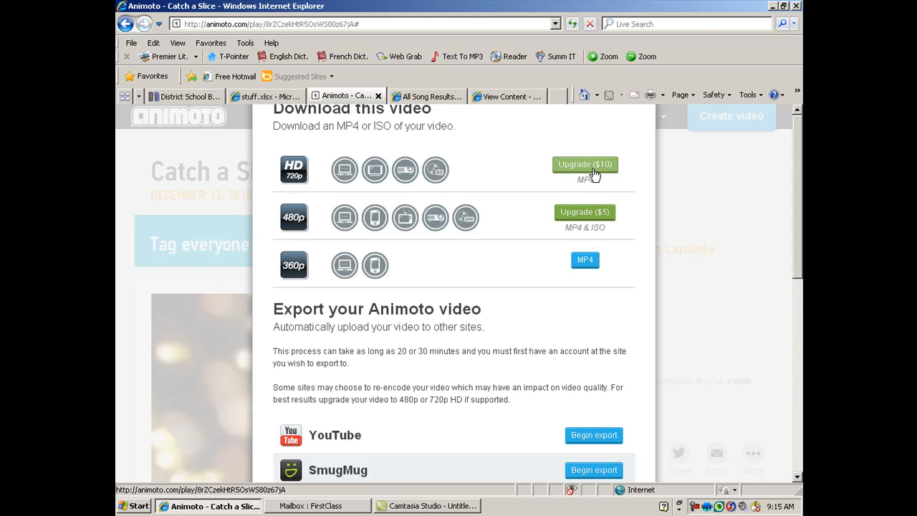
pyautogui.moveTo(522, 241)
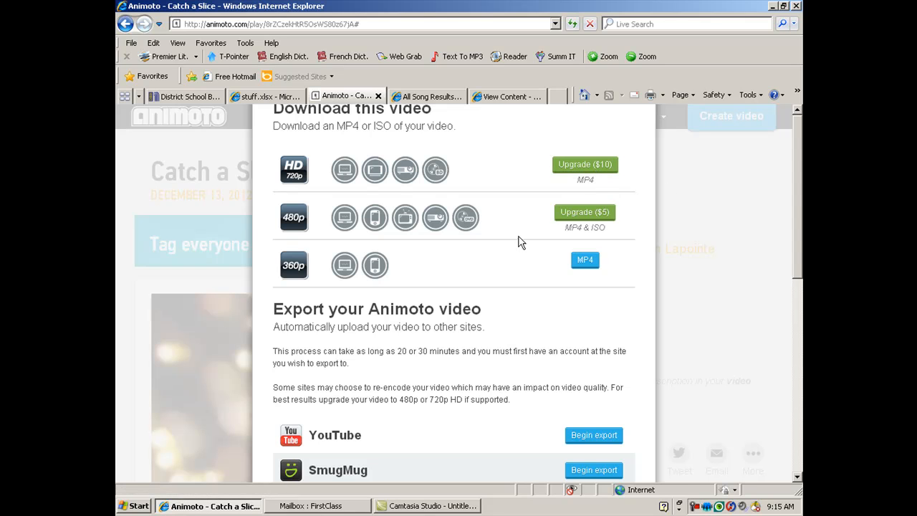
pyautogui.moveTo(584, 212)
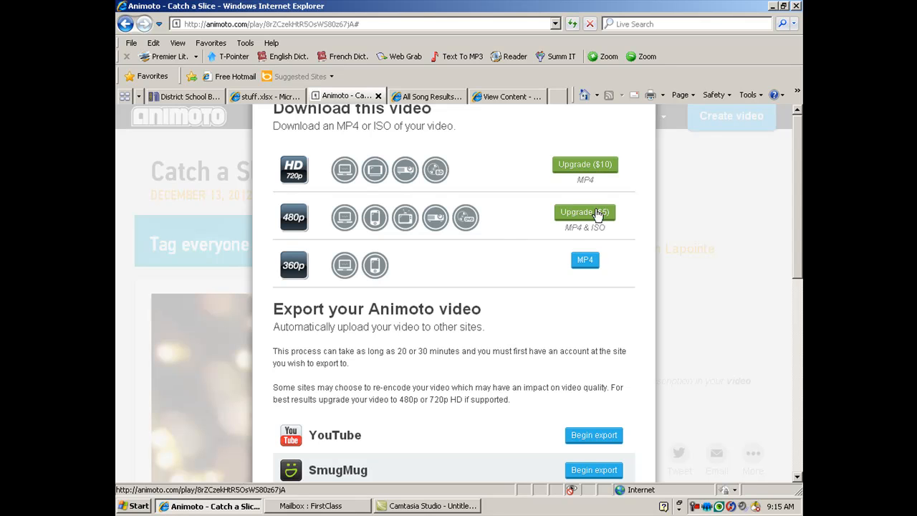
pyautogui.moveTo(712, 209)
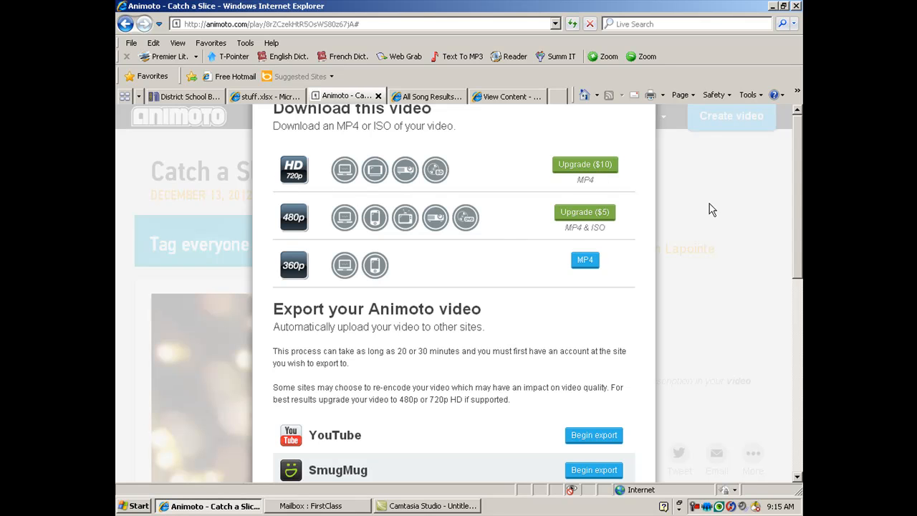
pyautogui.moveTo(800, 207)
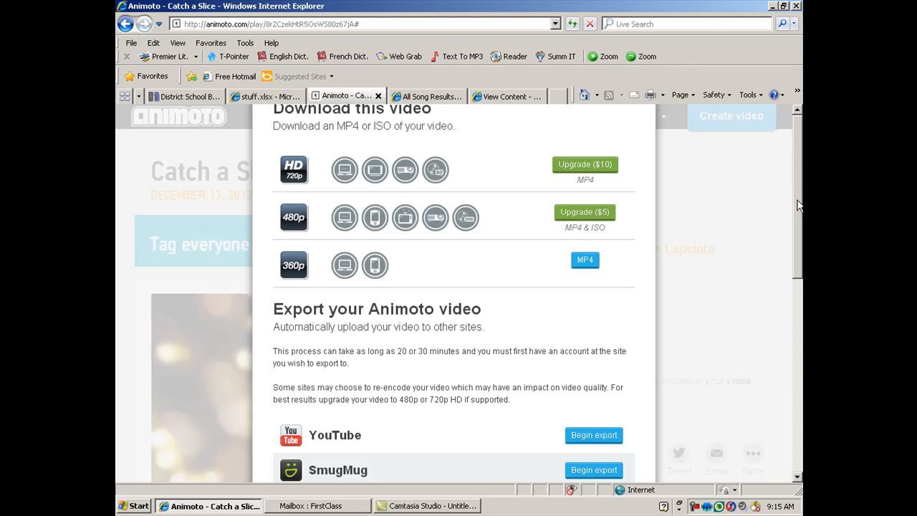
pyautogui.moveTo(801, 411)
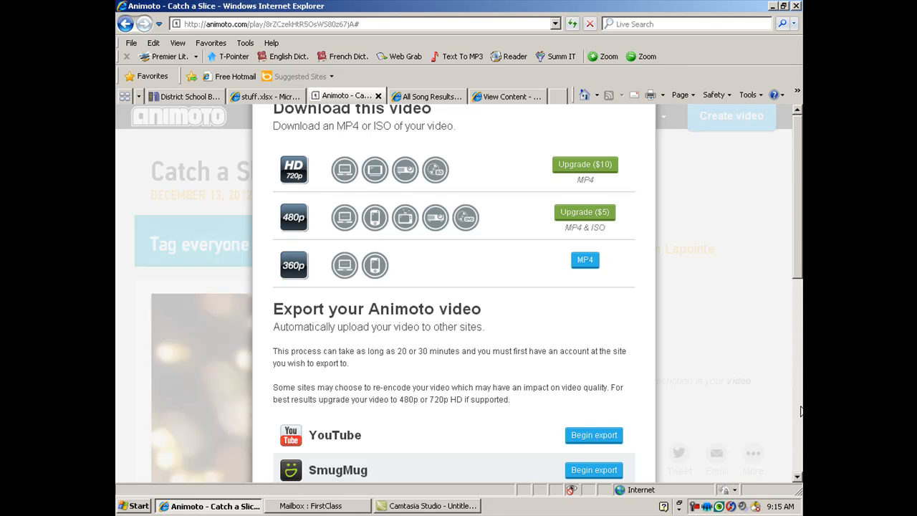
pyautogui.moveTo(799, 481)
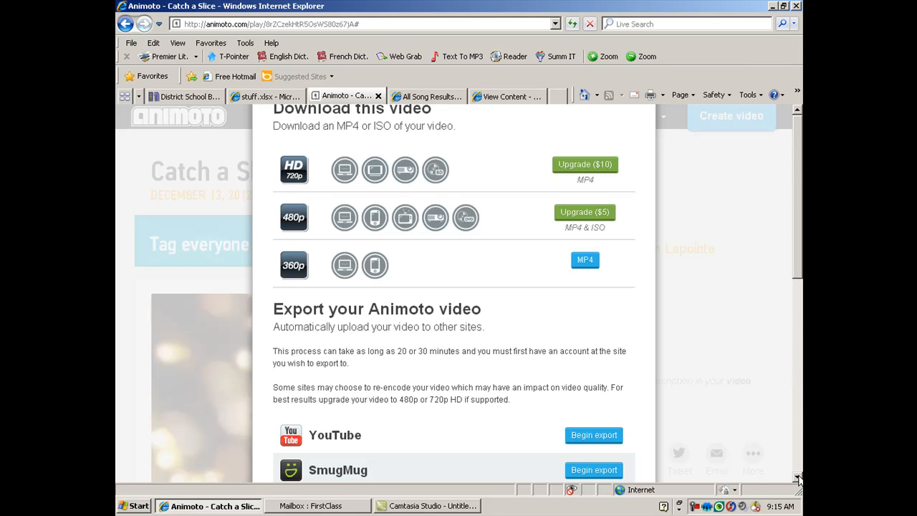
pyautogui.moveTo(441, 441)
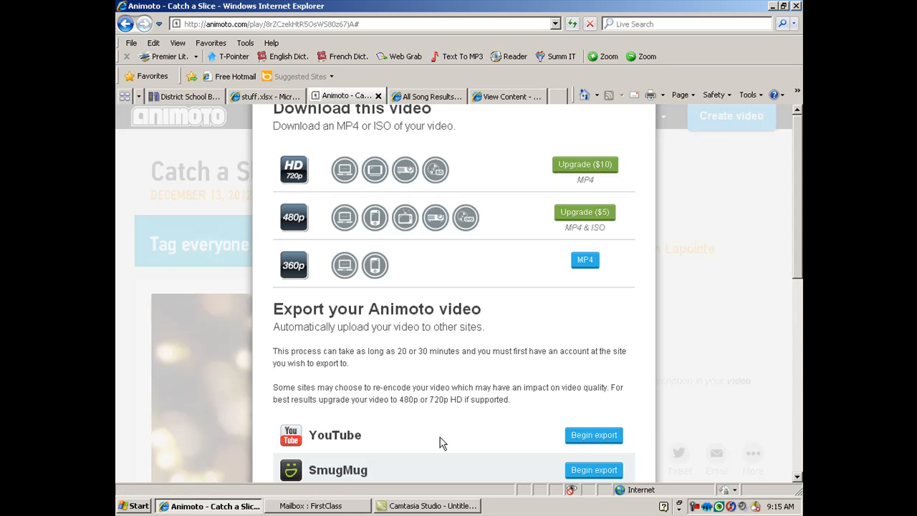
pyautogui.moveTo(593, 436)
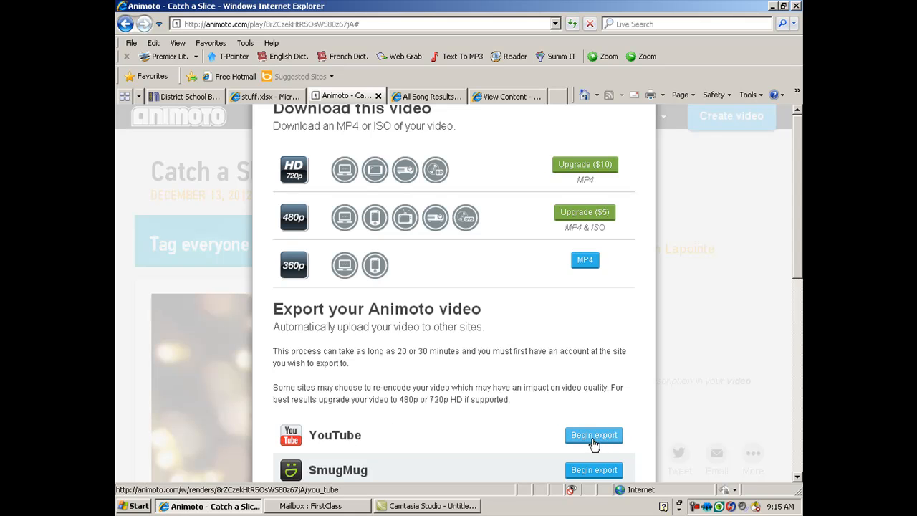